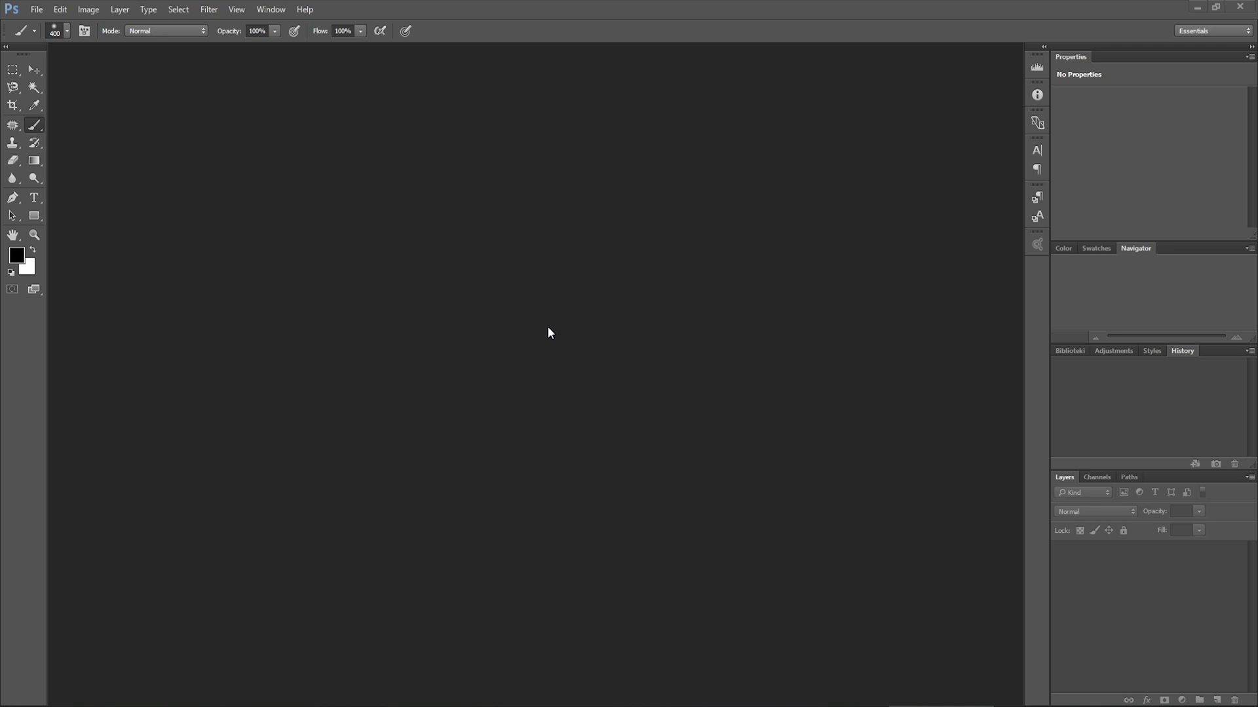
{"action": "mouse_move", "coordinate": [80, 42]}
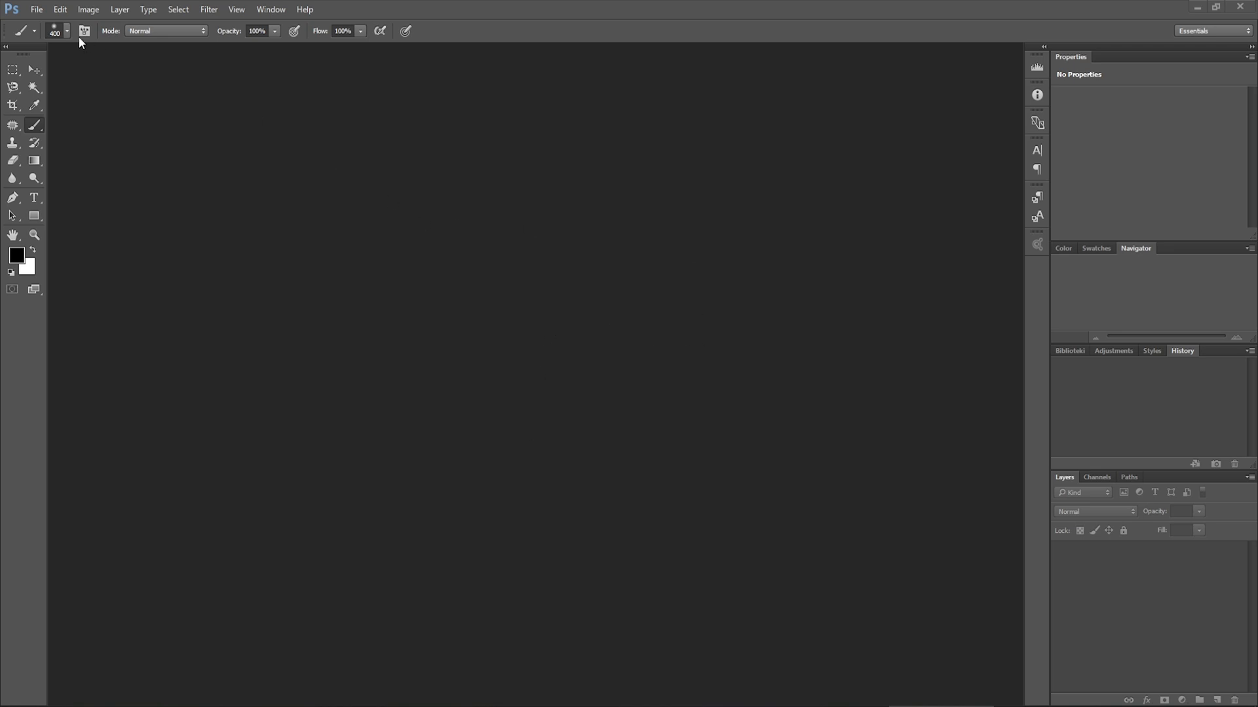
- Start a new 512 × 512 pixel document at 144 ppi with a white background
{"action": "left_click", "coordinate": [37, 9]}
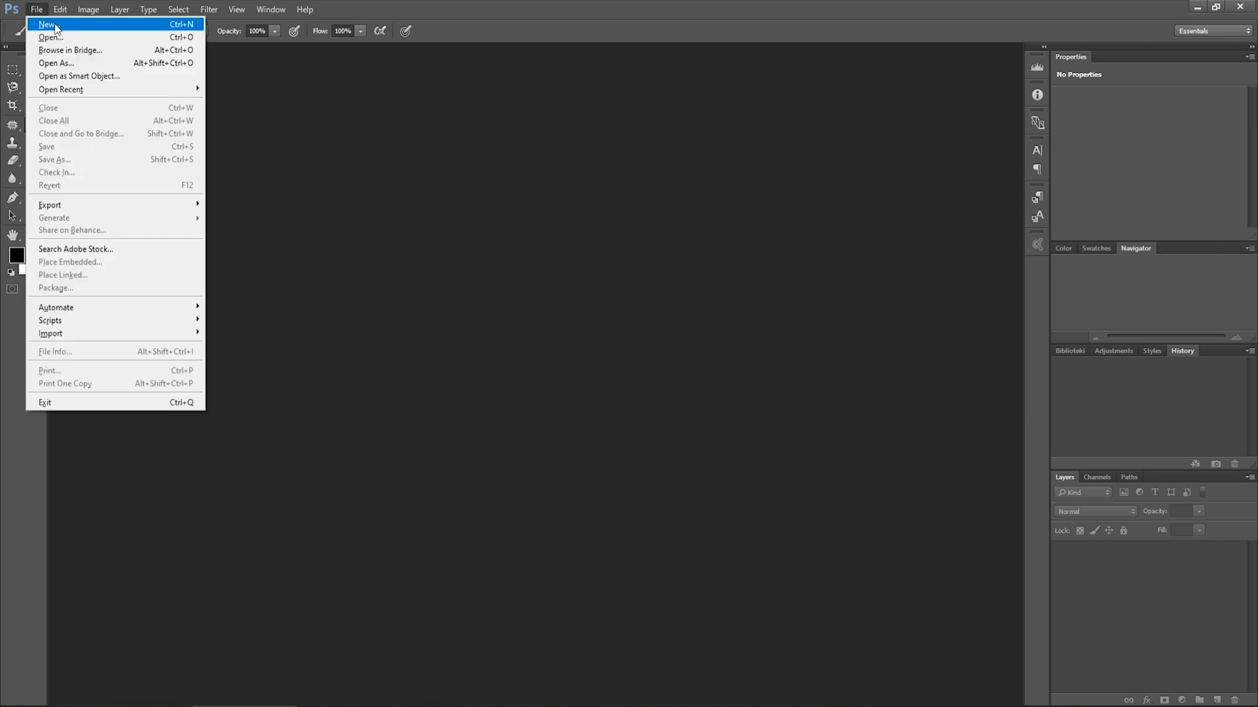
{"action": "left_click", "coordinate": [47, 23]}
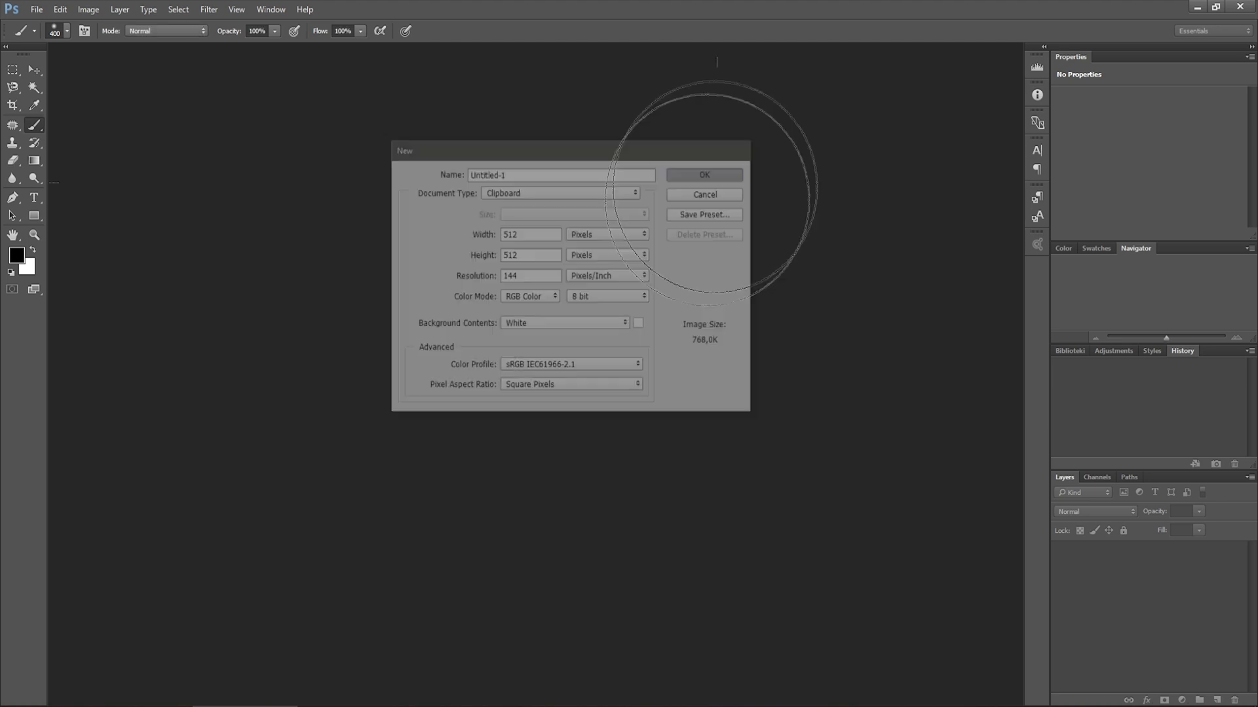
- Fill the canvas with a rendered black-and-white Clouds filter pattern
{"action": "left_click", "coordinate": [208, 9]}
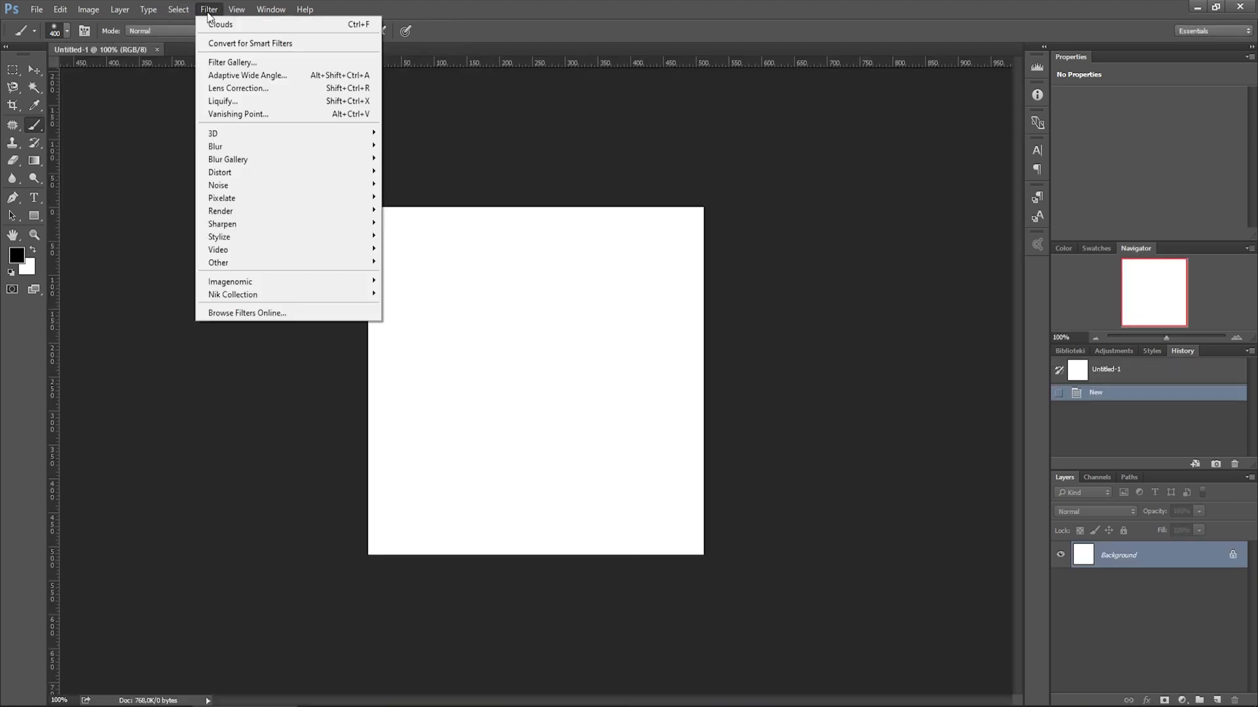
{"action": "mouse_move", "coordinate": [288, 198]}
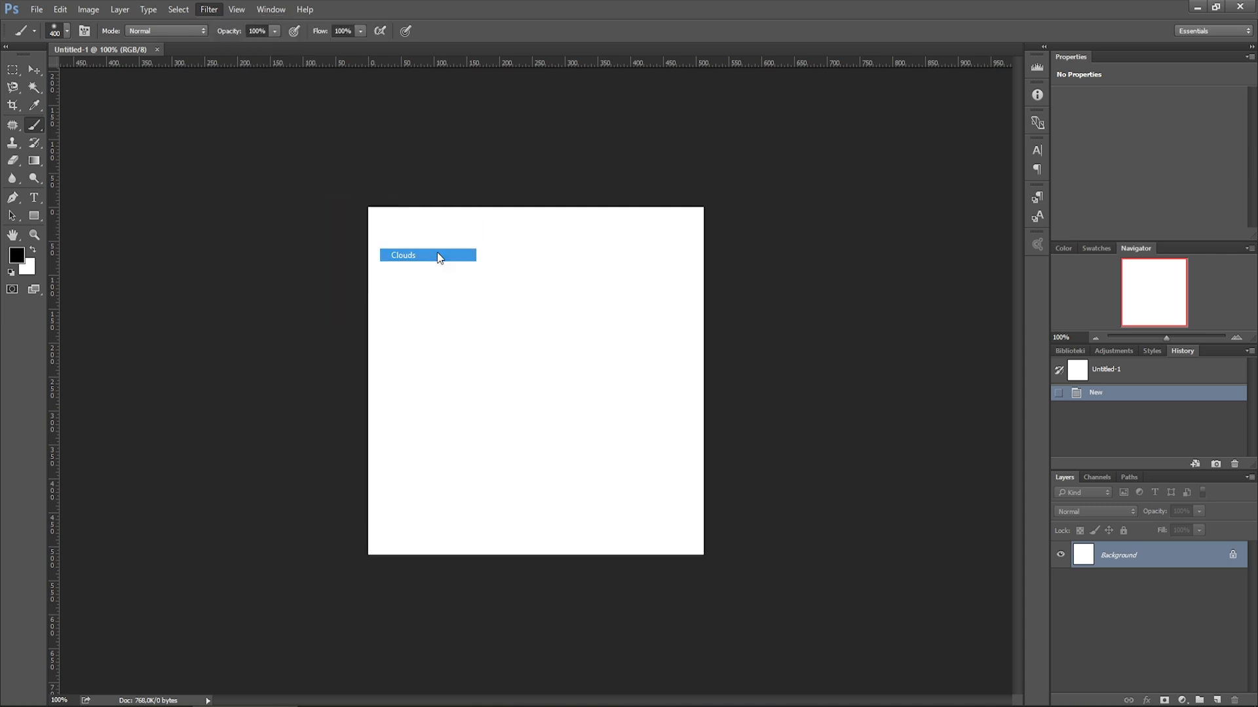
{"action": "left_click", "coordinate": [402, 256]}
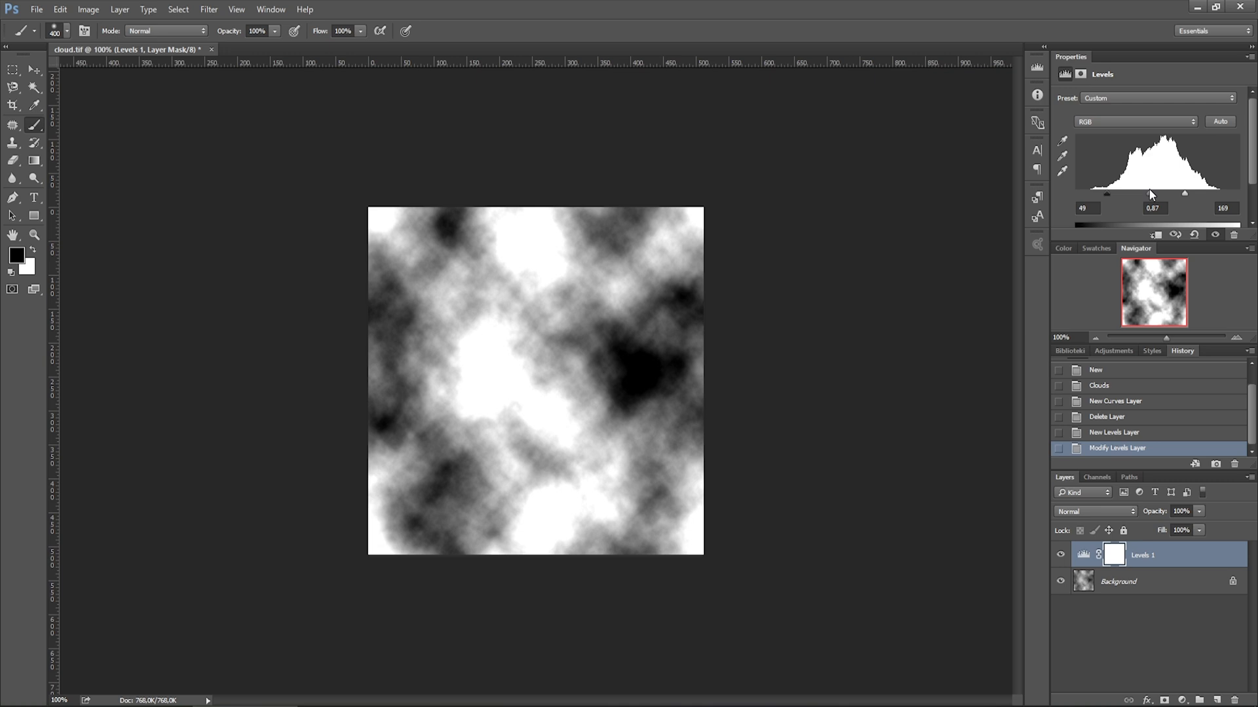
- Merge the Levels 1 adjustment and Background into a single layer
{"action": "left_click", "coordinate": [1118, 581]}
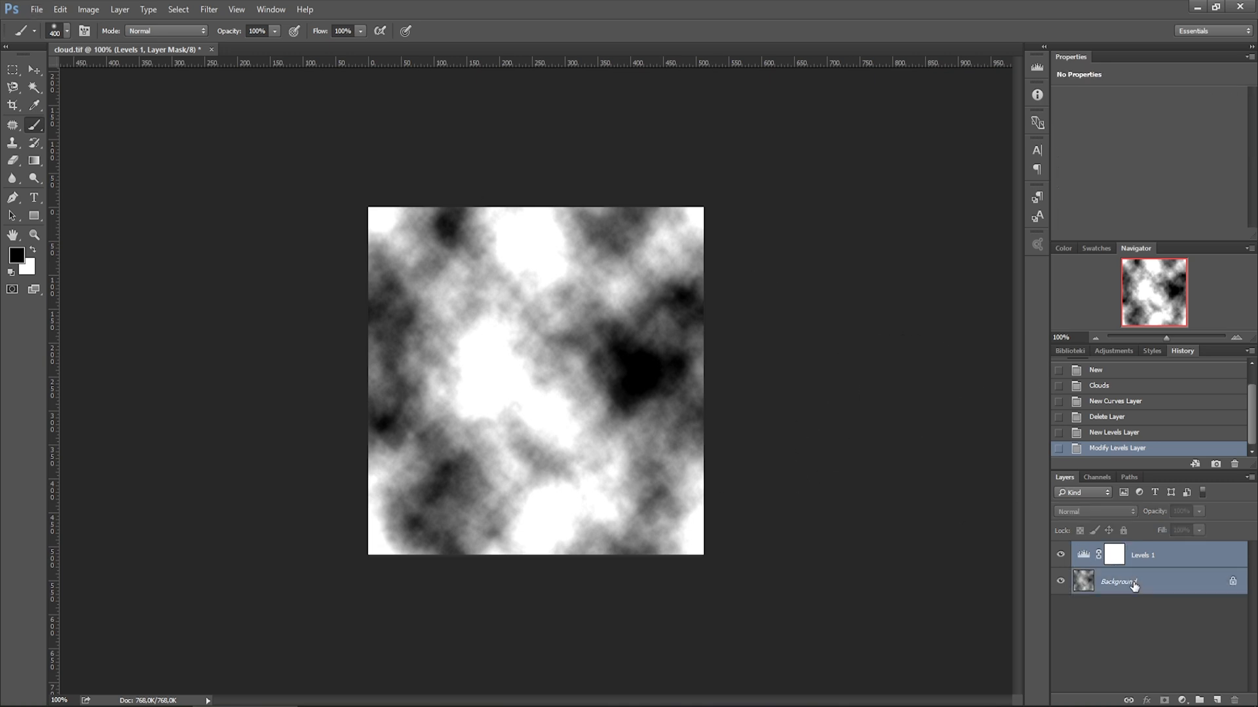
{"action": "right_click", "coordinate": [1117, 581]}
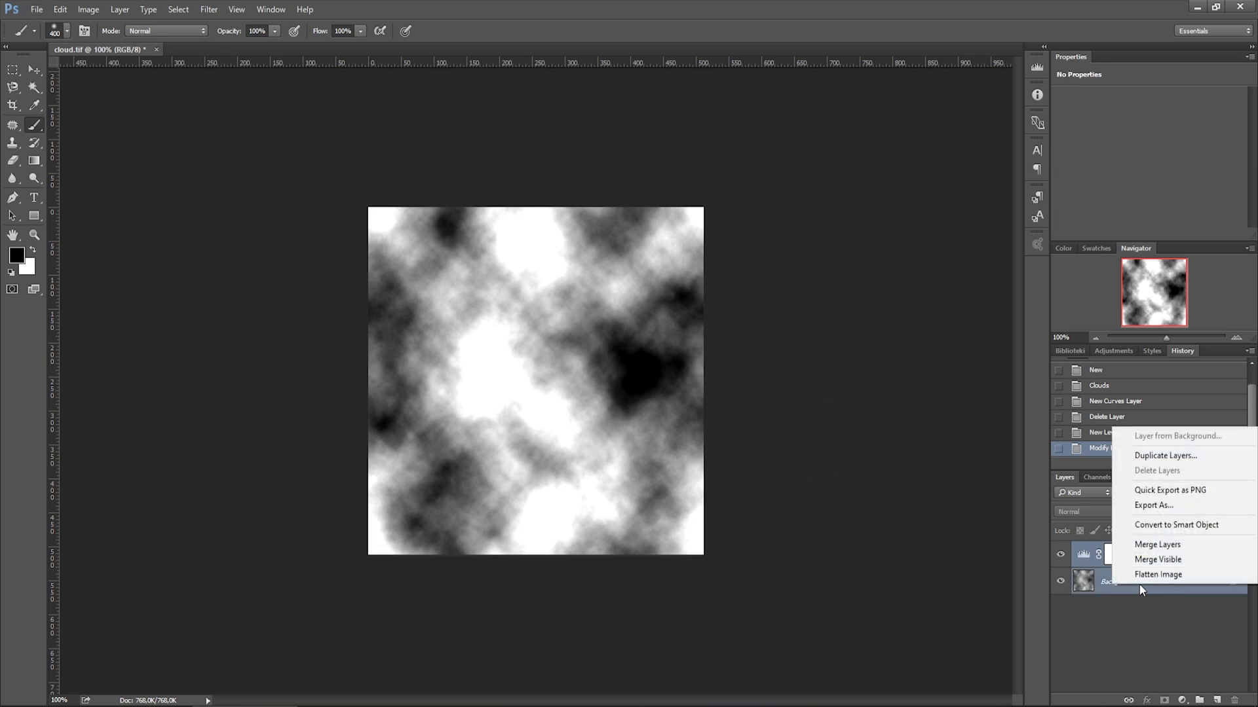
{"action": "left_click", "coordinate": [1156, 544]}
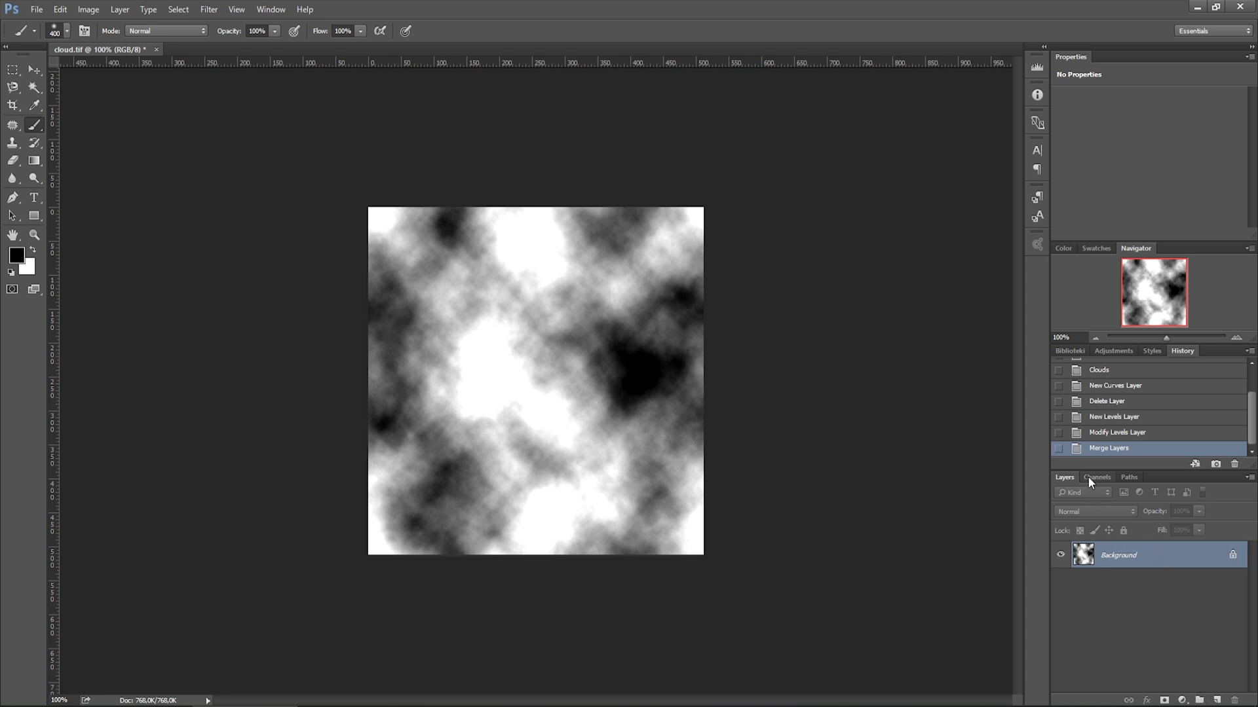
- Copy the whole cloud canvas into a new Alpha 1 channel
{"action": "left_click", "coordinate": [1097, 476]}
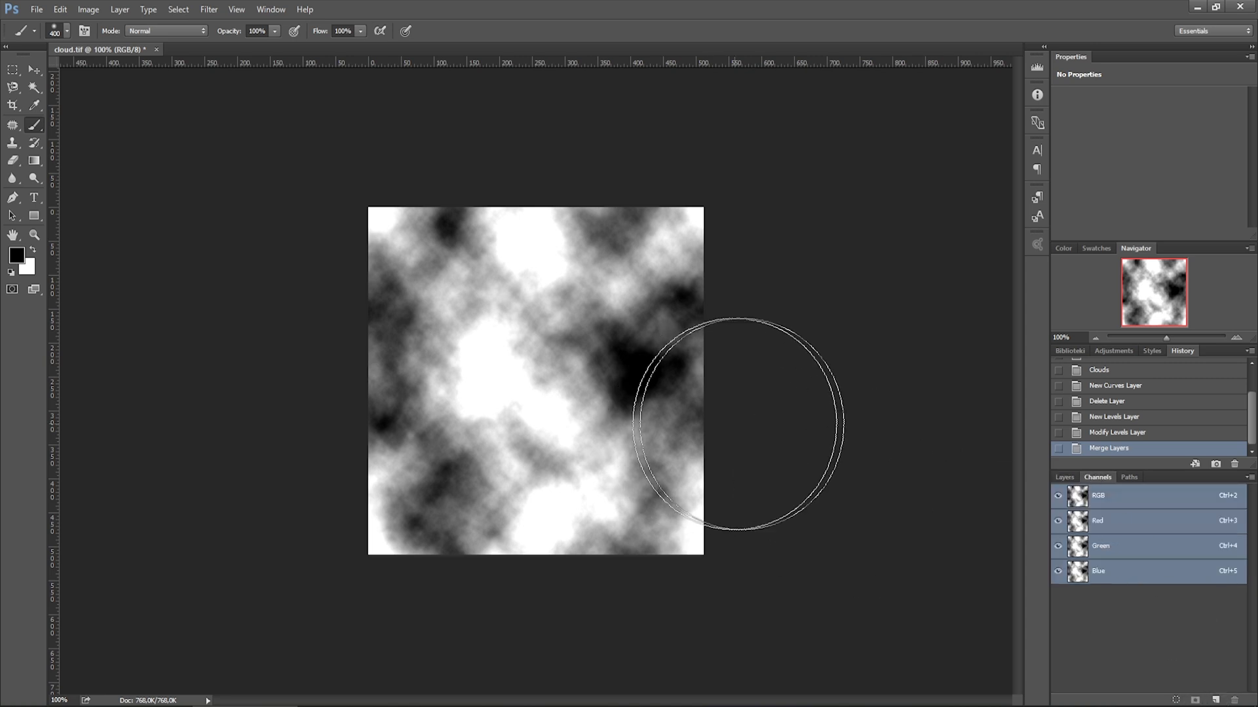
{"action": "key", "text": "ctrl+a"}
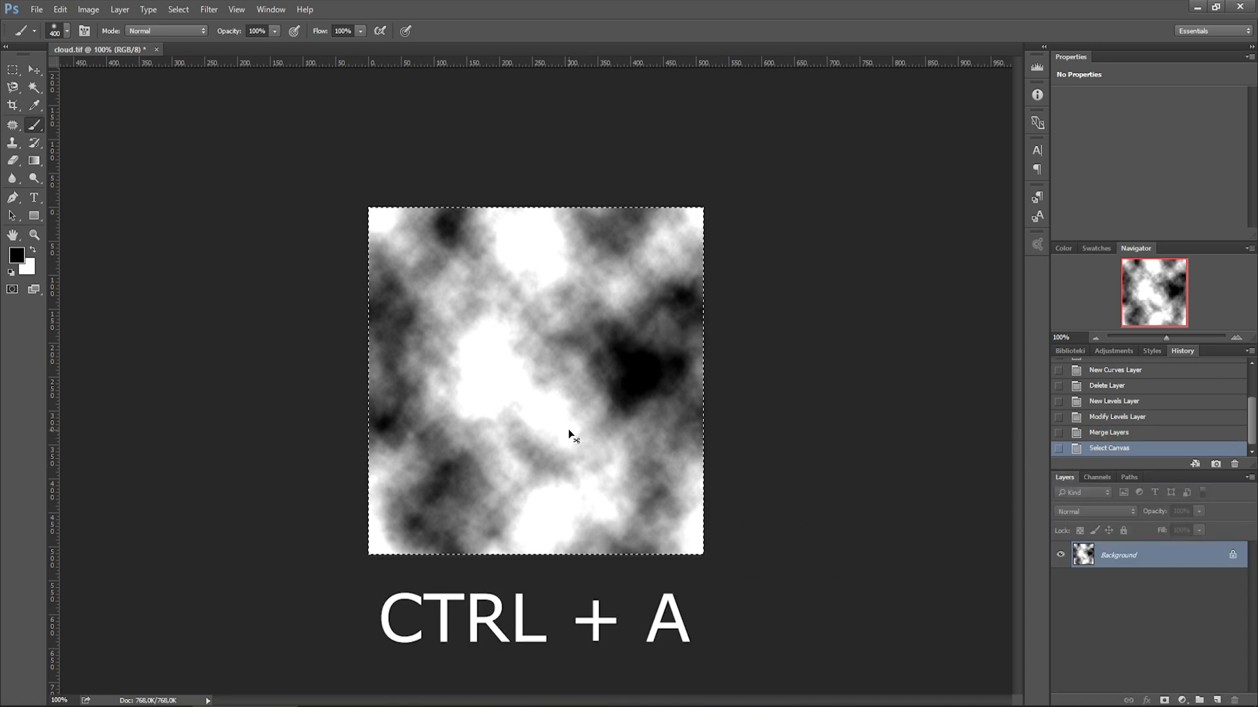
{"action": "left_click", "coordinate": [1097, 477]}
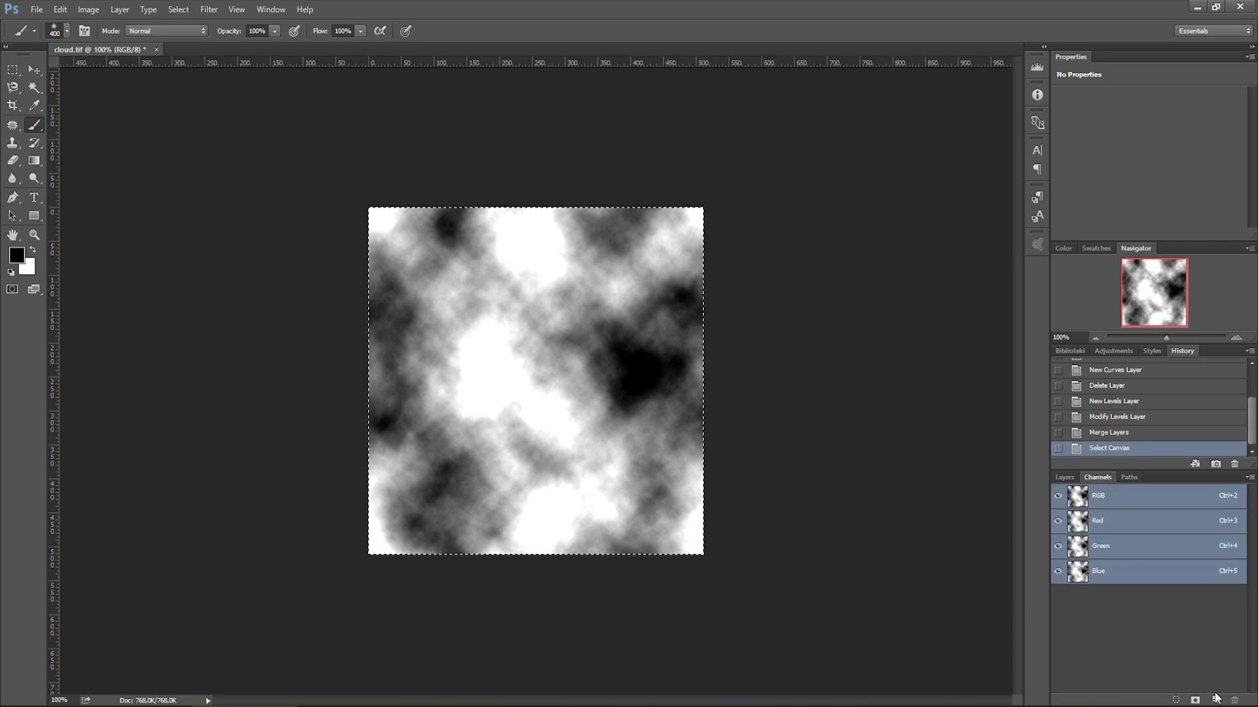
{"action": "key", "text": "ctrl+v"}
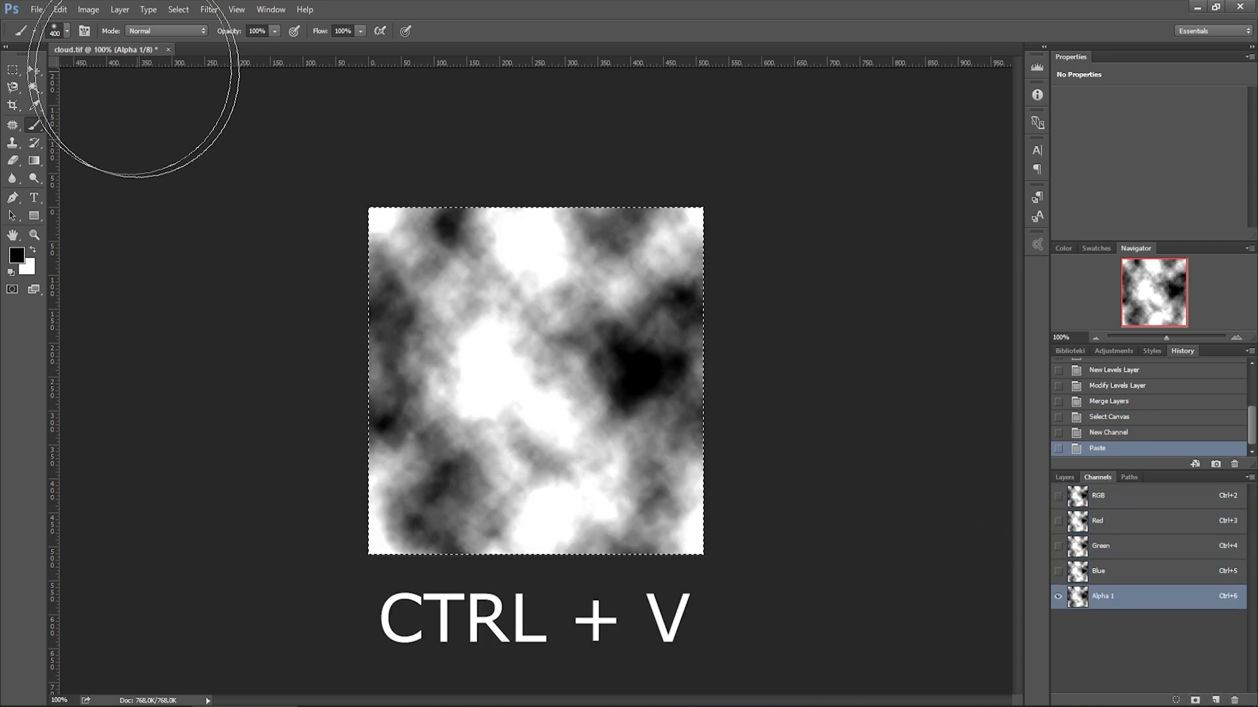
{"action": "left_click", "coordinate": [36, 10]}
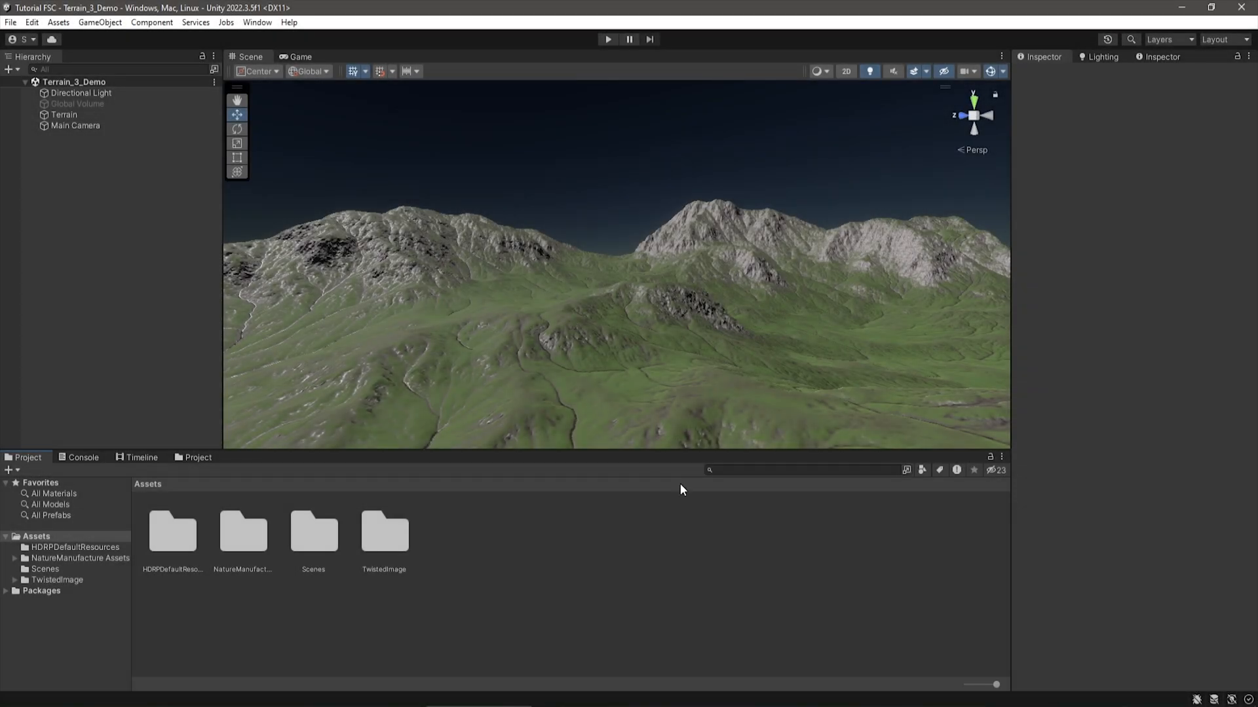
{"action": "mouse_move", "coordinate": [92, 569]}
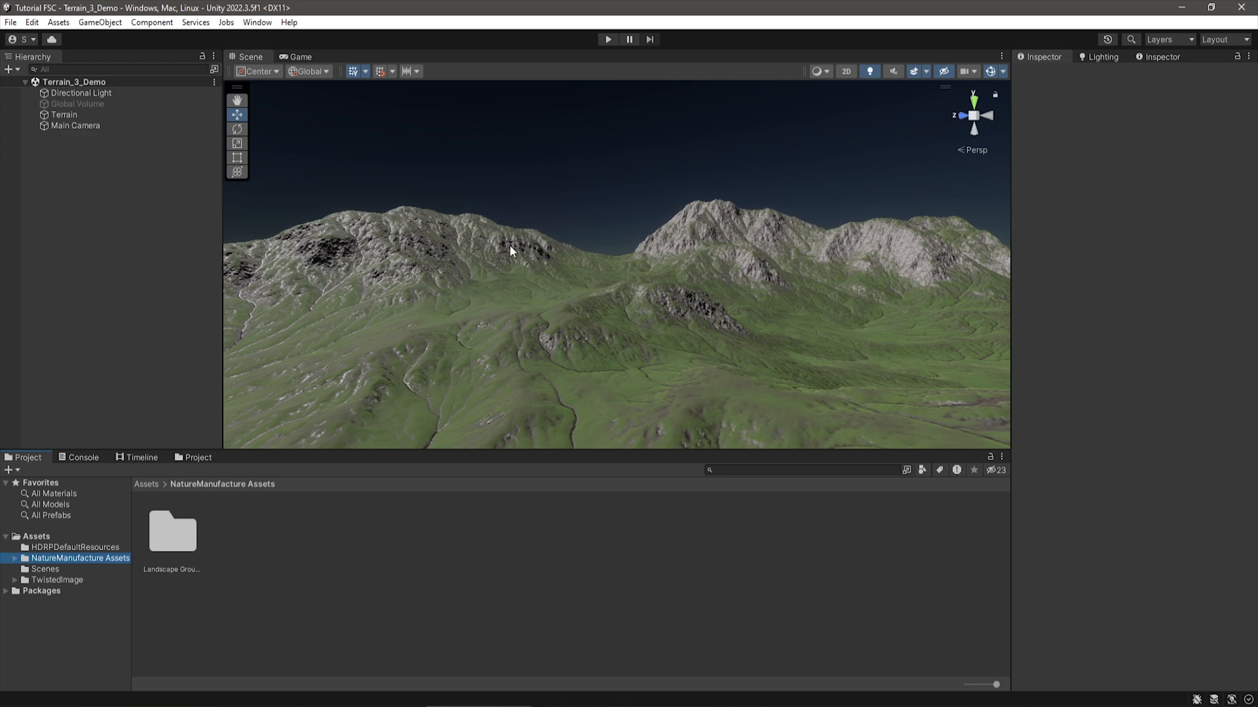
- Create a CloudShadow folder under Assets holding the Cloud1 and Cloud2 textures
{"action": "left_click", "coordinate": [37, 536]}
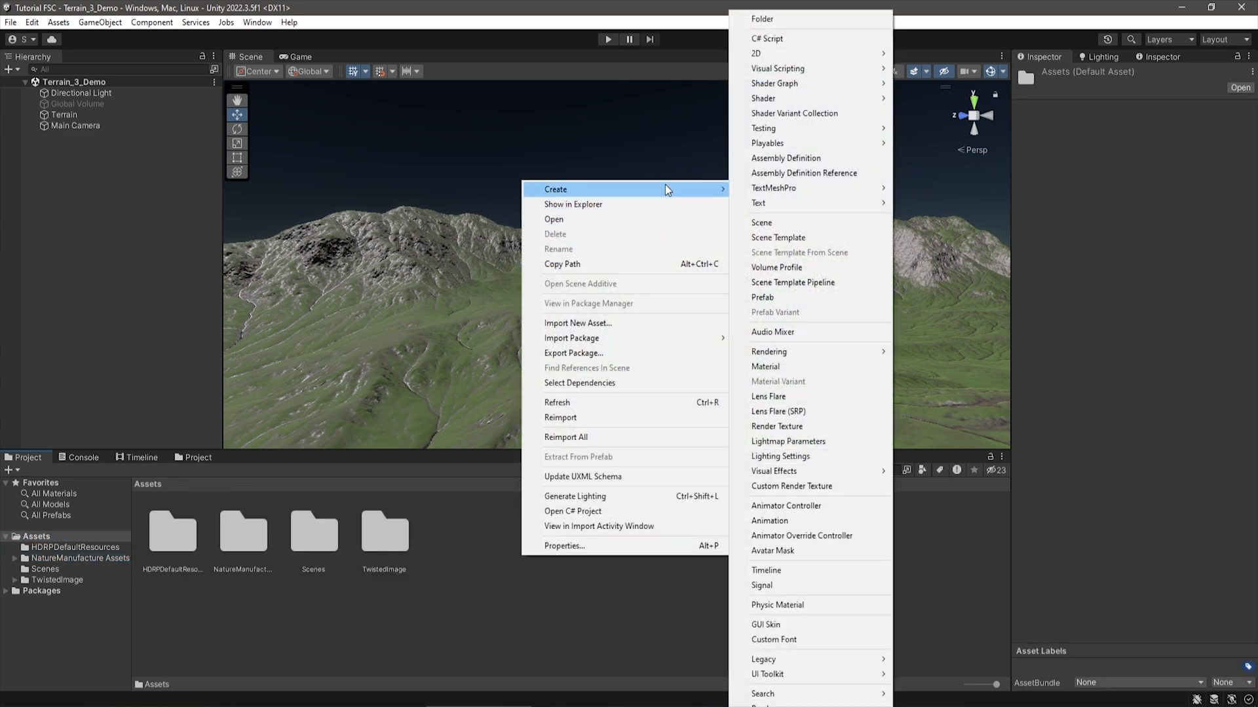
{"action": "mouse_move", "coordinate": [775, 187]}
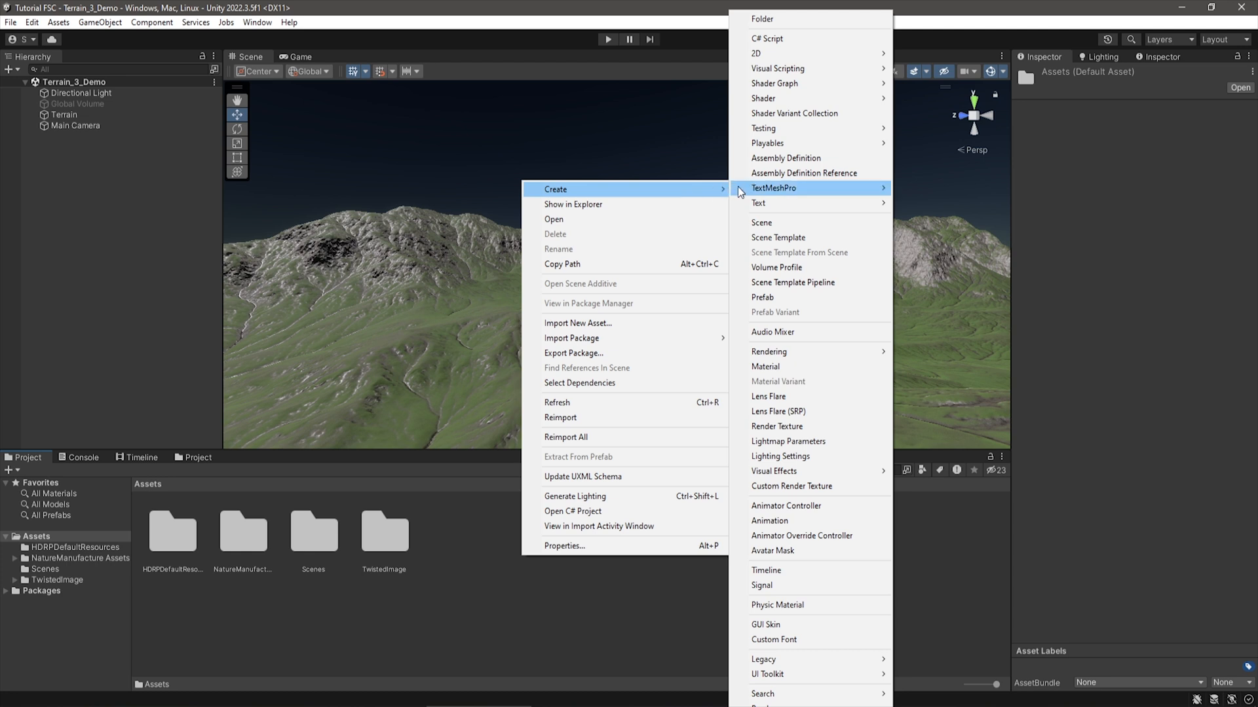
{"action": "left_click", "coordinate": [760, 18]}
{"action": "type", "text": "CloudShadow"}
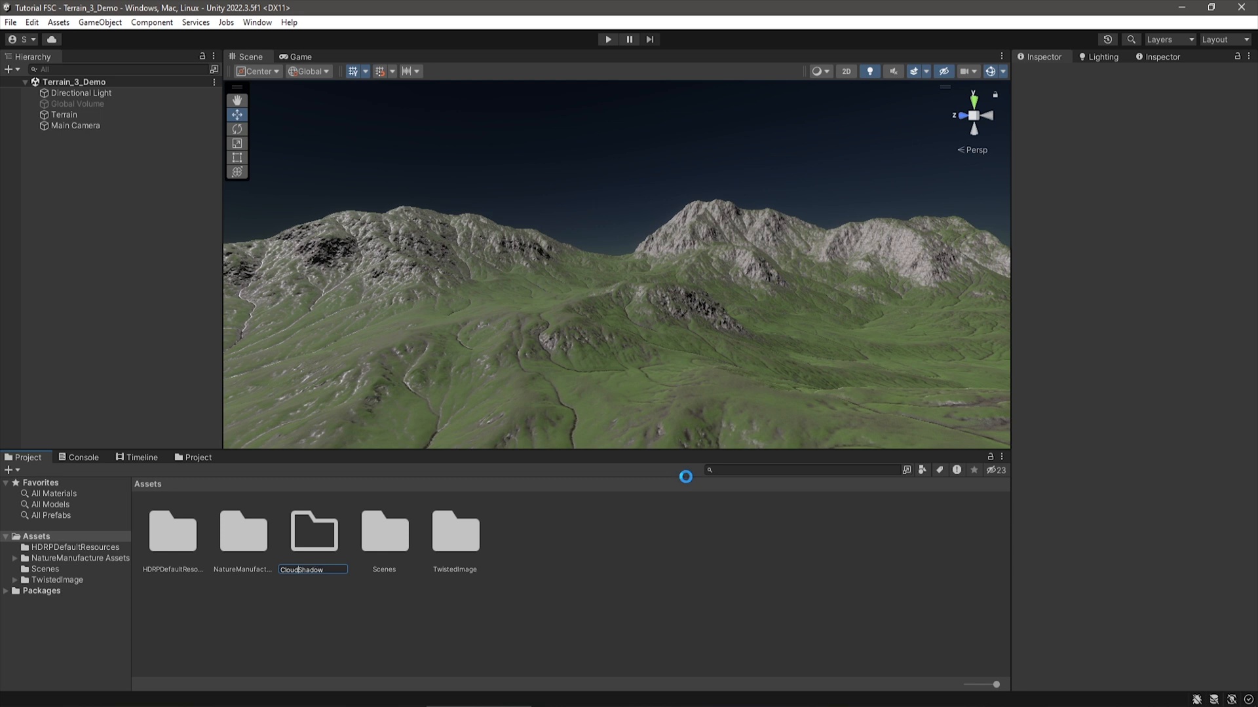
{"action": "key", "text": "Return"}
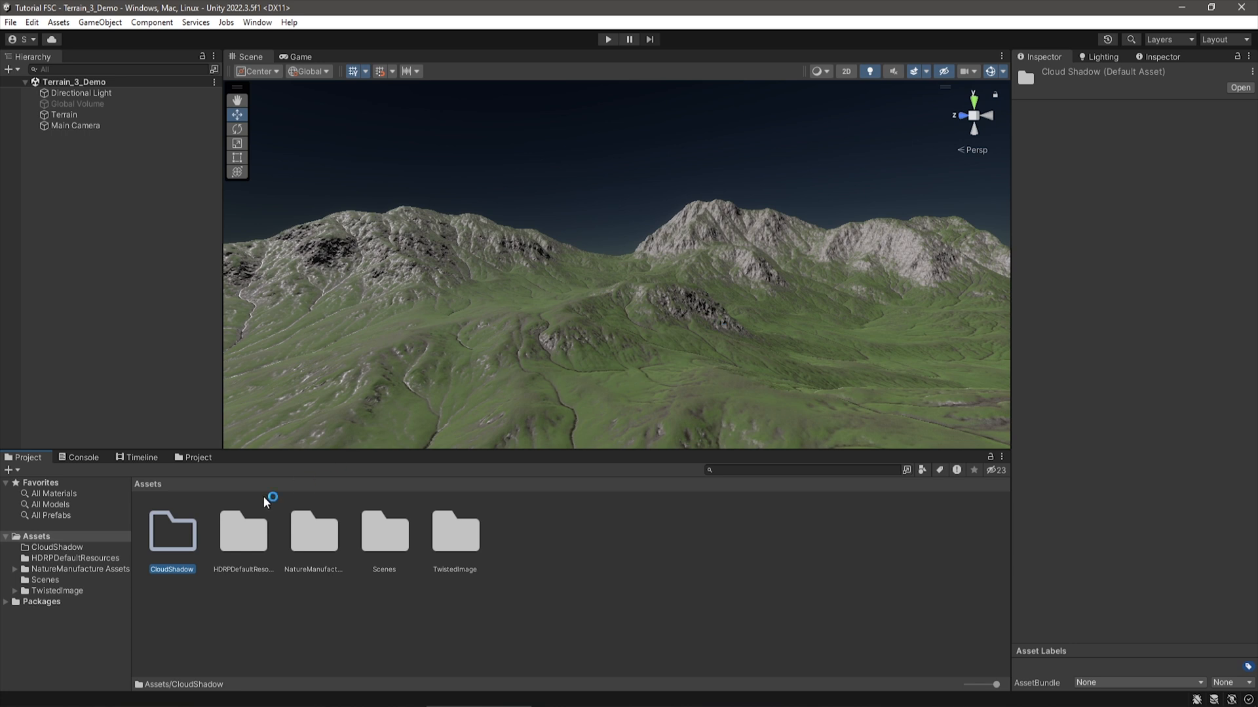
{"action": "double_click", "coordinate": [172, 530]}
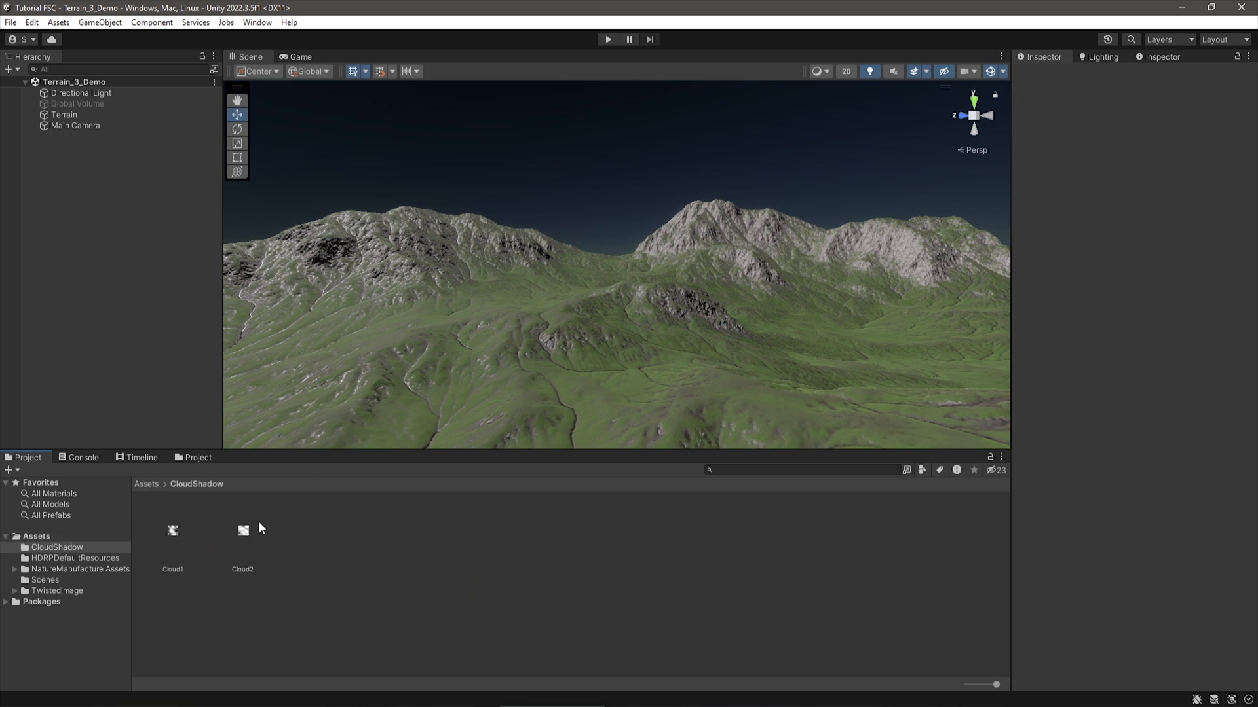
{"action": "mouse_move", "coordinate": [253, 530]}
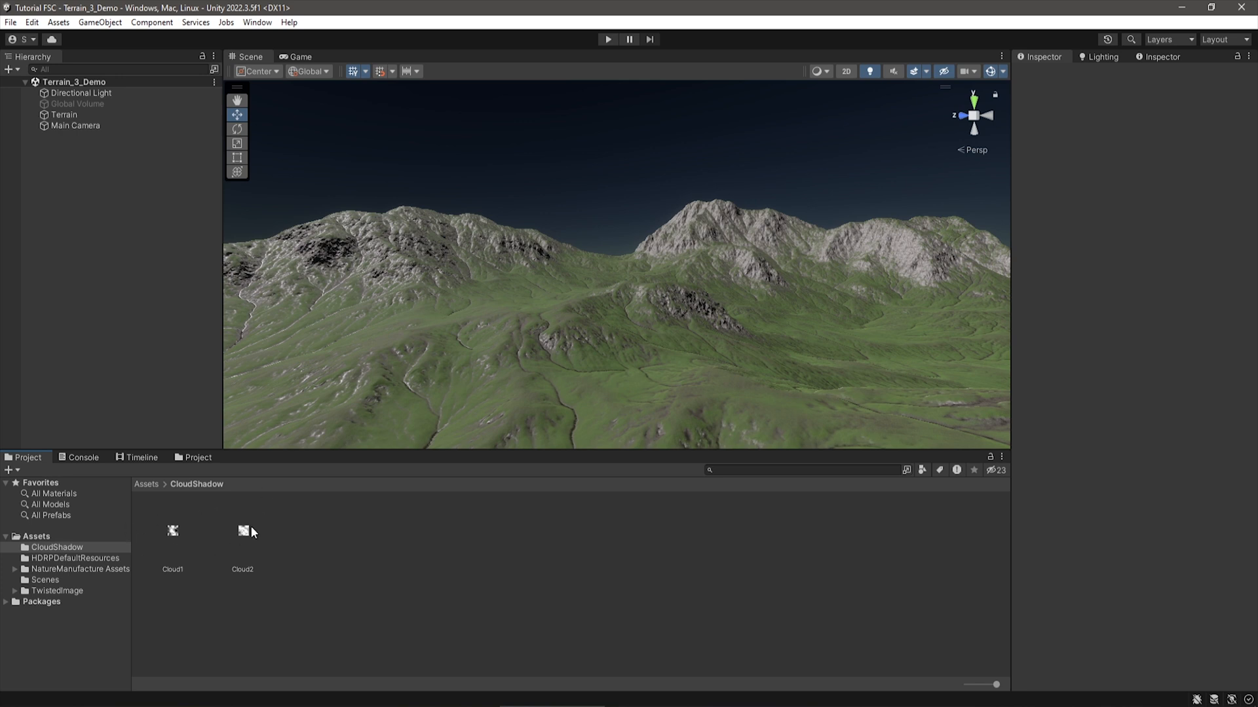
{"action": "mouse_move", "coordinate": [200, 513]}
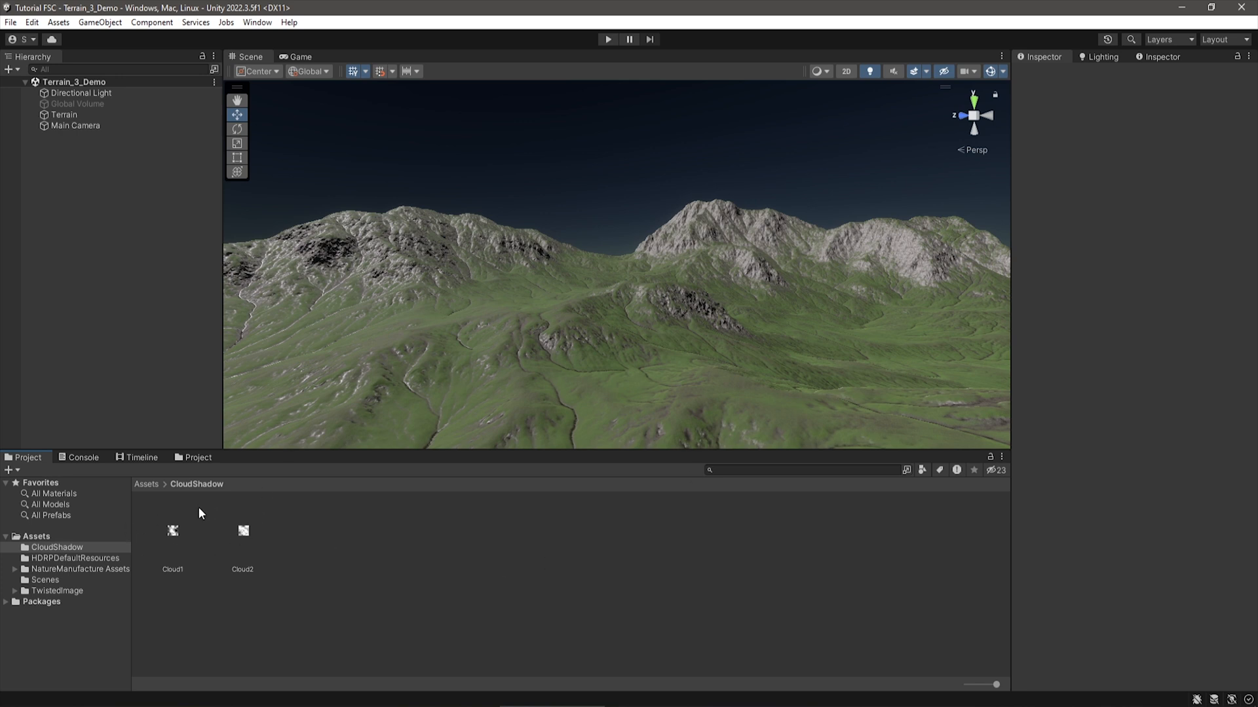
{"action": "mouse_move", "coordinate": [328, 549]}
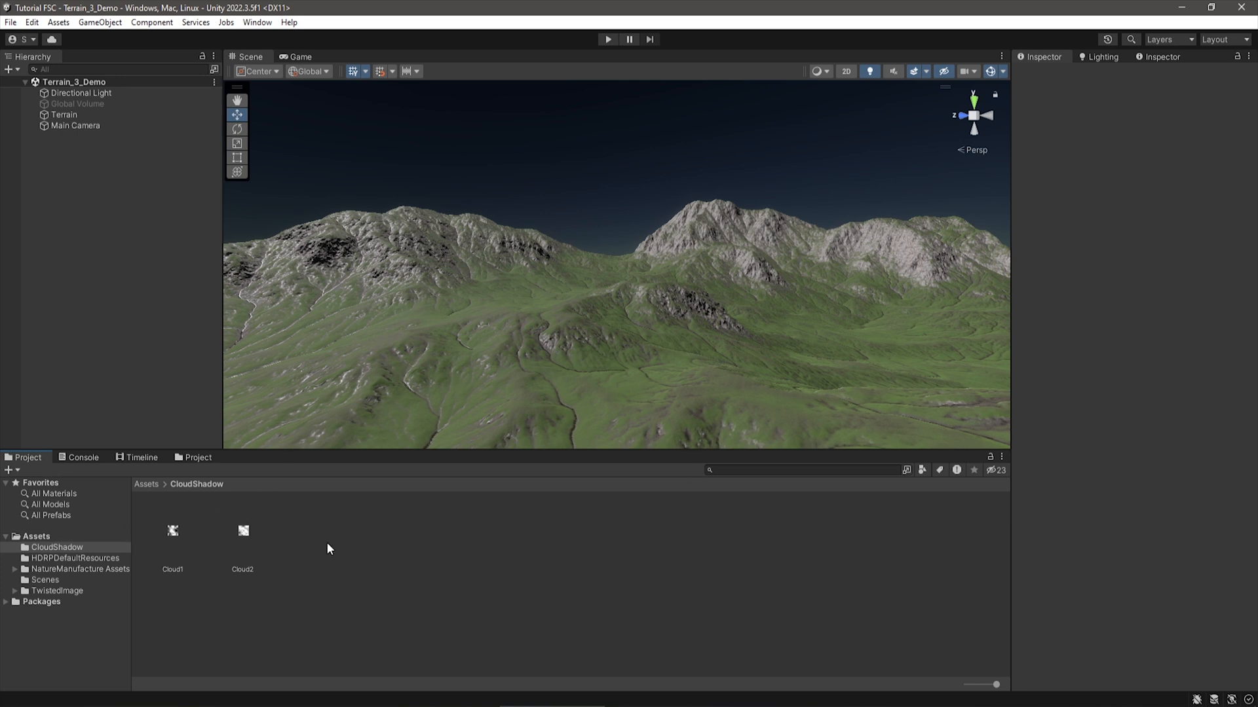
{"action": "mouse_move", "coordinate": [352, 547]}
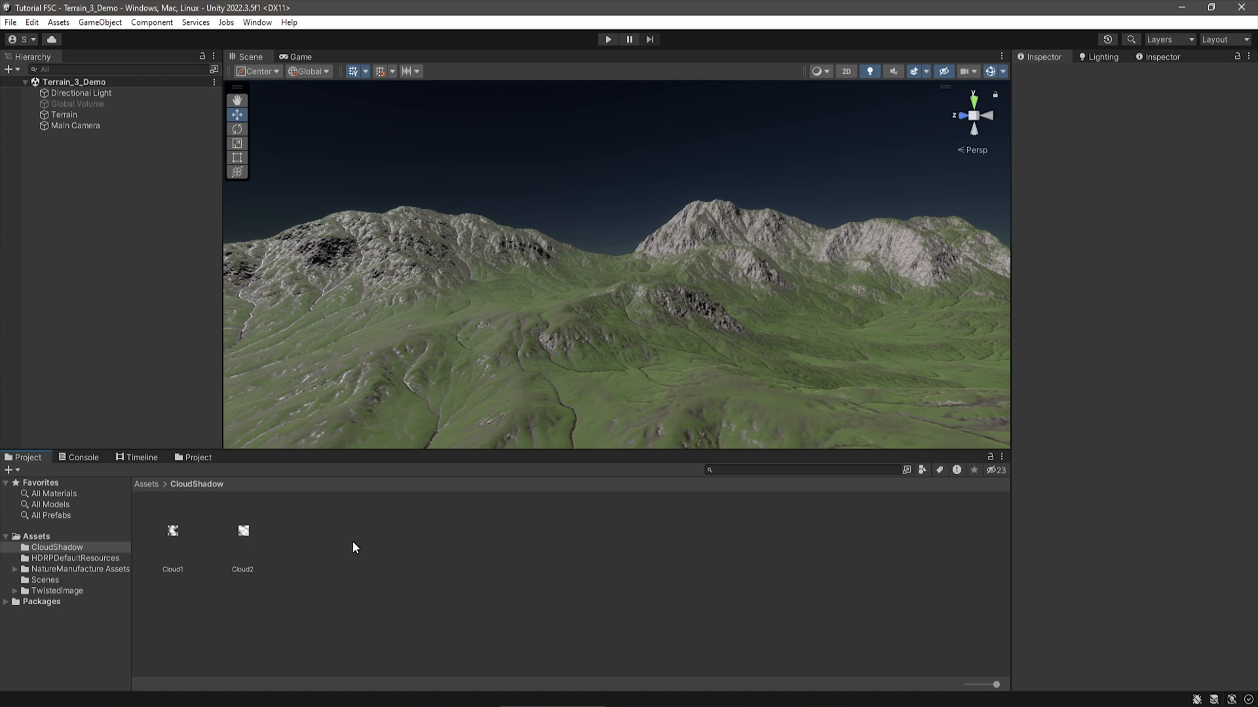
- Create a Custom Render Texture shader named CloudShadow in the CloudShadow folder
{"action": "right_click", "coordinate": [354, 547]}
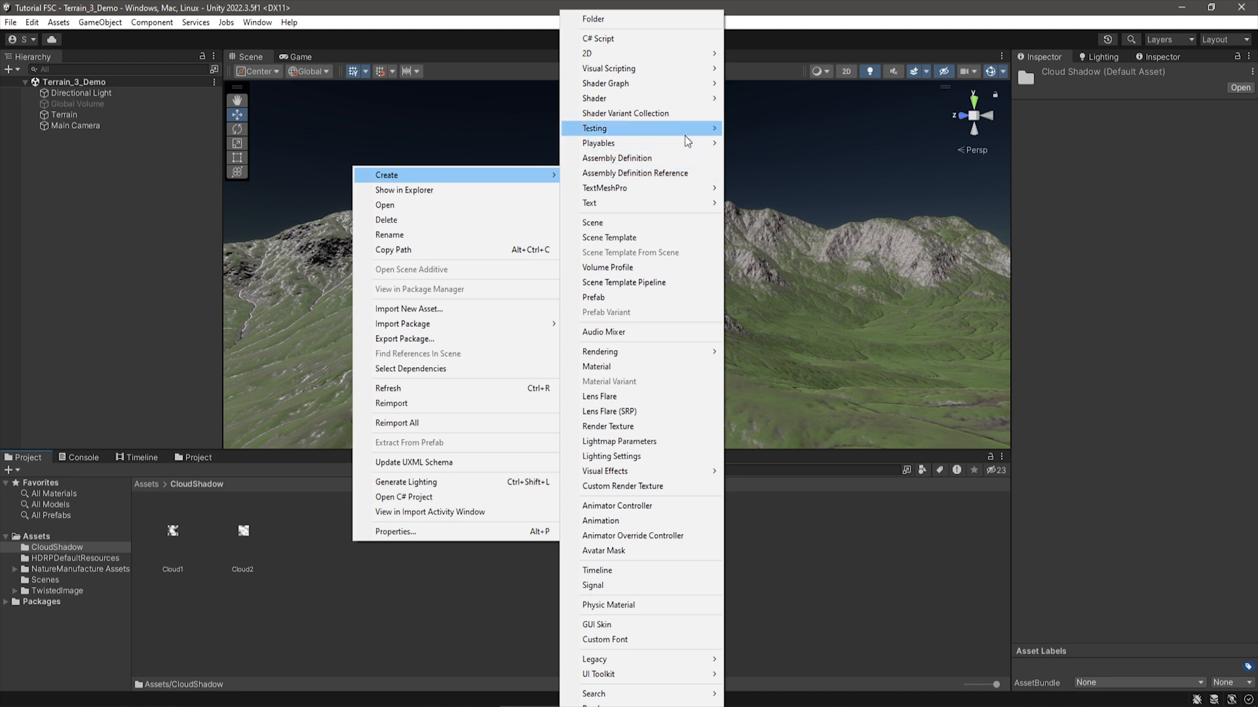
{"action": "mouse_move", "coordinate": [605, 98]}
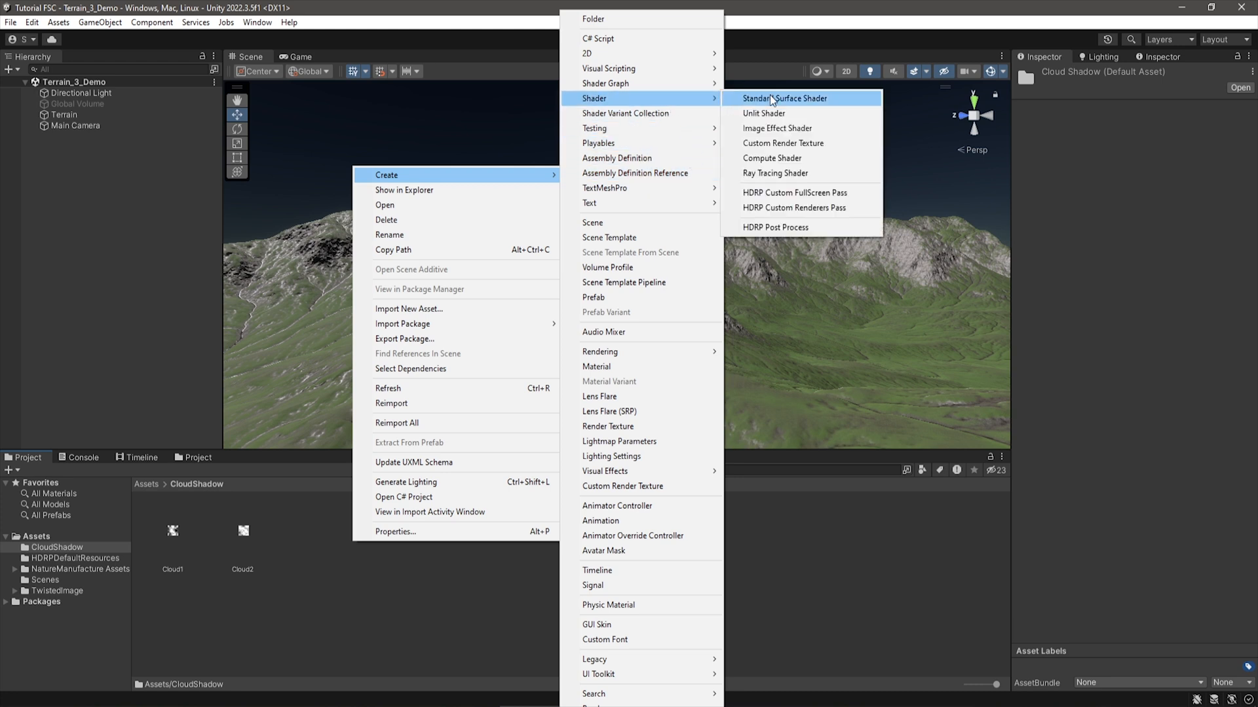
{"action": "mouse_move", "coordinate": [790, 148]}
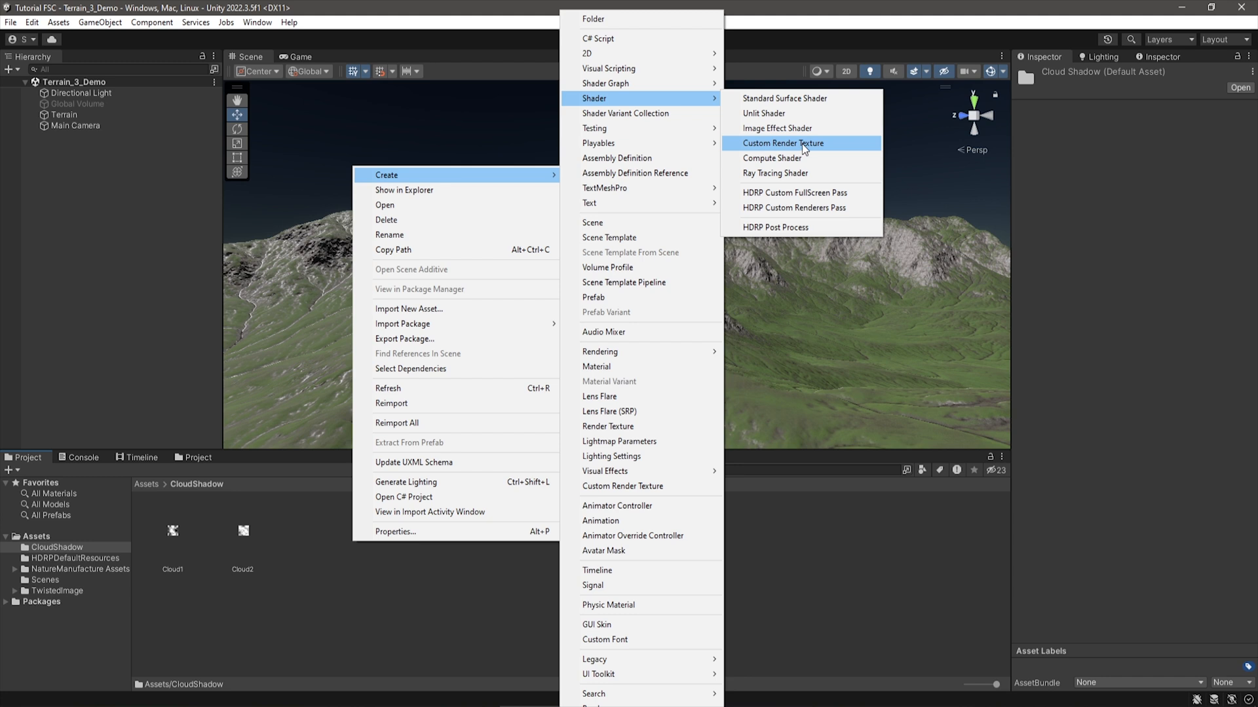
{"action": "left_click", "coordinate": [780, 143]}
{"action": "type", "text": "CloudShadow"}
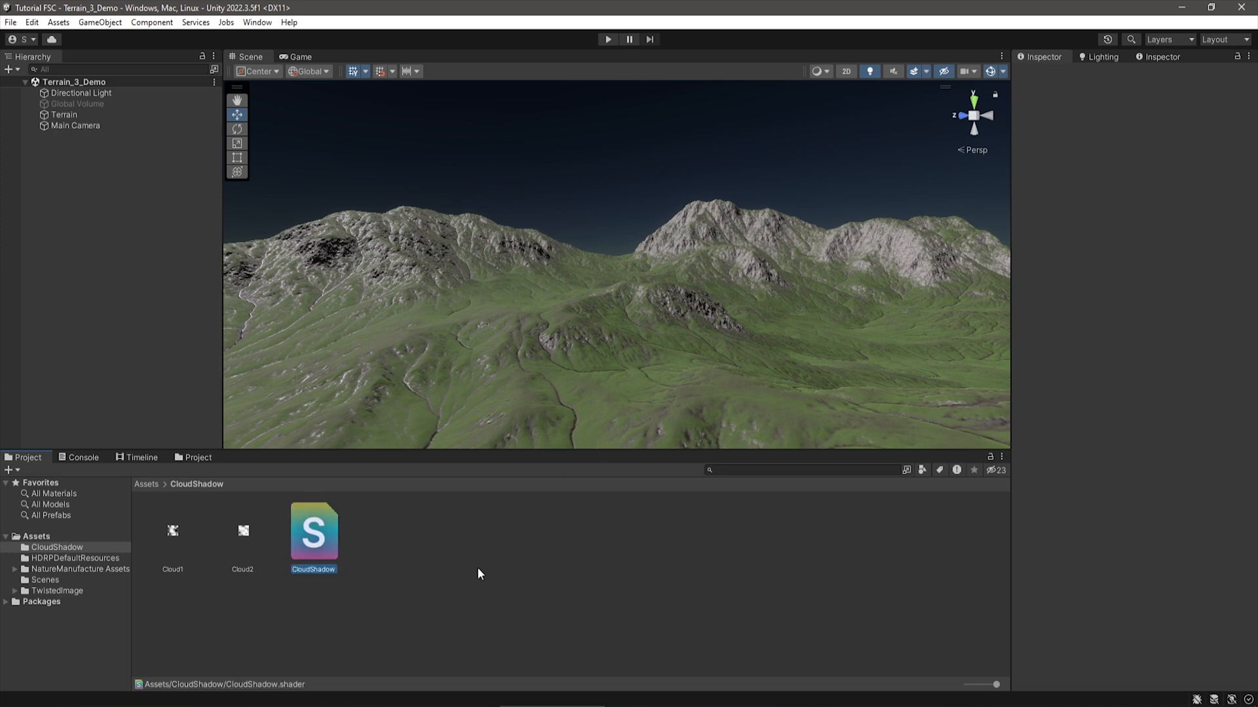
- Open CloudShadow.shader in Visual Studio and rename the _Color property to _Speed
{"action": "double_click", "coordinate": [313, 529]}
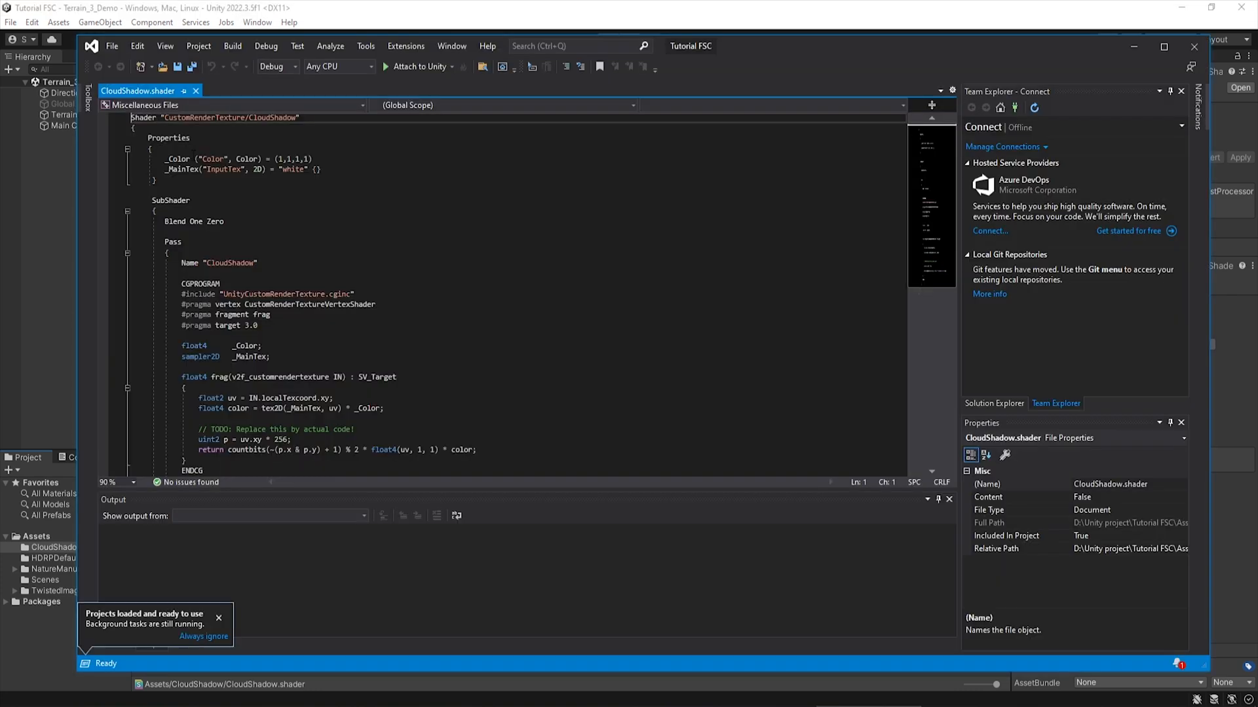
{"action": "double_click", "coordinate": [176, 159]}
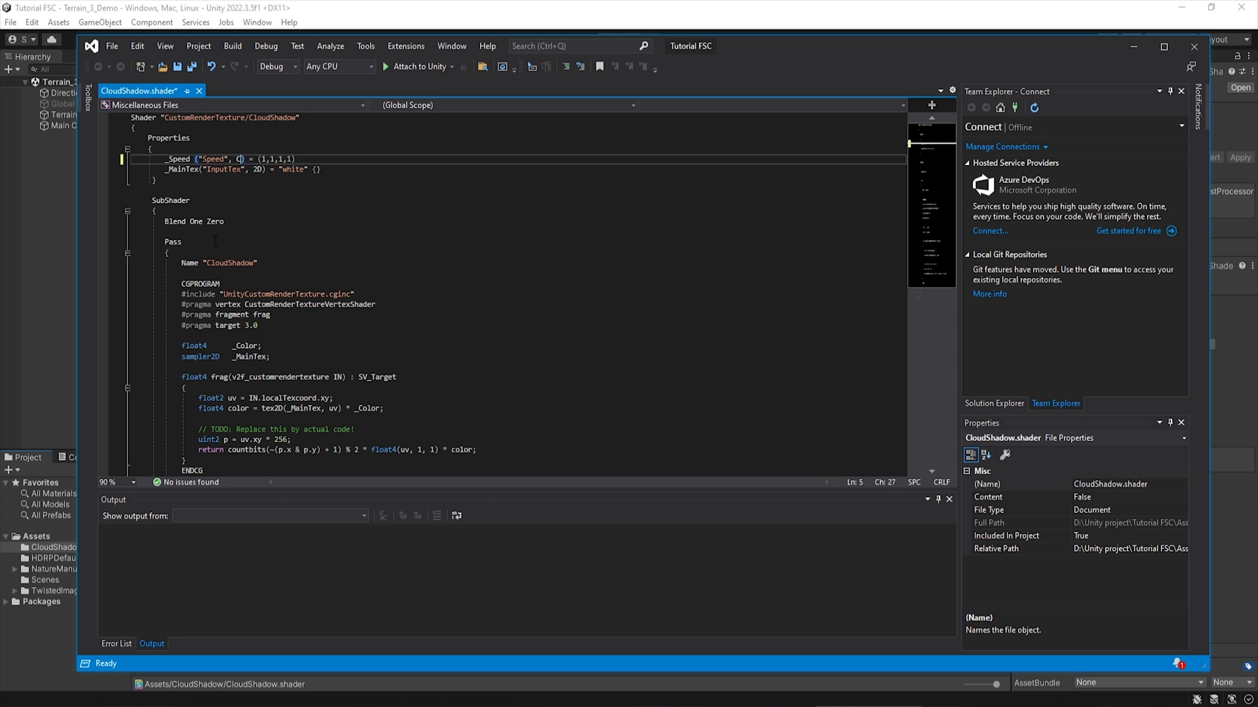
{"action": "type", "text": "ector"}
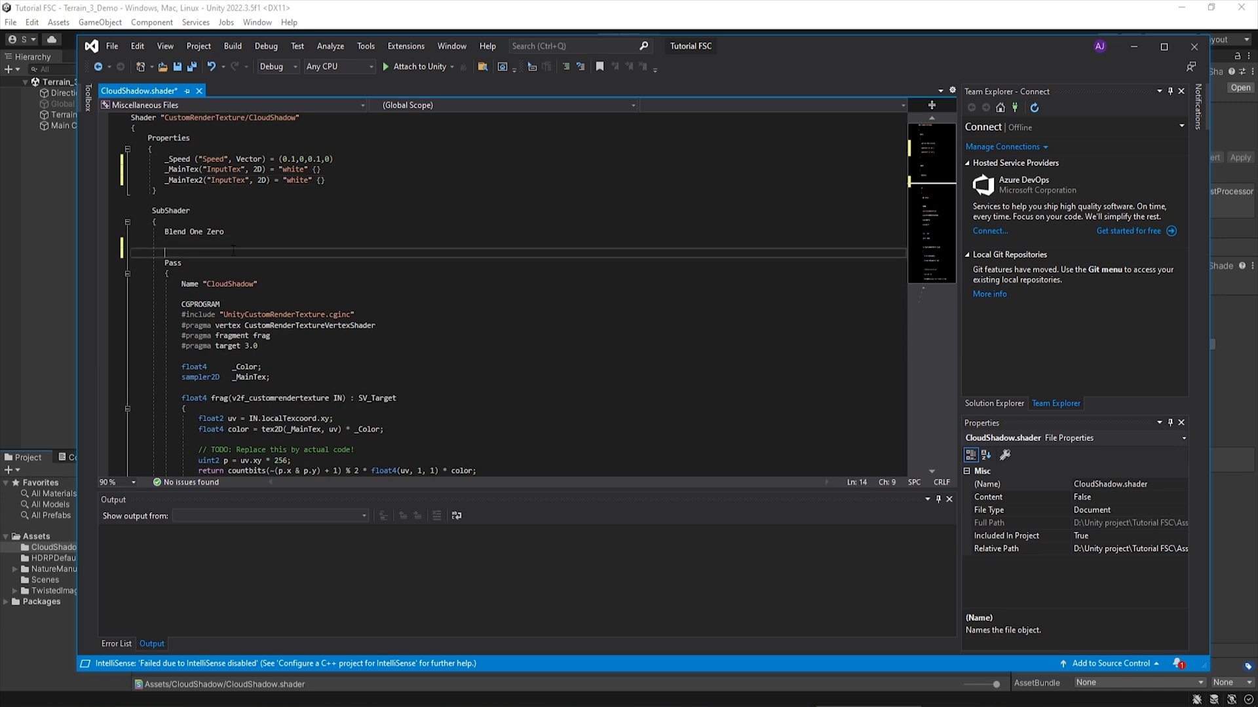
- Add Lighting Off and declare float4 _Speed in the SubShader
{"action": "type", "text": "L"}
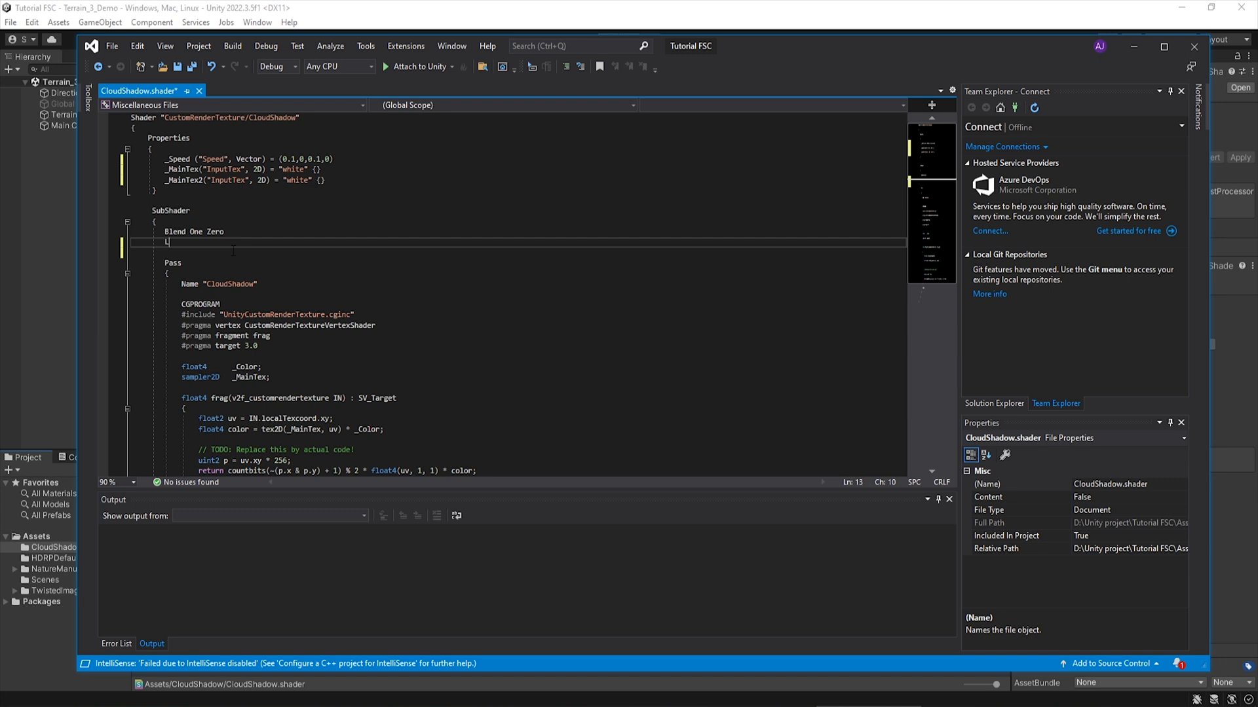
{"action": "type", "text": "ighting"}
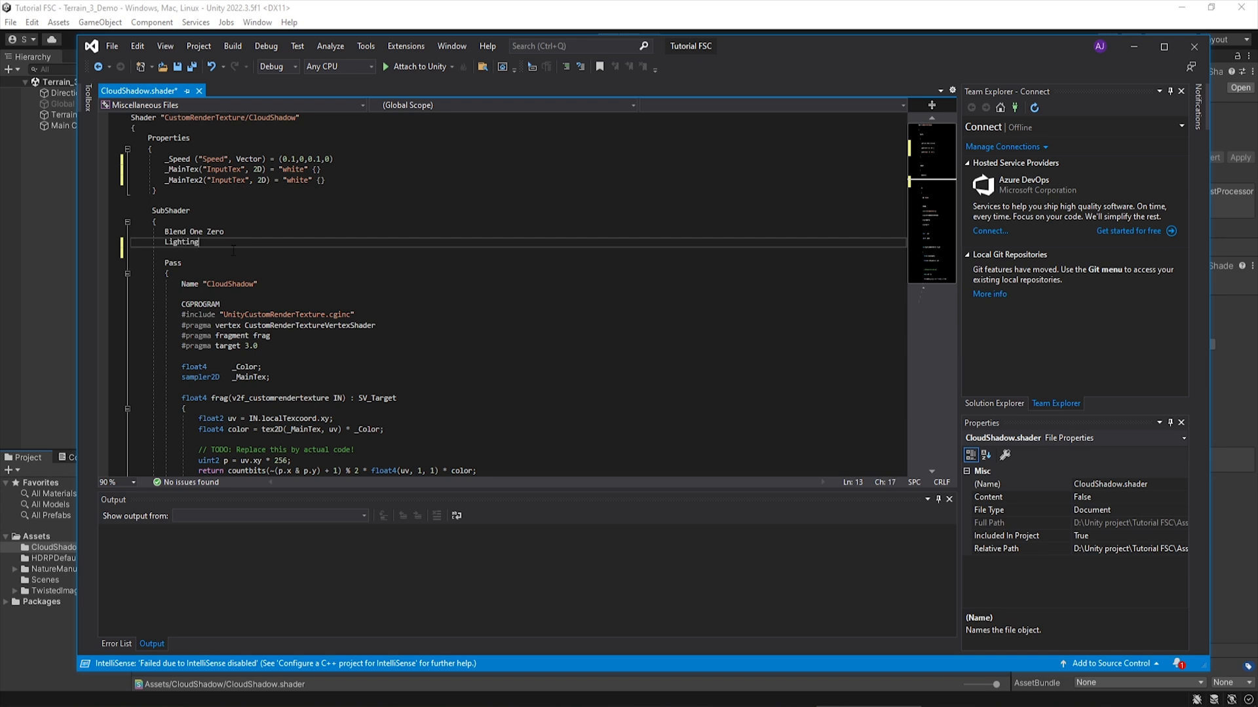
{"action": "type", "text": "Off"}
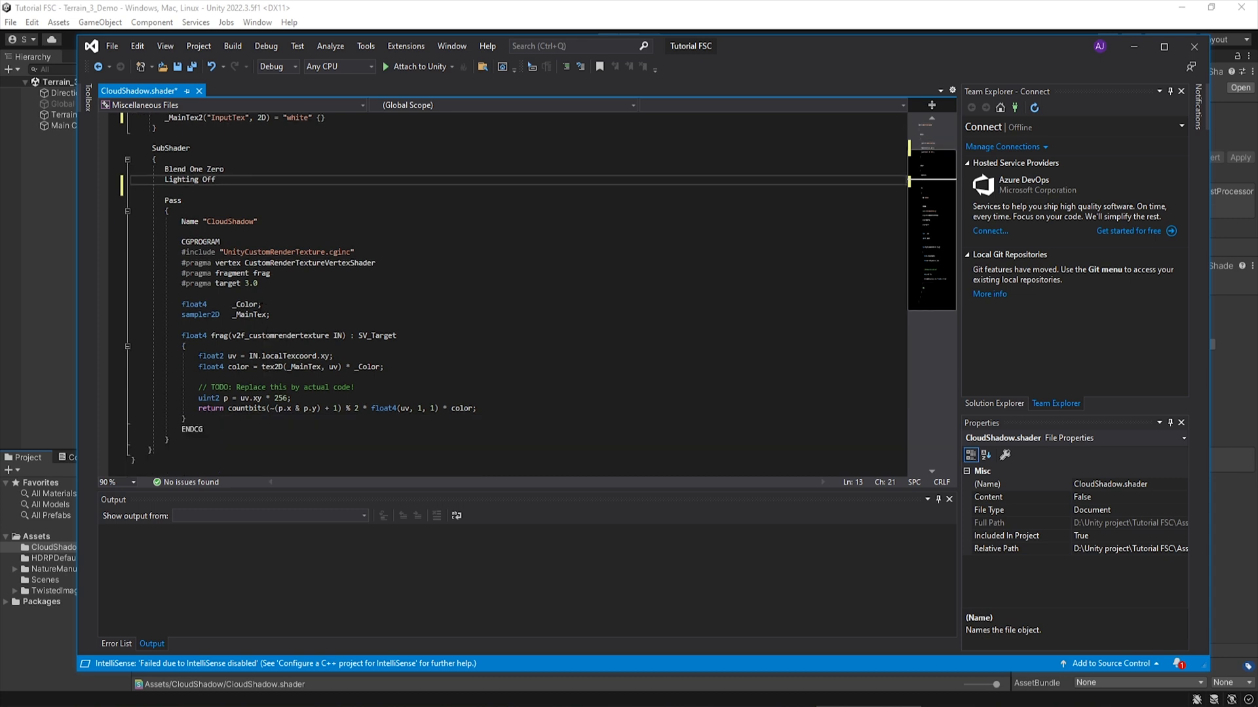
{"action": "type", "text": "_Spe"}
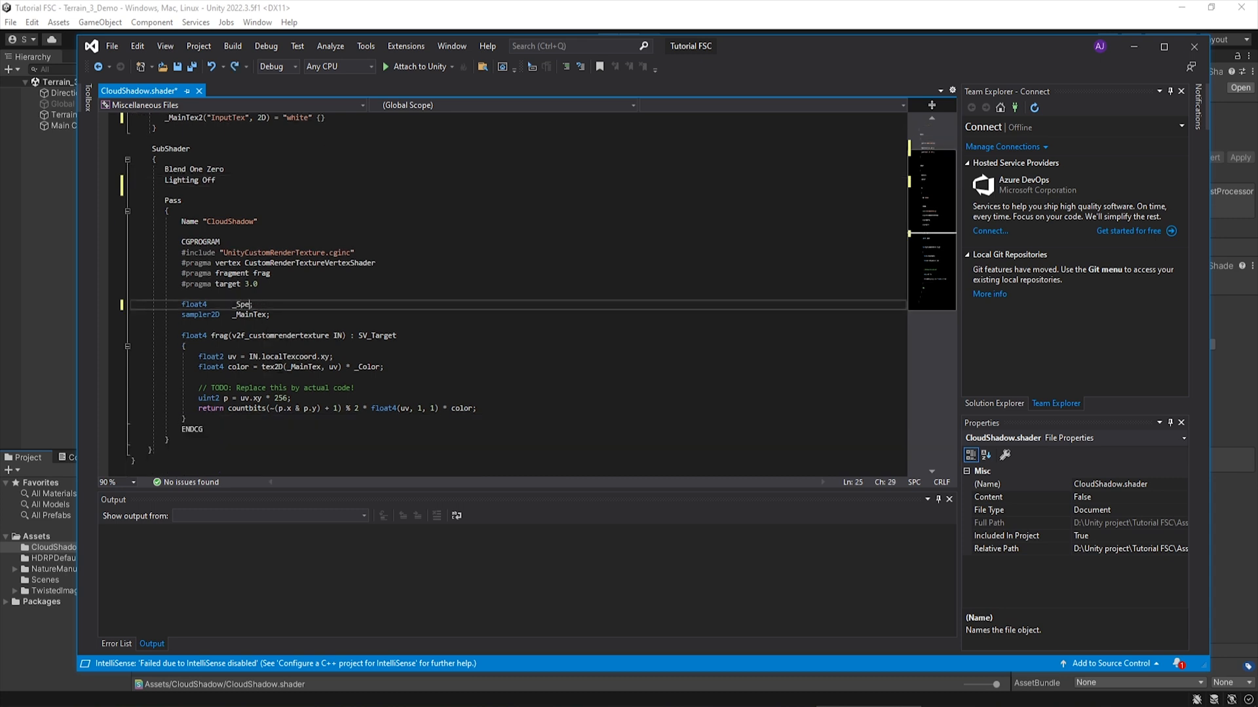
{"action": "type", "text": "ed;"}
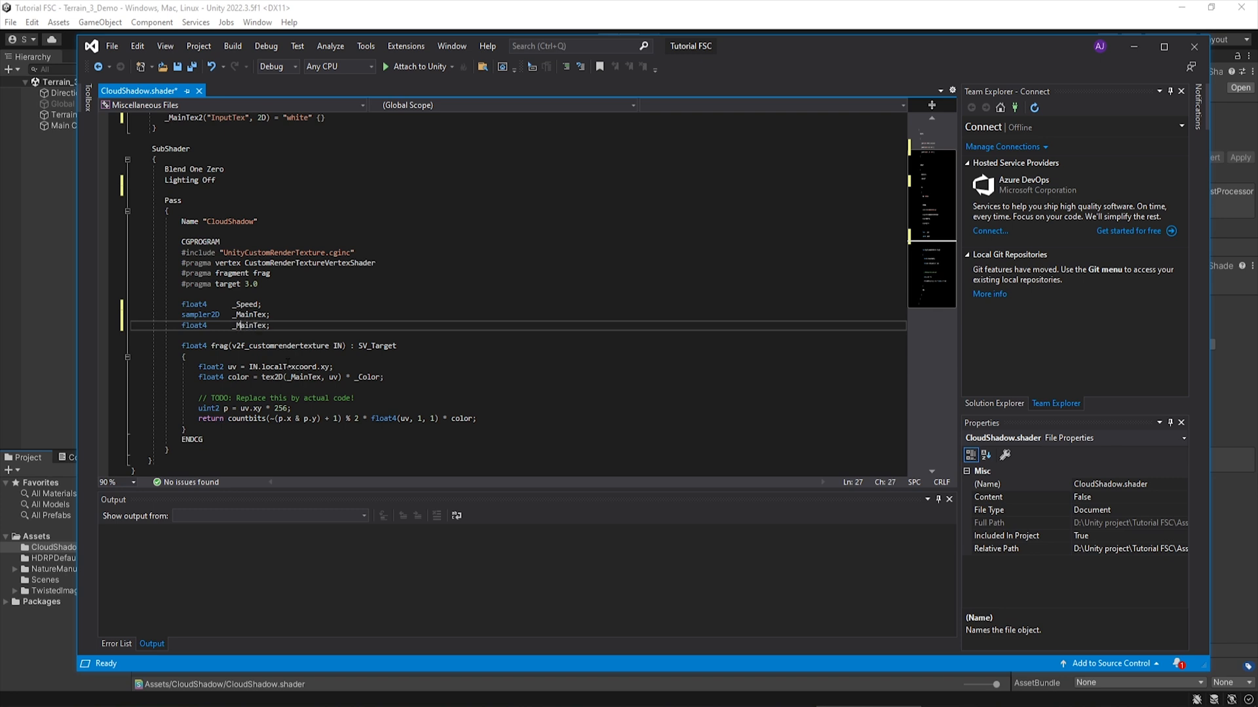
- Declare _MainTex_A, _MainTex2 and _MainTex2_A texture variables
{"action": "left_click", "coordinate": [255, 325]}
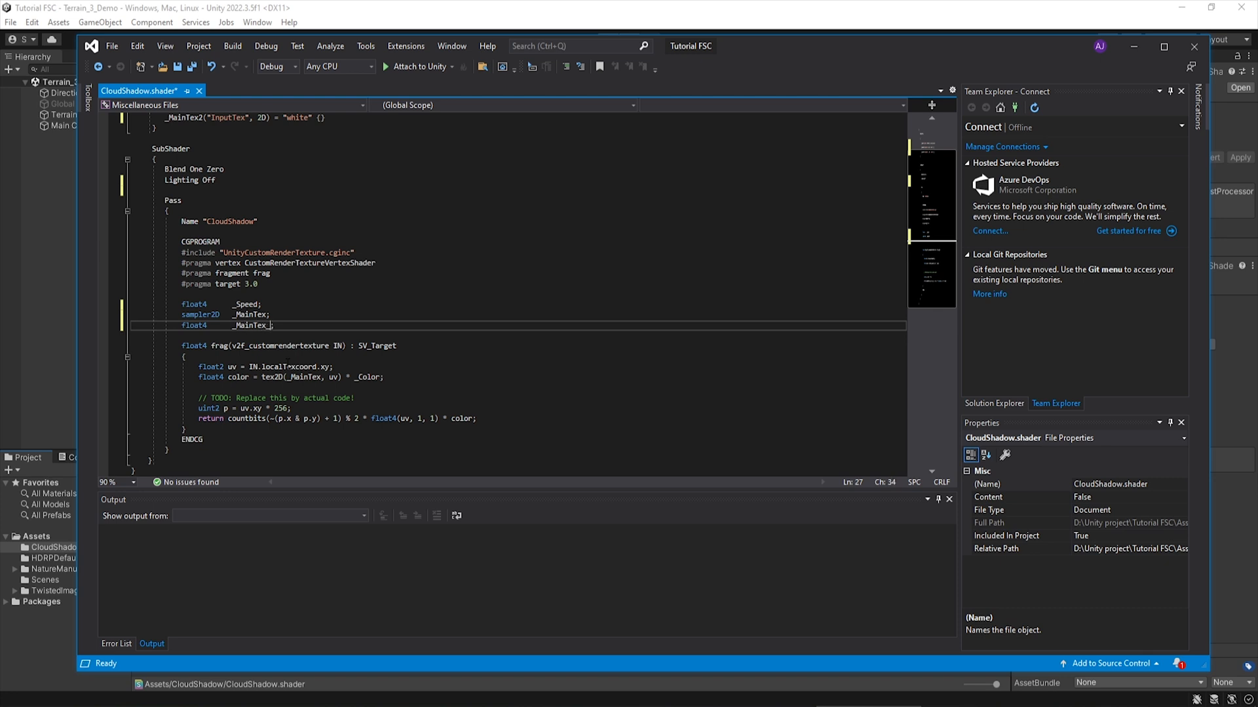
{"action": "type", "text": "A"}
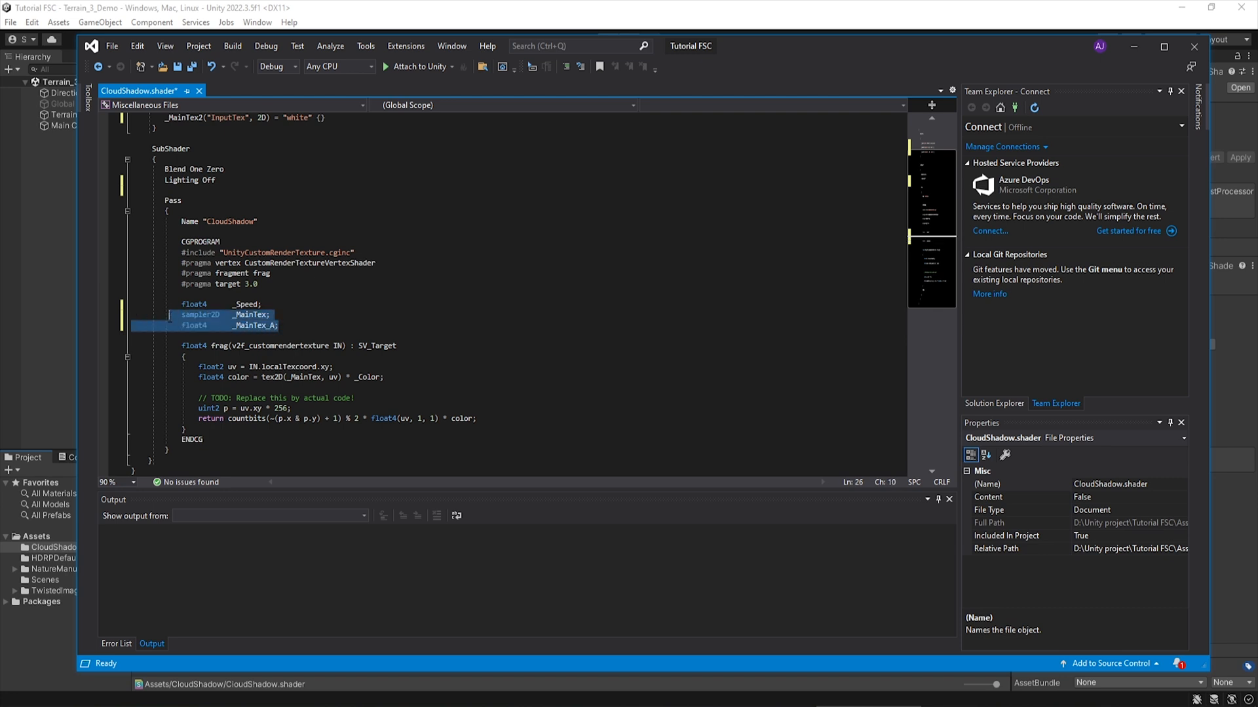
{"action": "left_click", "coordinate": [160, 314]}
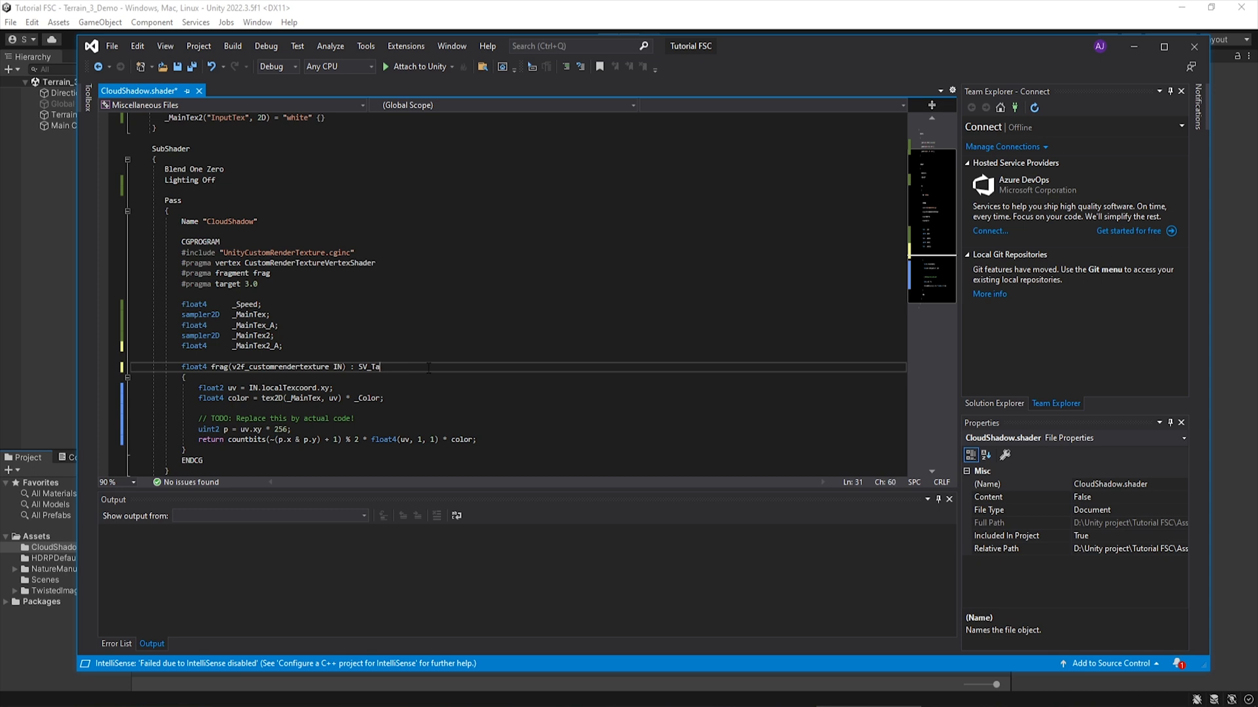
- Sample cloud from _MainTex at localTexcoord offset by frac(_Time * _Speed.xy) with COLOR semantic
{"action": "type", "text": "COLOR"}
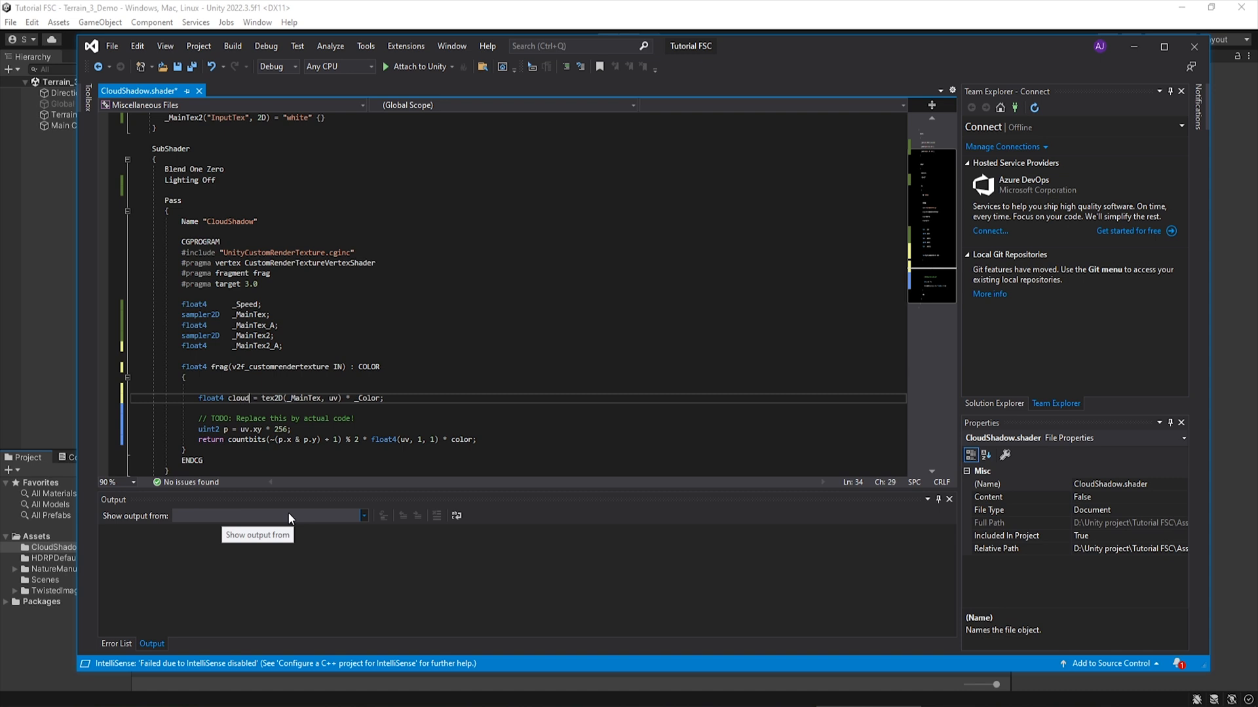
{"action": "left_click", "coordinate": [384, 399]}
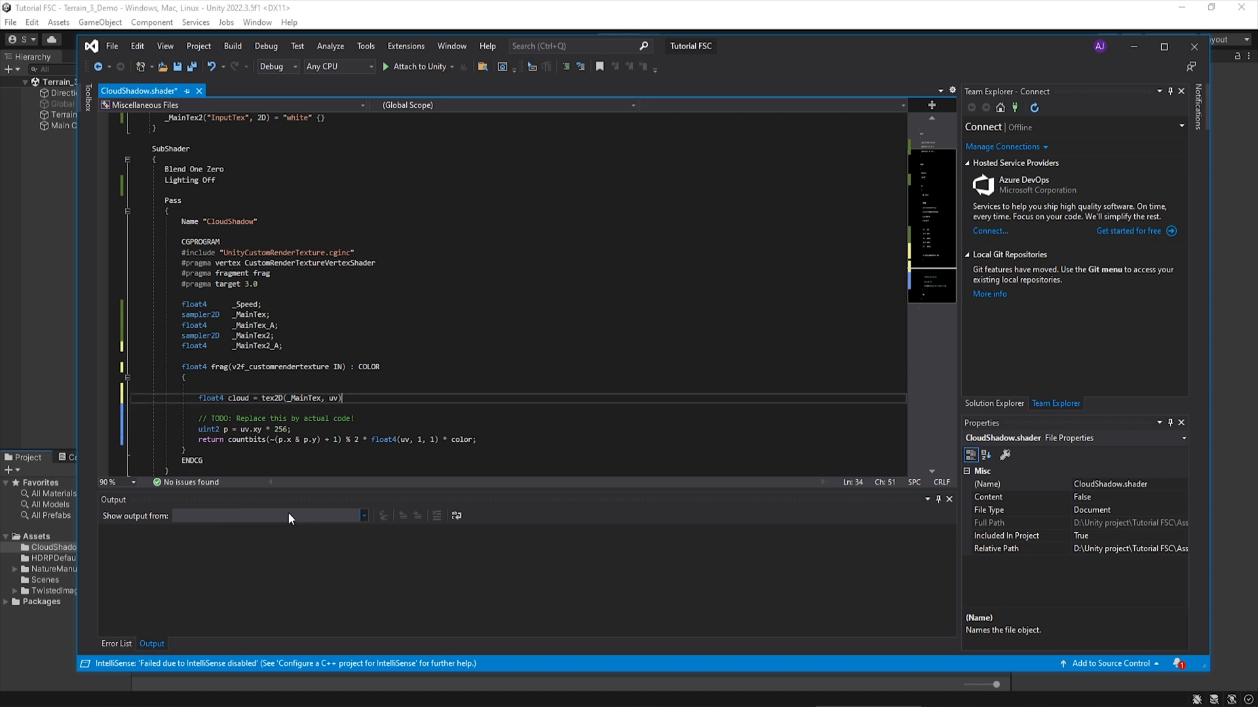
{"action": "type", "text": "IN.localTexcoord.xy"}
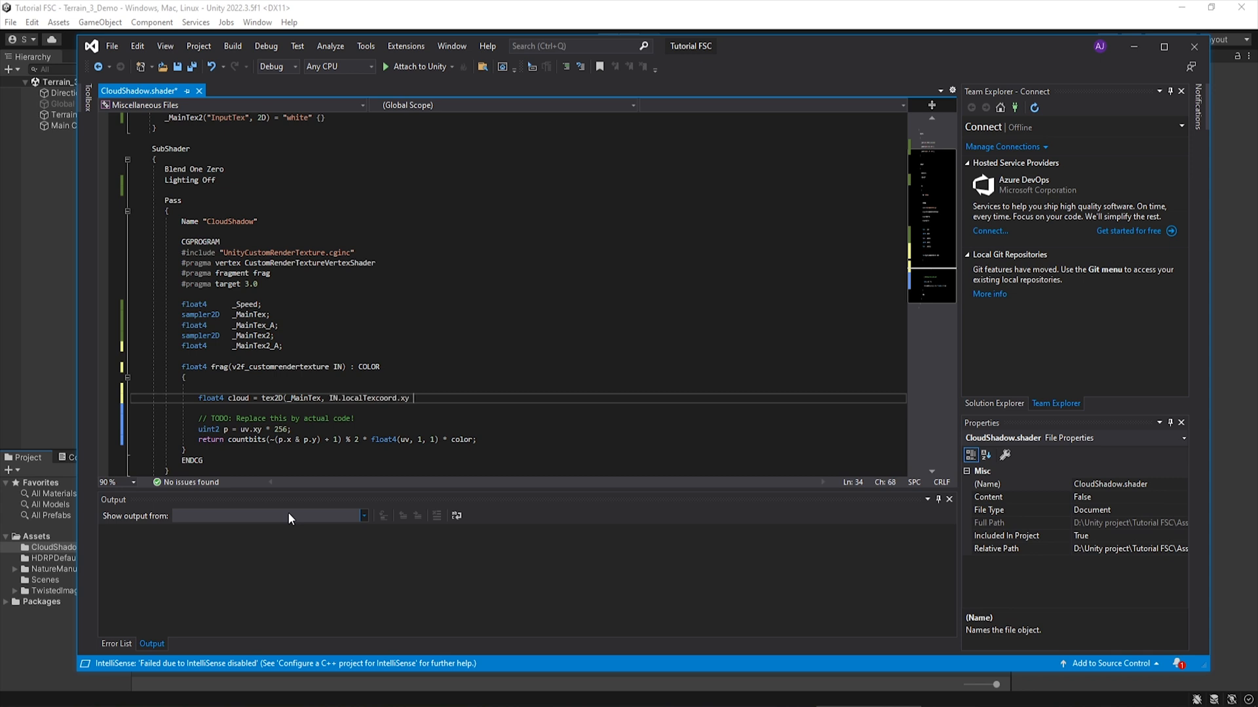
{"action": "type", "text": "+ frac"}
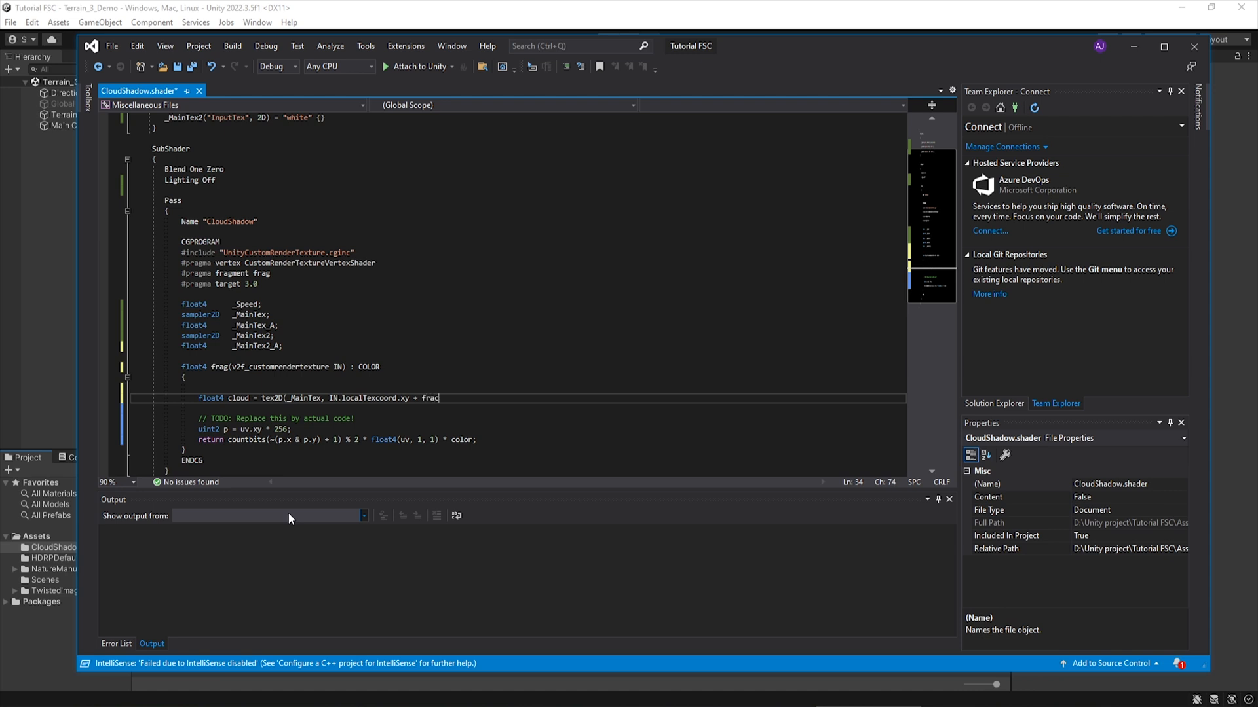
{"action": "type", "text": "()"}
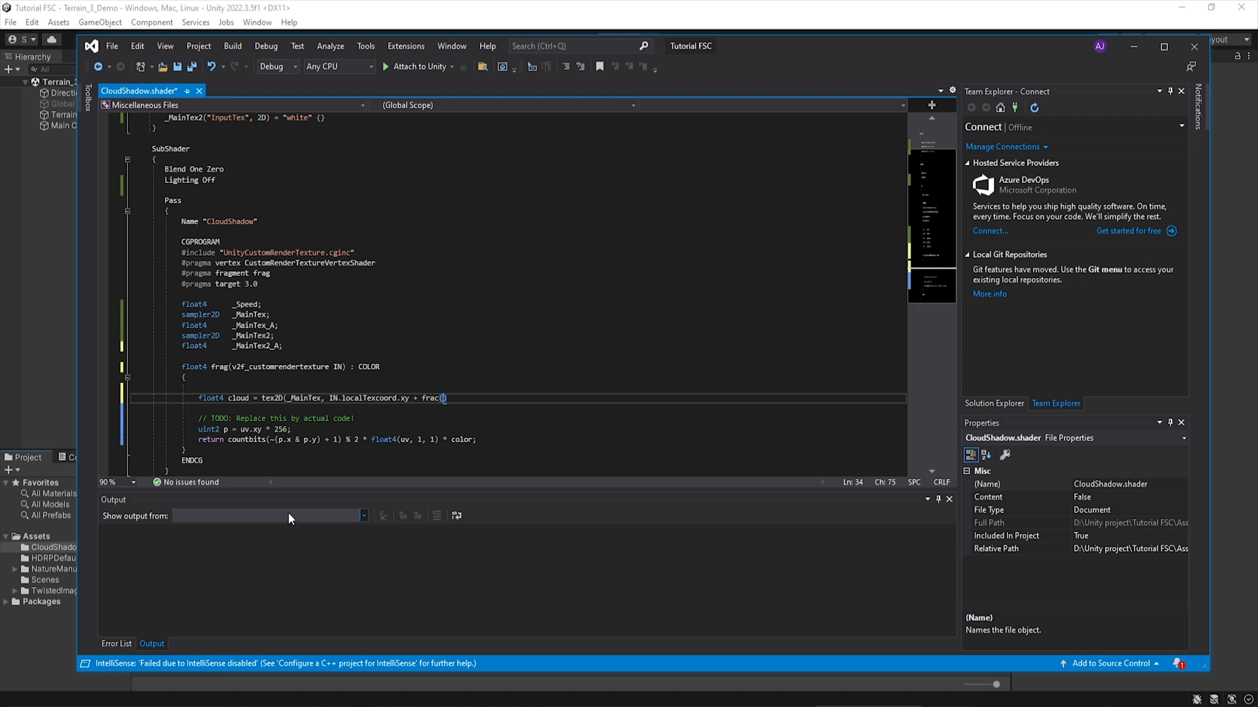
{"action": "type", "text": "_Time *"}
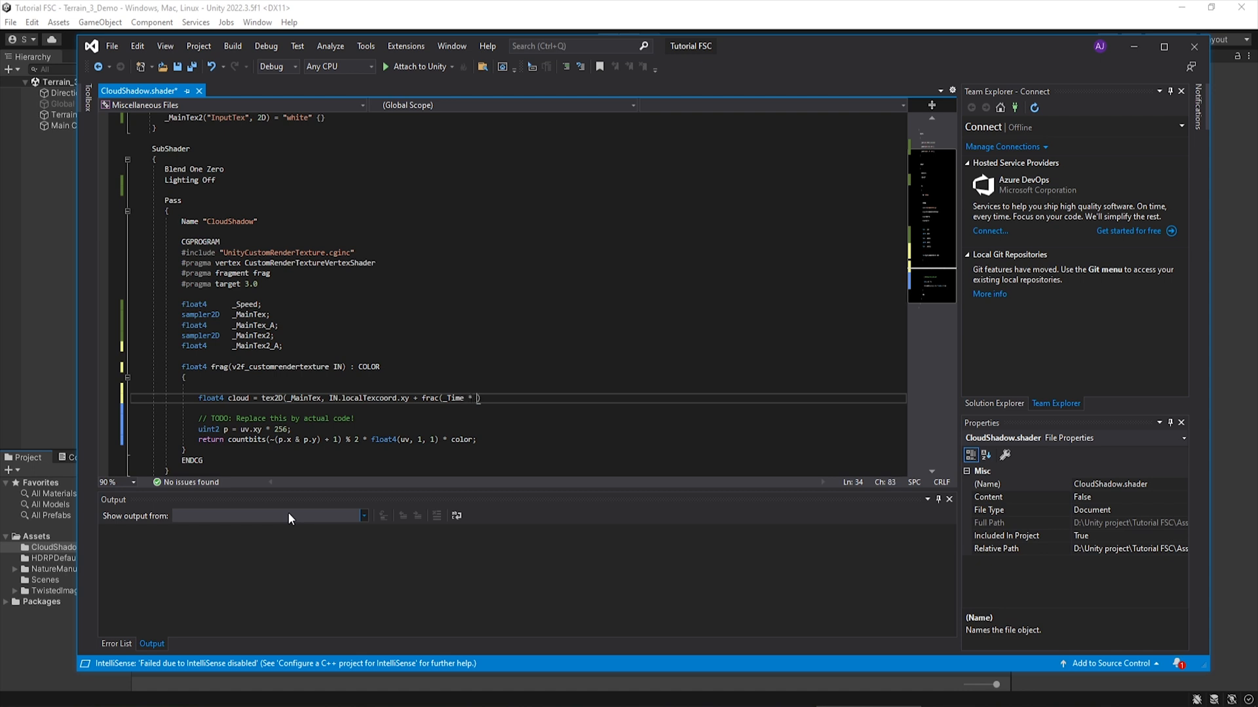
{"action": "type", "text": "_Speed"}
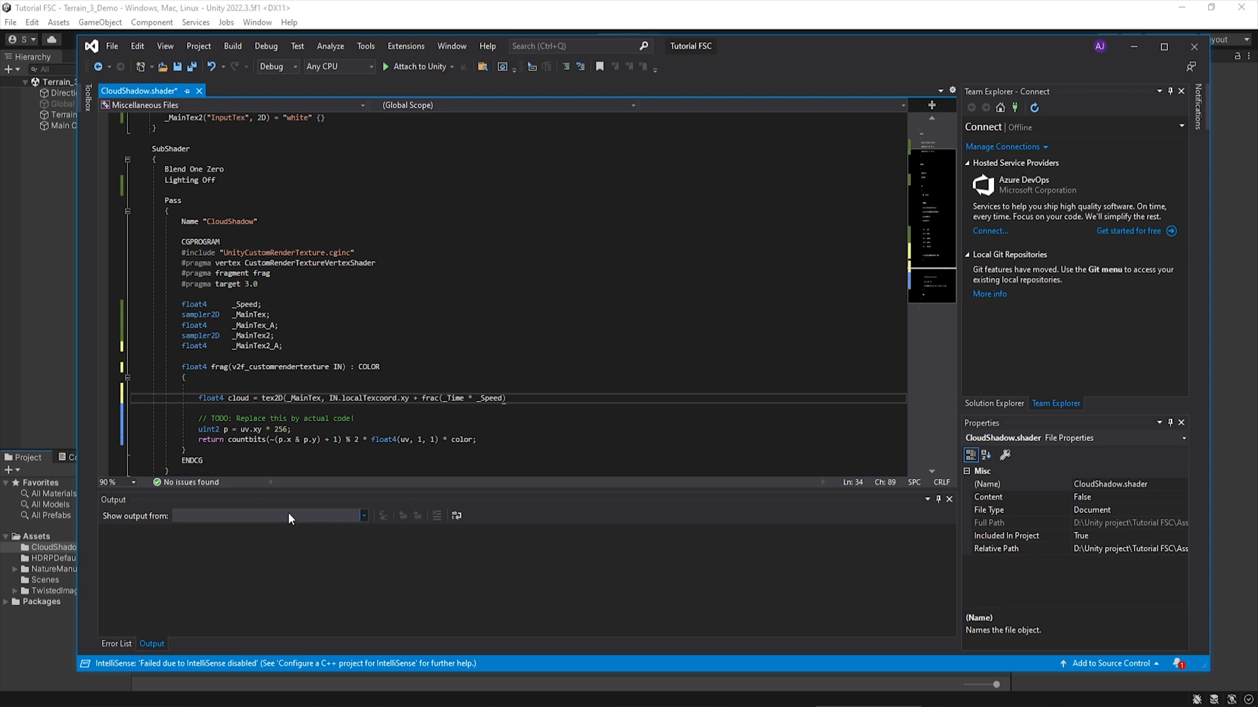
{"action": "type", "text": ".xy"}
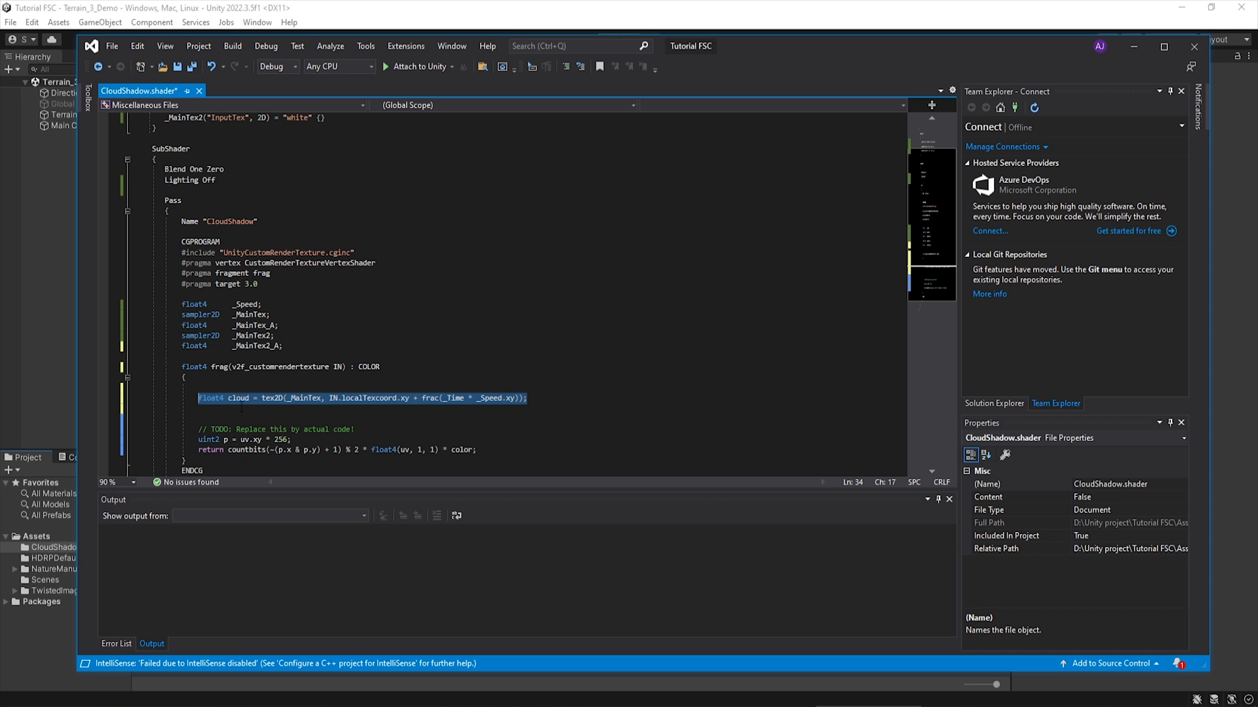
- Duplicate the line as cloud2 sampling _MainTex2 scrolled by _Speed.zw
{"action": "key", "text": "ctrl+d"}
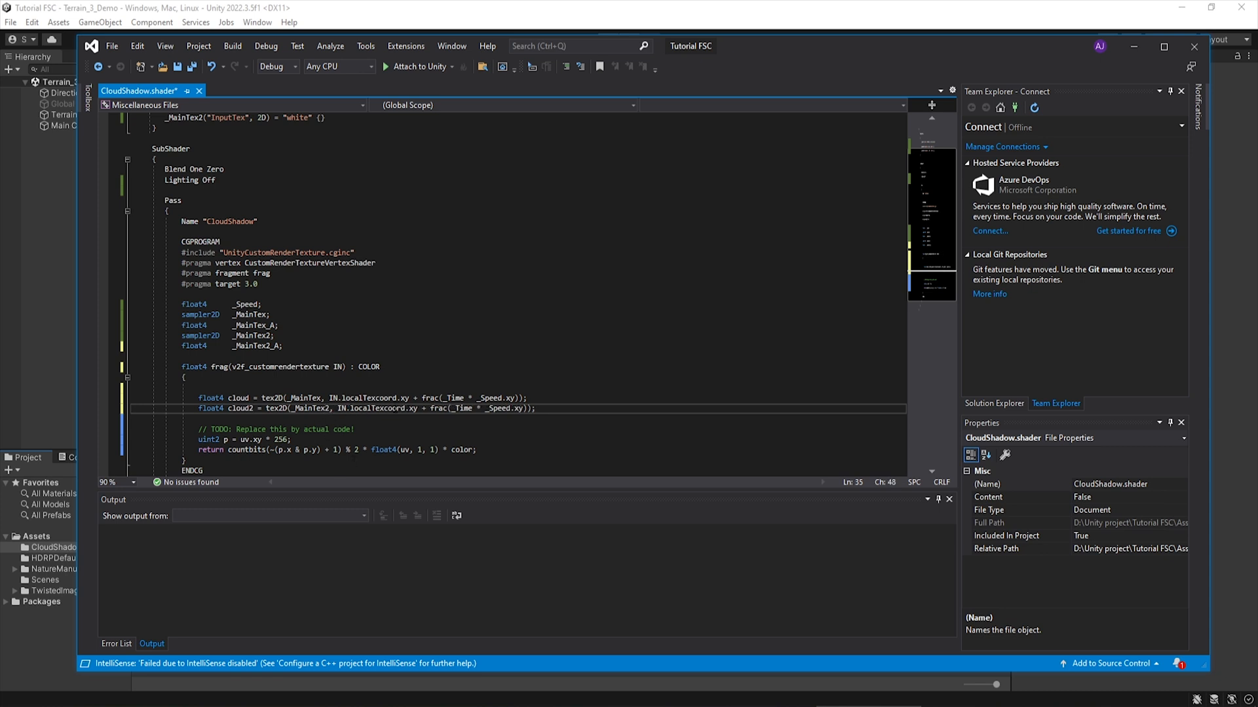
{"action": "left_click", "coordinate": [522, 408]}
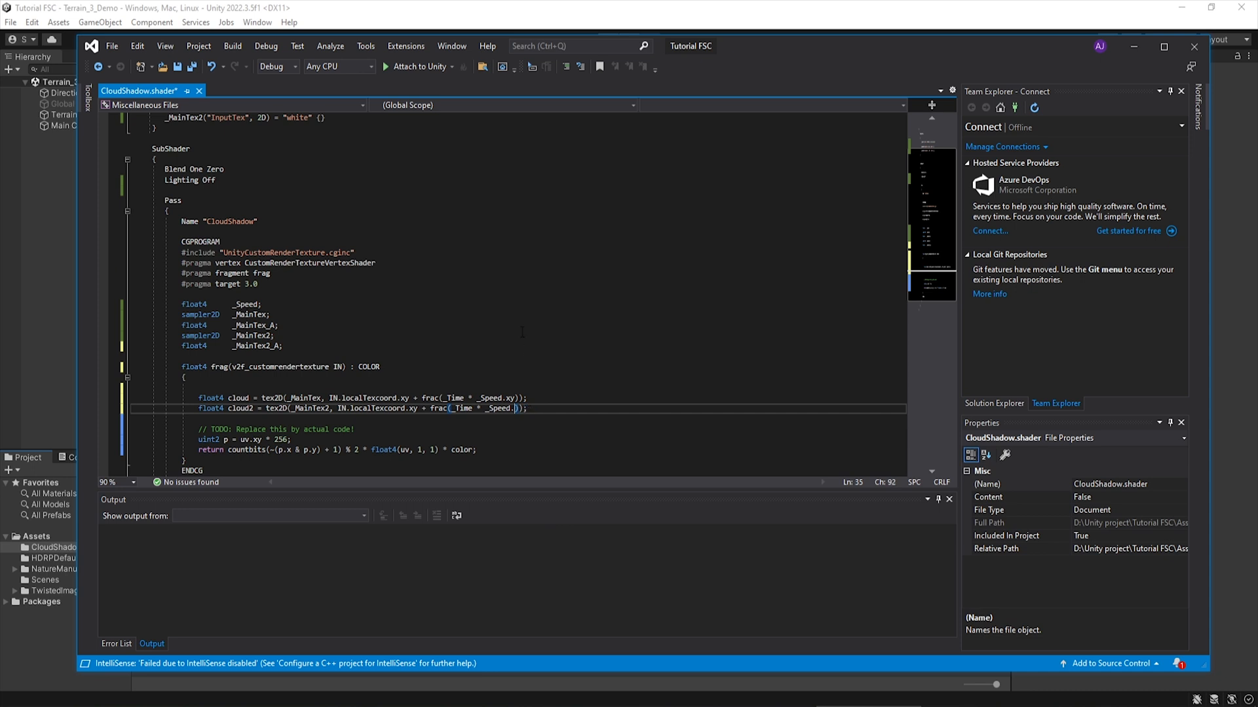
{"action": "scroll", "scroll_direction": "up", "scroll_amount": 3}
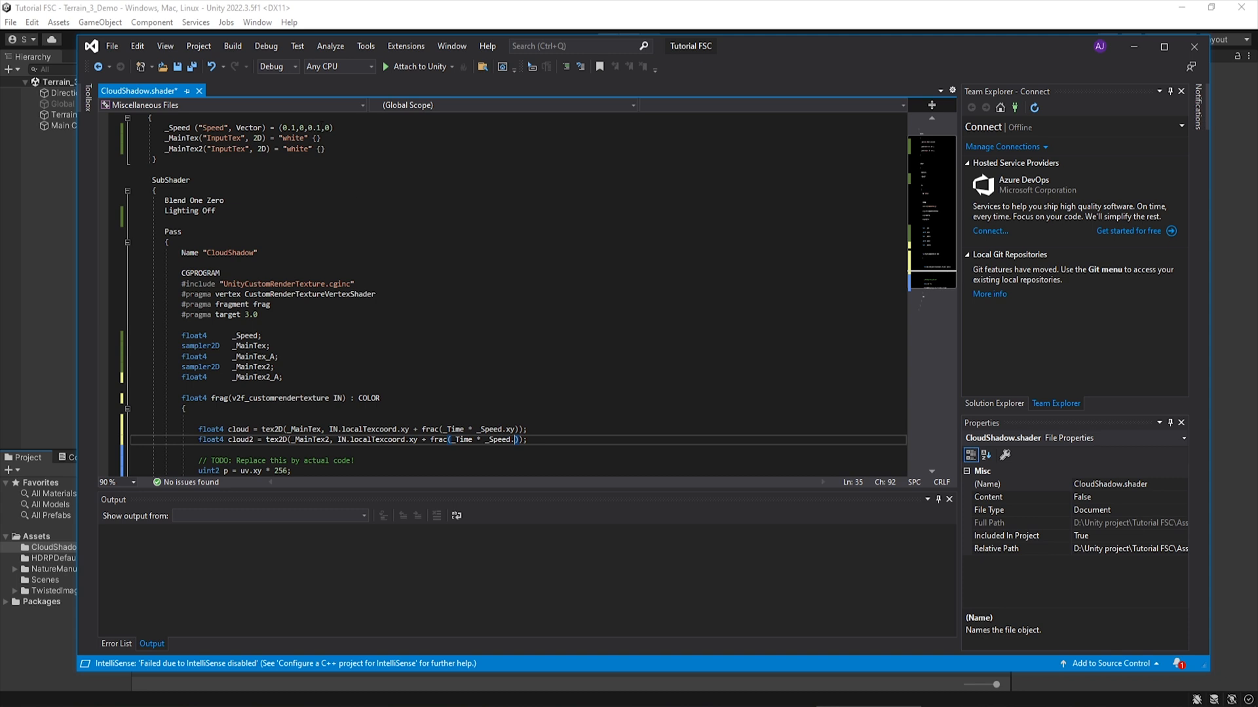
{"action": "scroll", "scroll_direction": "down", "scroll_amount": 3}
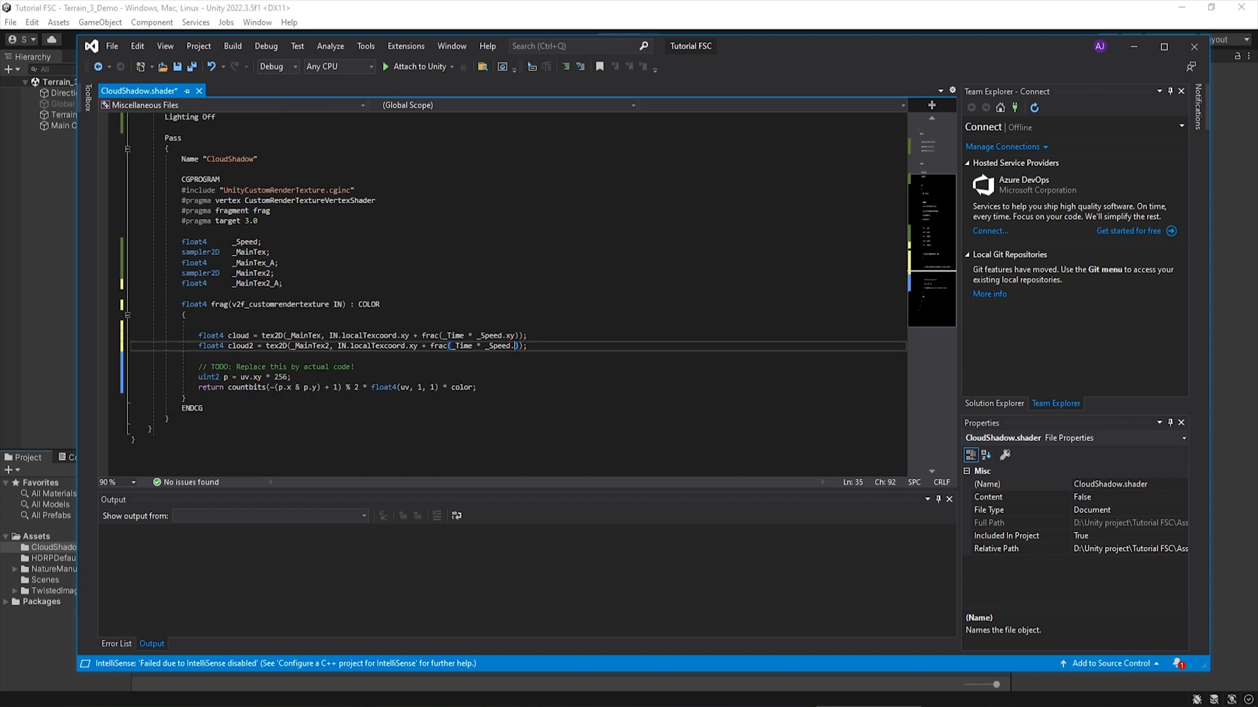
{"action": "type", "text": "zw"}
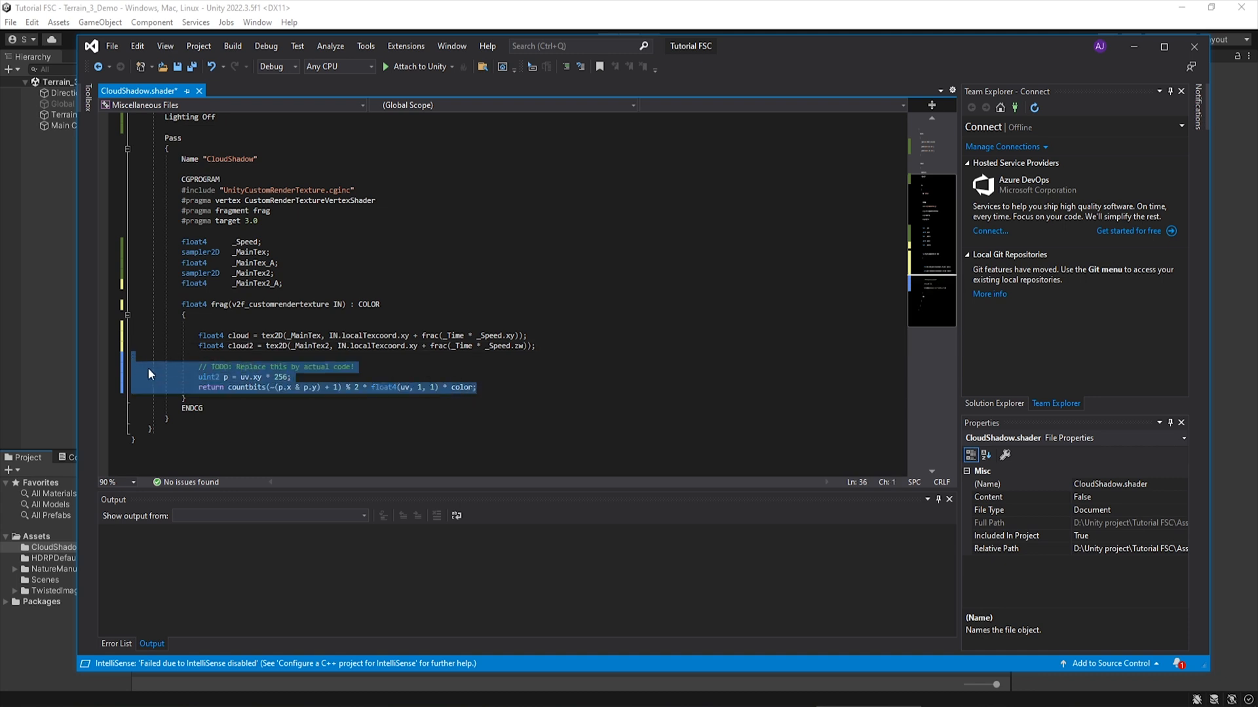
- Replace the TODO template code with 'return max(0.1f, cloud1 * cloud2);'
{"action": "key", "text": "Delete"}
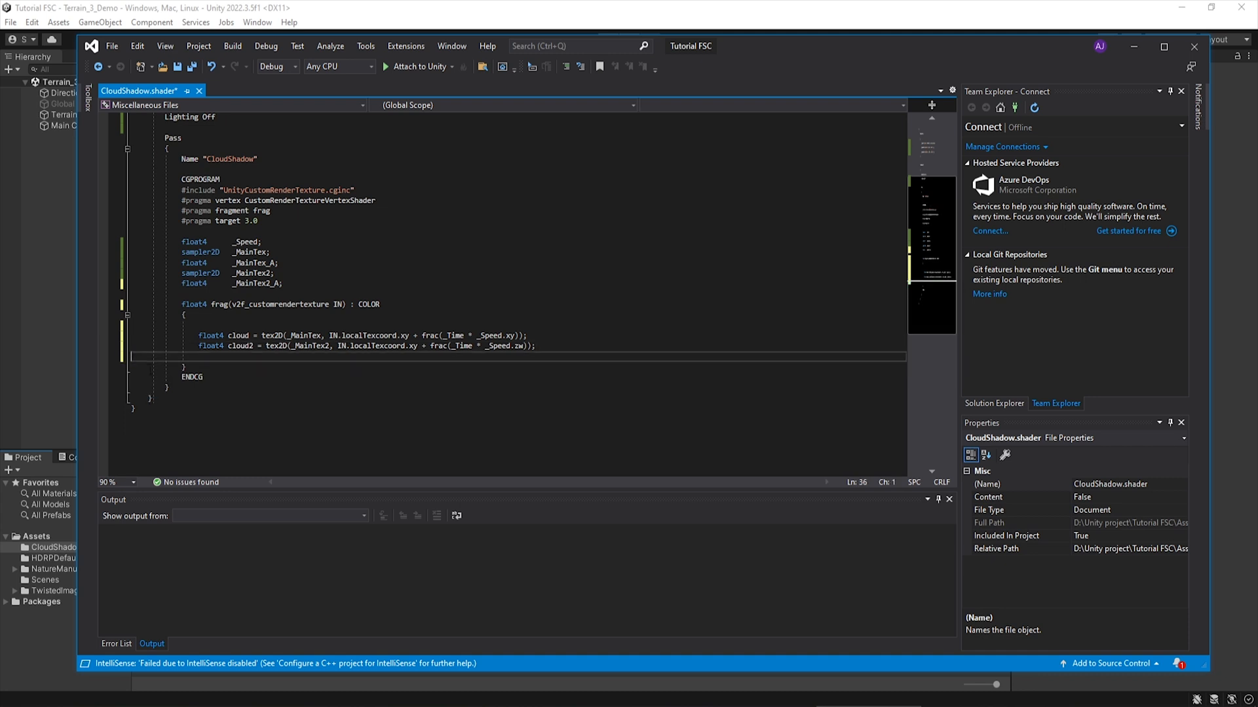
{"action": "left_click", "coordinate": [267, 345]}
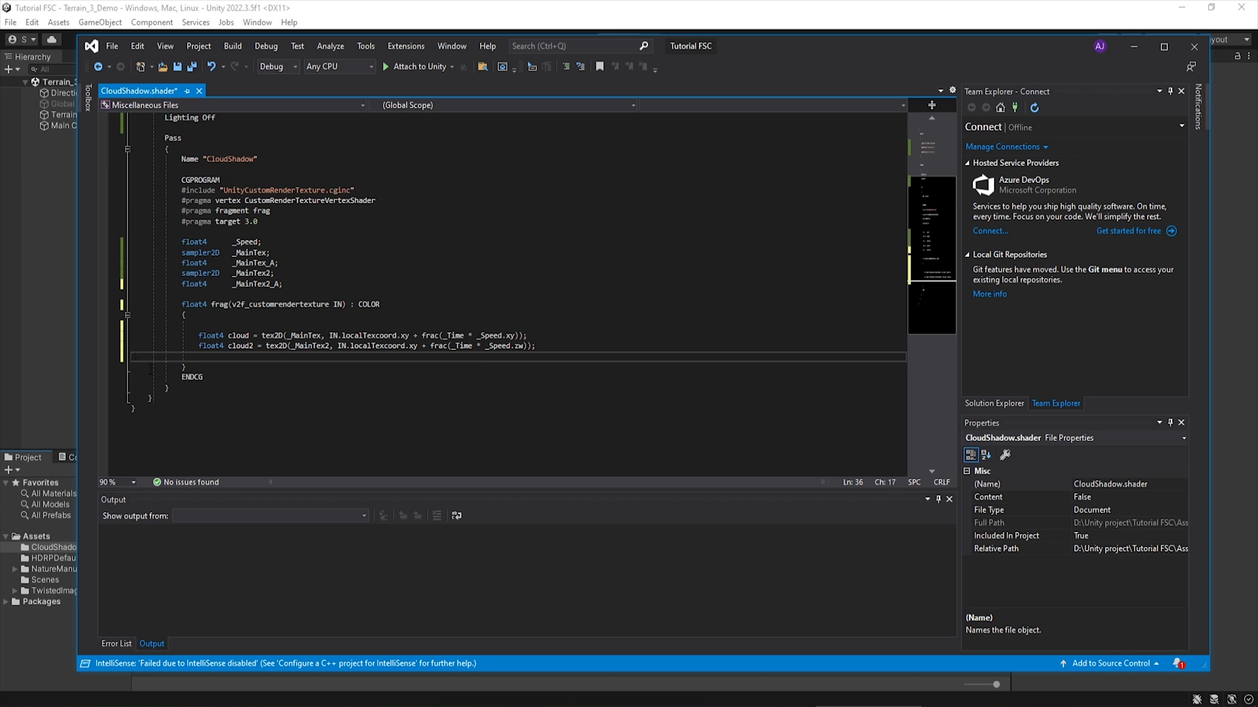
{"action": "type", "text": "return m"}
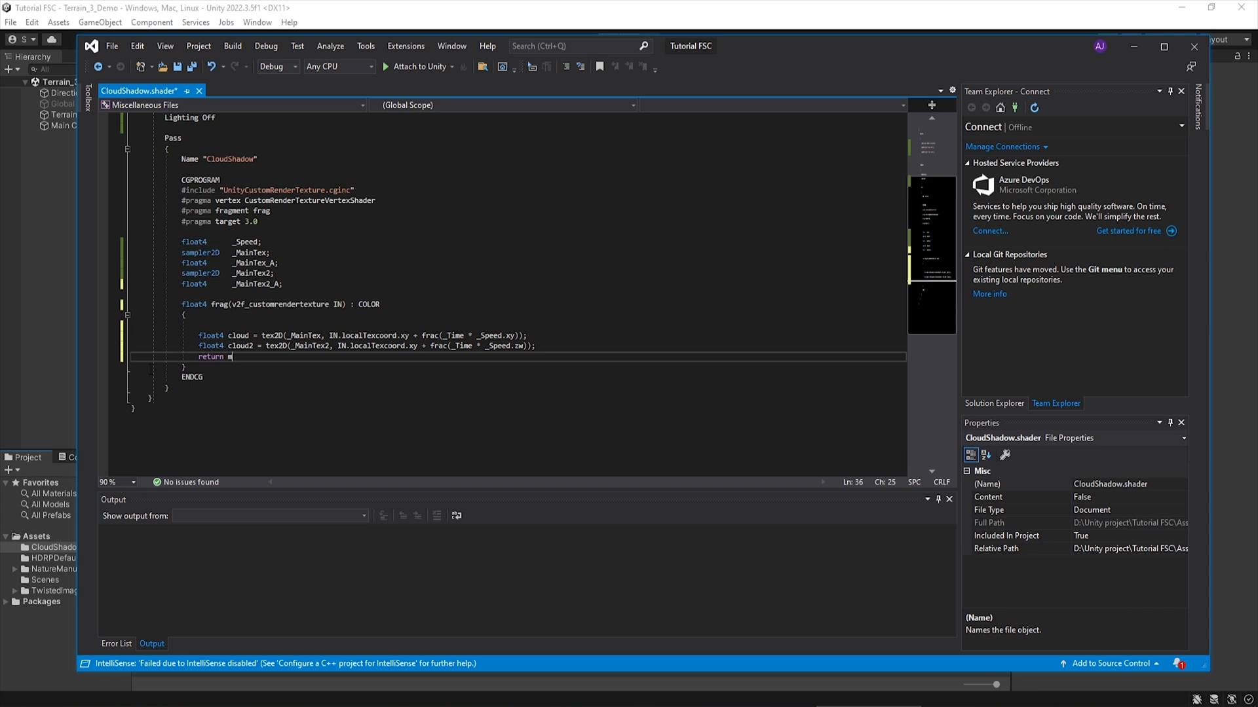
{"action": "type", "text": "ax()"}
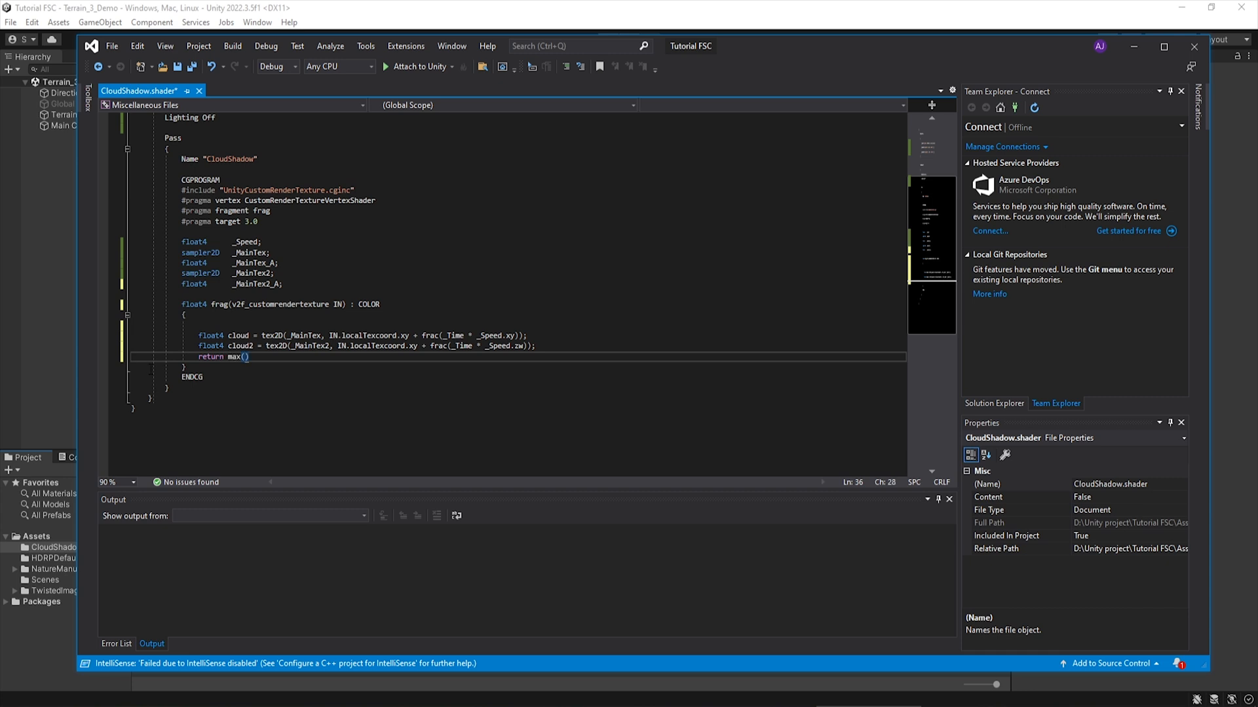
{"action": "type", "text": "0.1f,"}
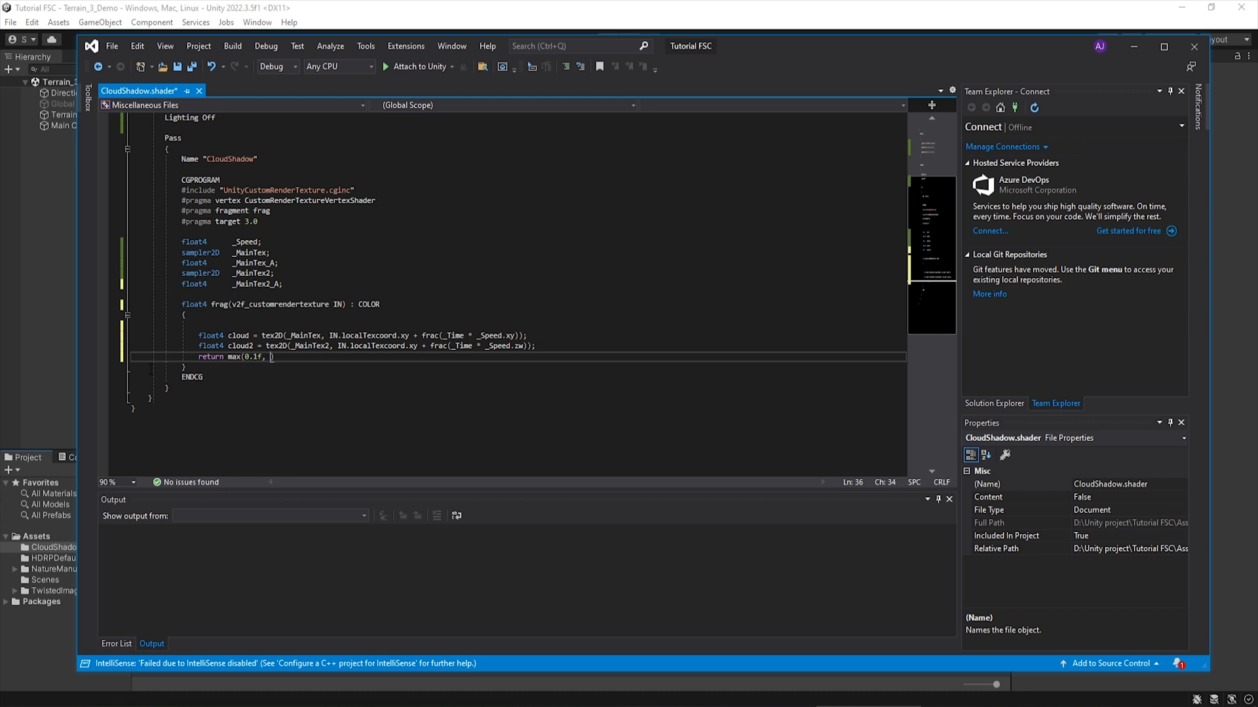
{"action": "type", "text": "clou"}
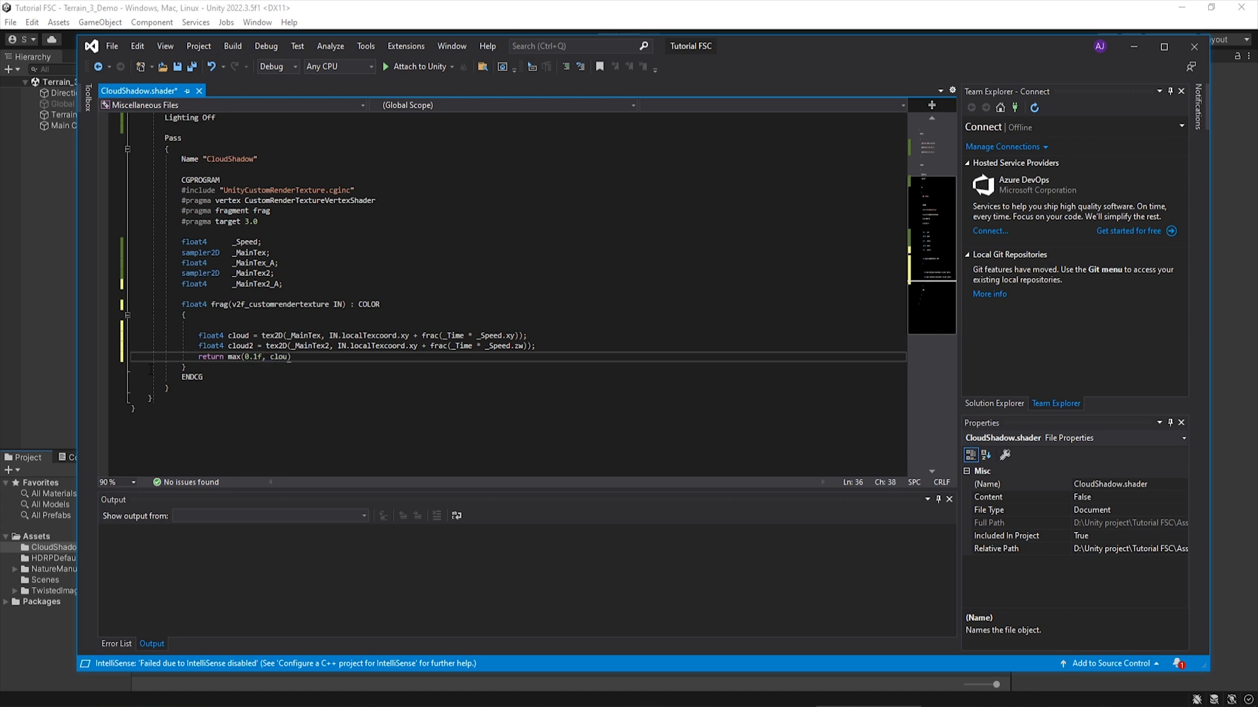
{"action": "type", "text": "d1"}
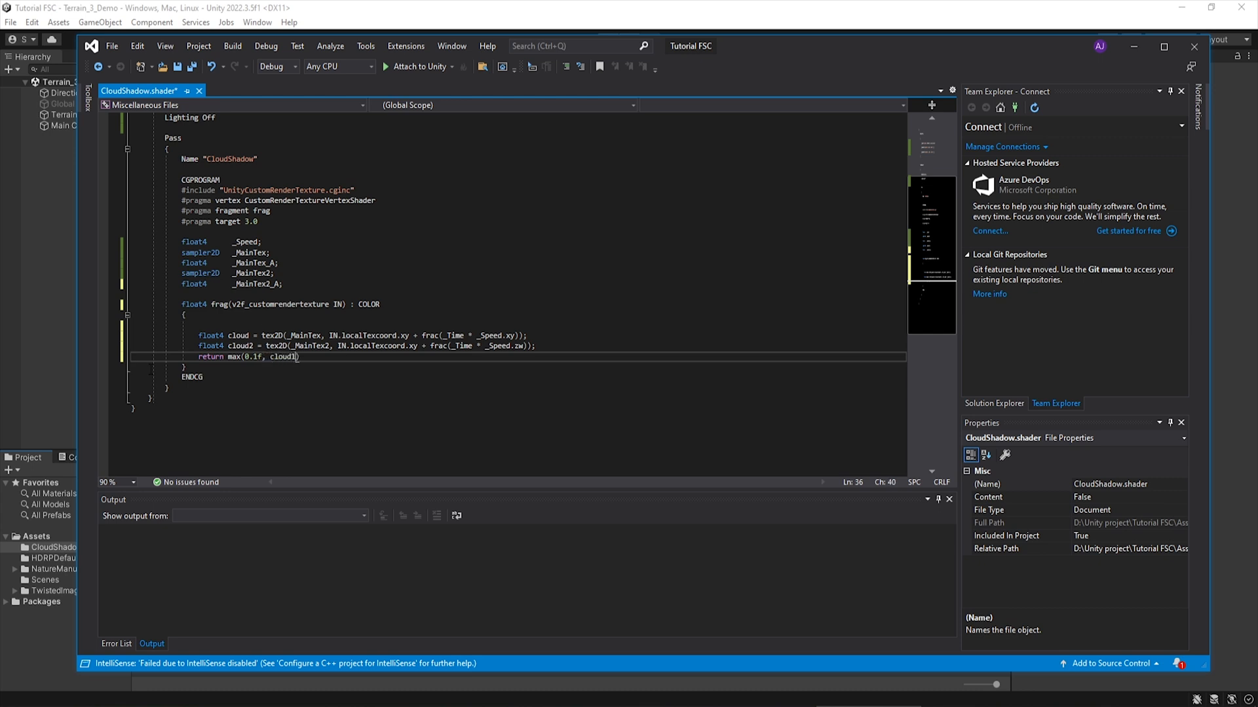
{"action": "type", "text": "*"}
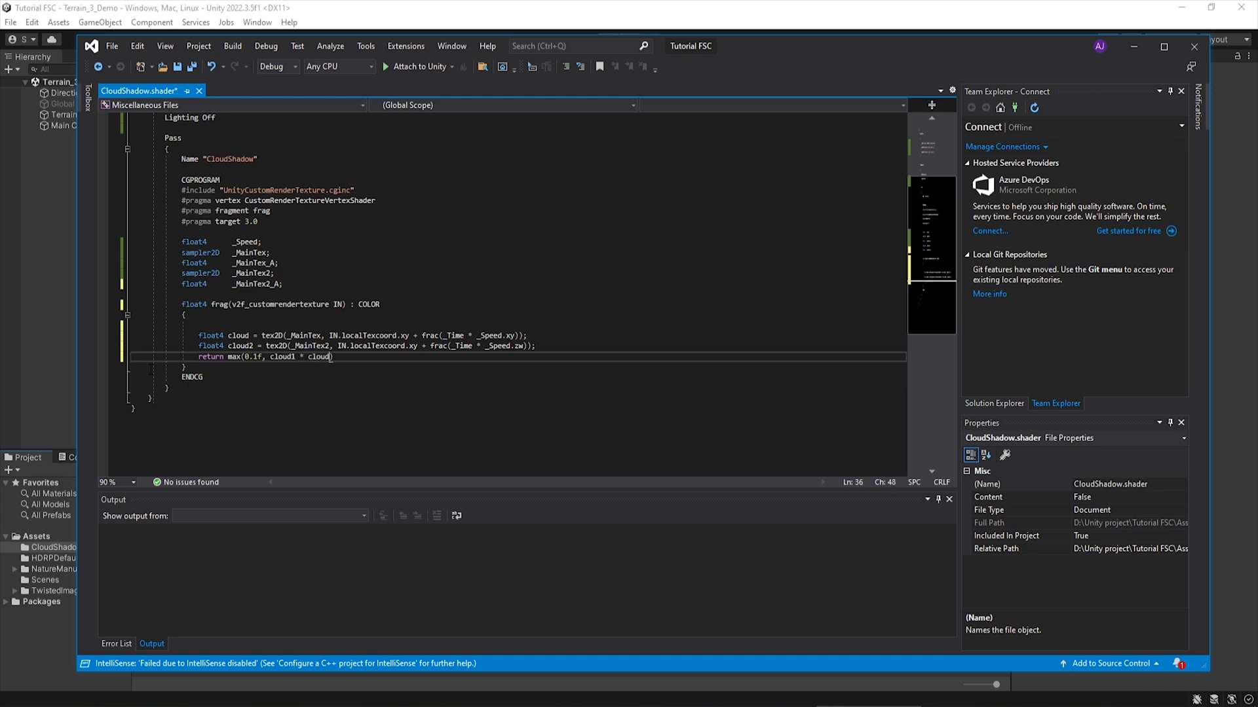
{"action": "type", "text": "2);"}
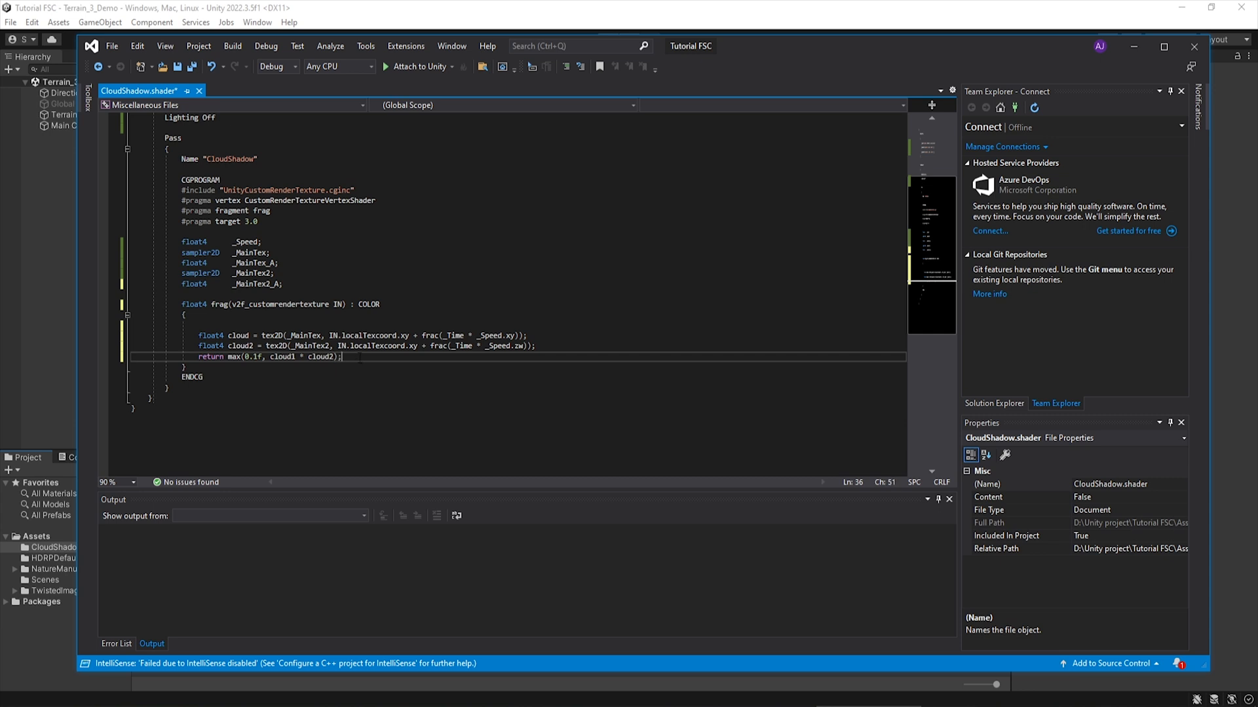
{"action": "scroll", "scroll_direction": "up", "scroll_amount": 3}
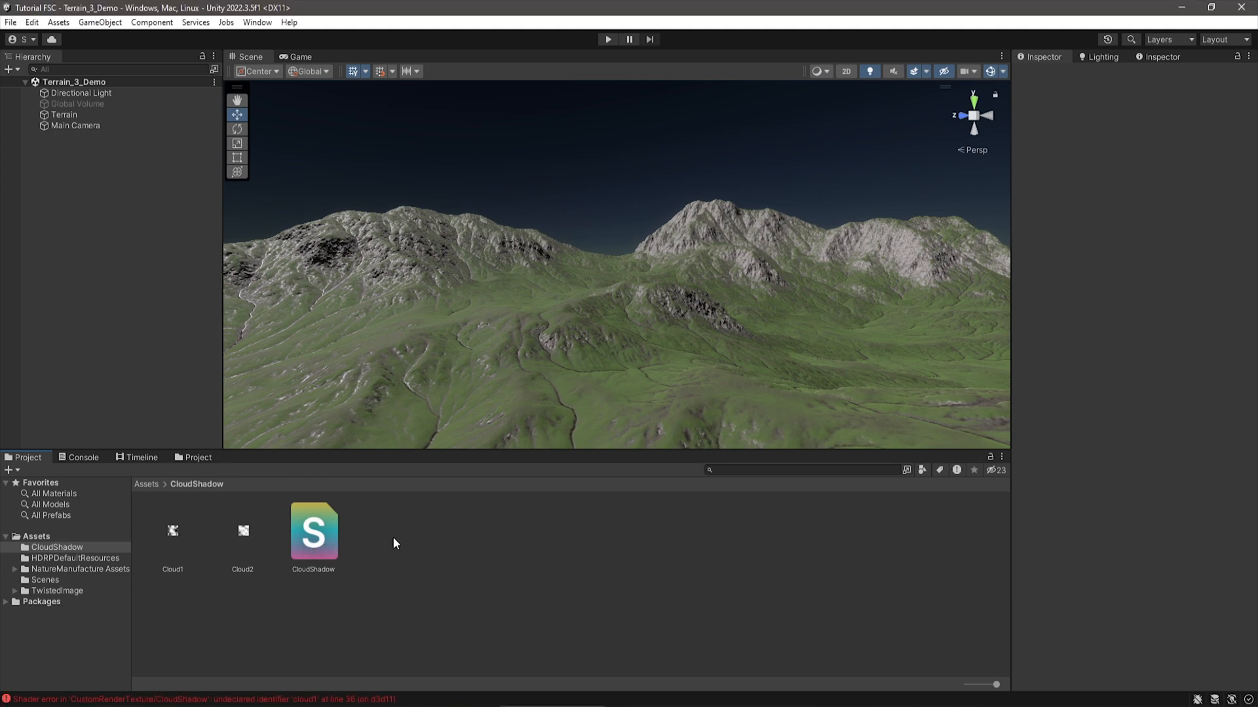
- Fix the return line to cloud * cloud2, save the shader and minimize Visual Studio
{"action": "double_click", "coordinate": [314, 530]}
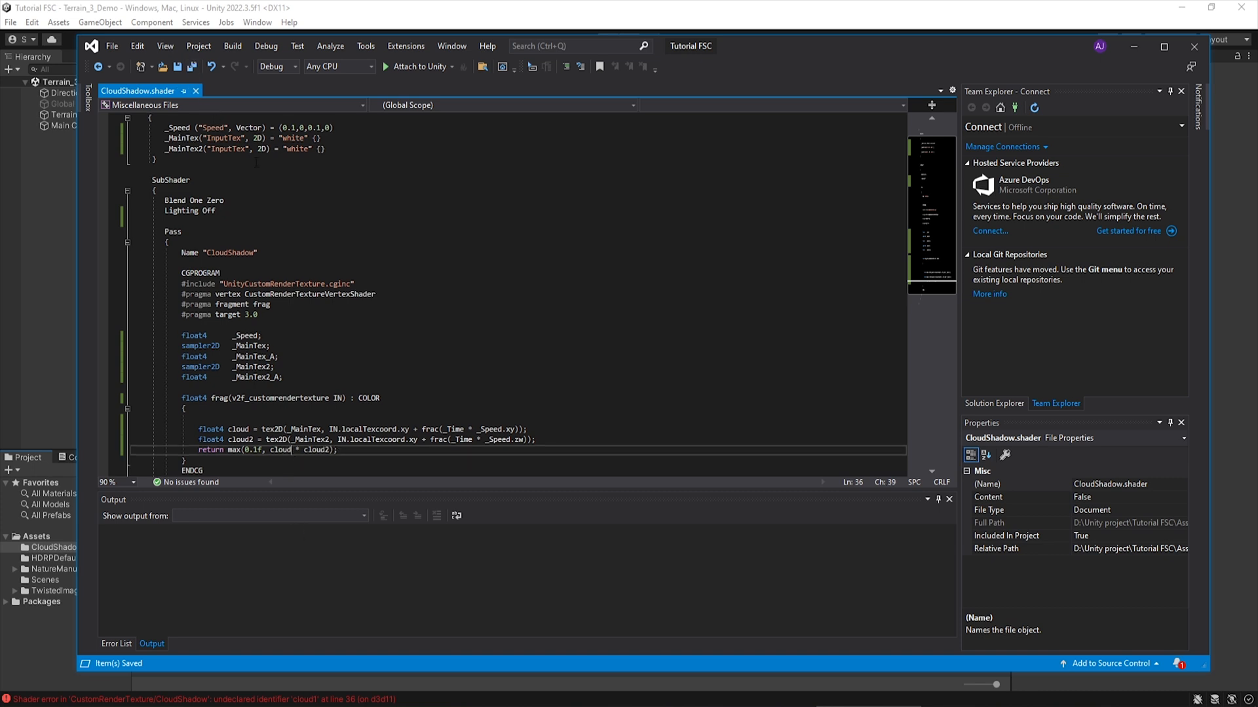
{"action": "mouse_move", "coordinate": [1133, 45]}
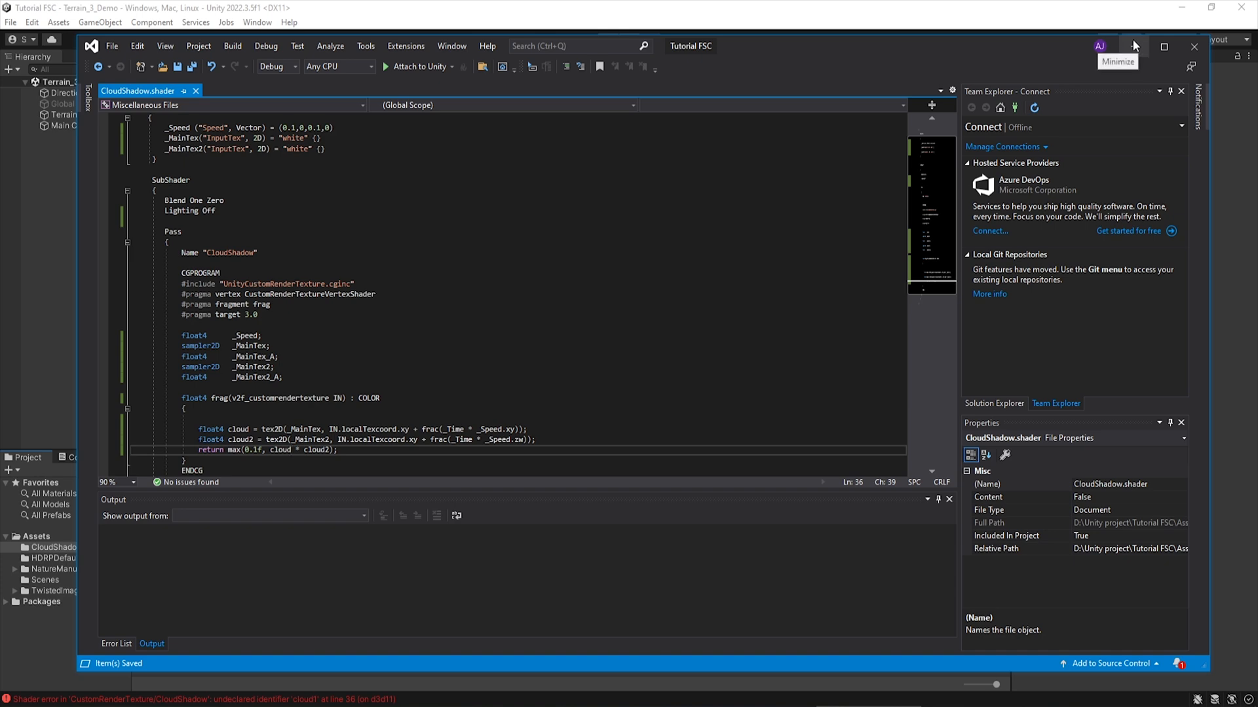
{"action": "left_click", "coordinate": [1133, 46]}
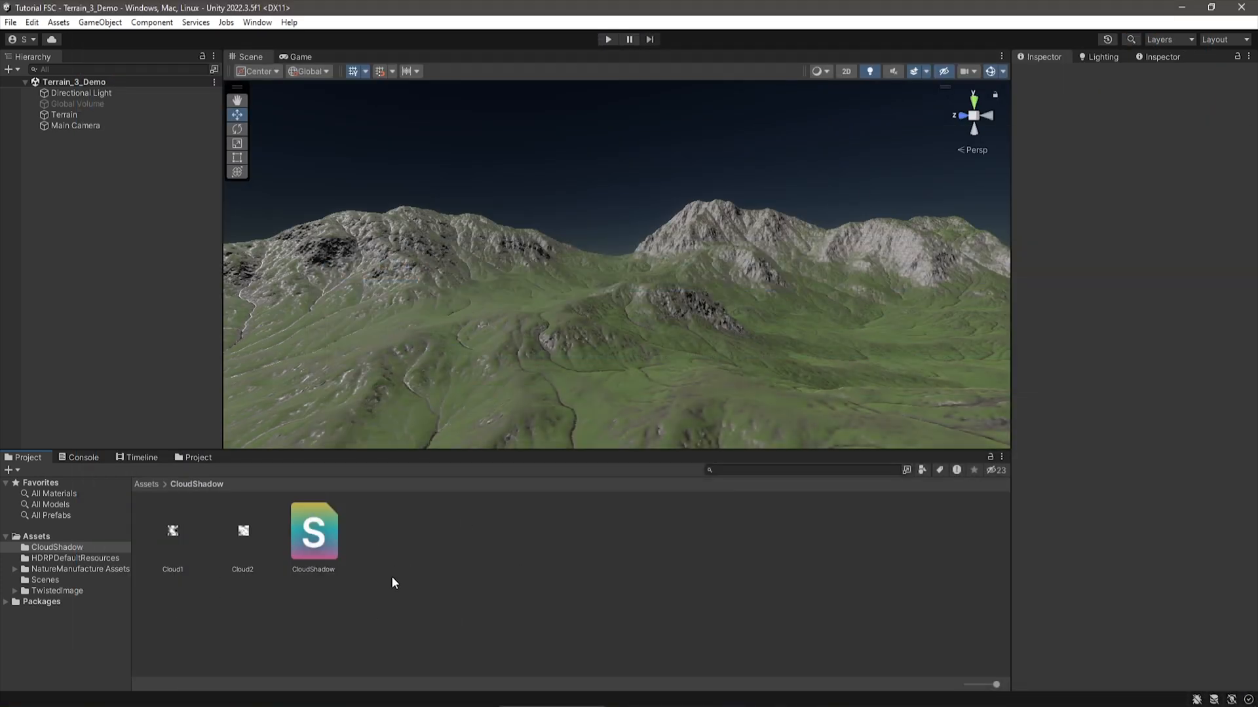
- Create a CloudMaterial asset using the CustomRenderTexture/CloudShadow shader
{"action": "right_click", "coordinate": [314, 533]}
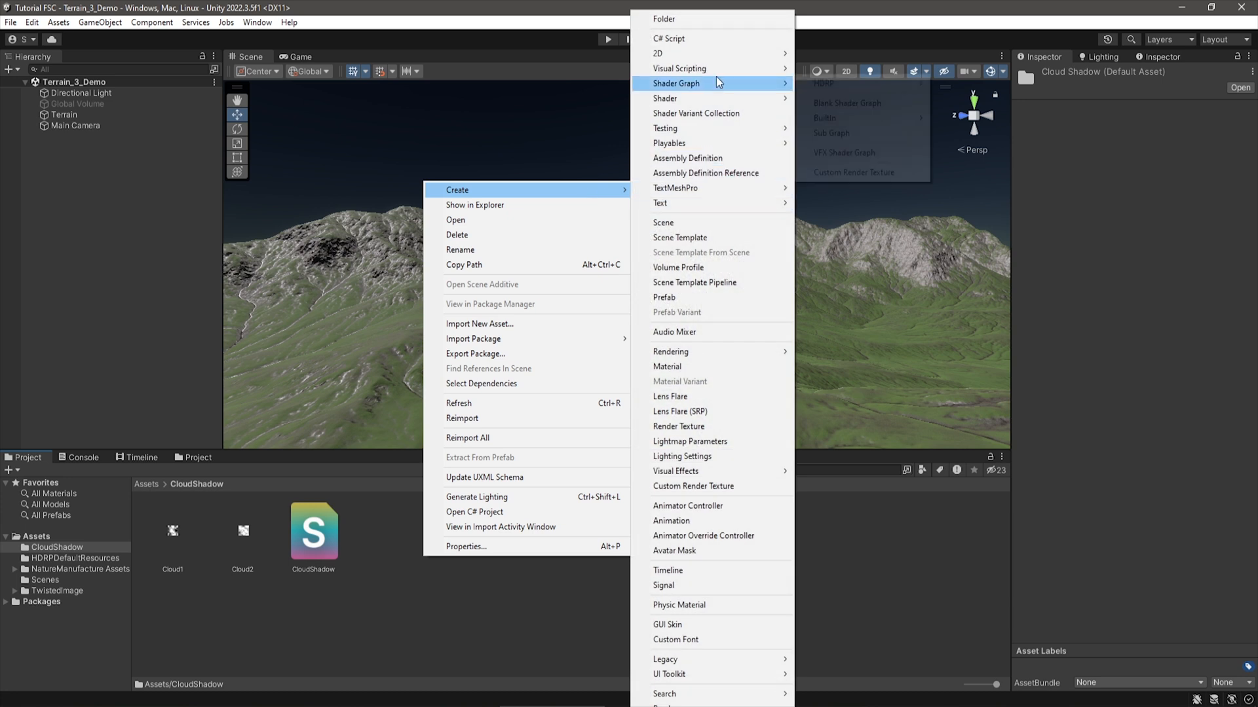
{"action": "mouse_move", "coordinate": [701, 369]}
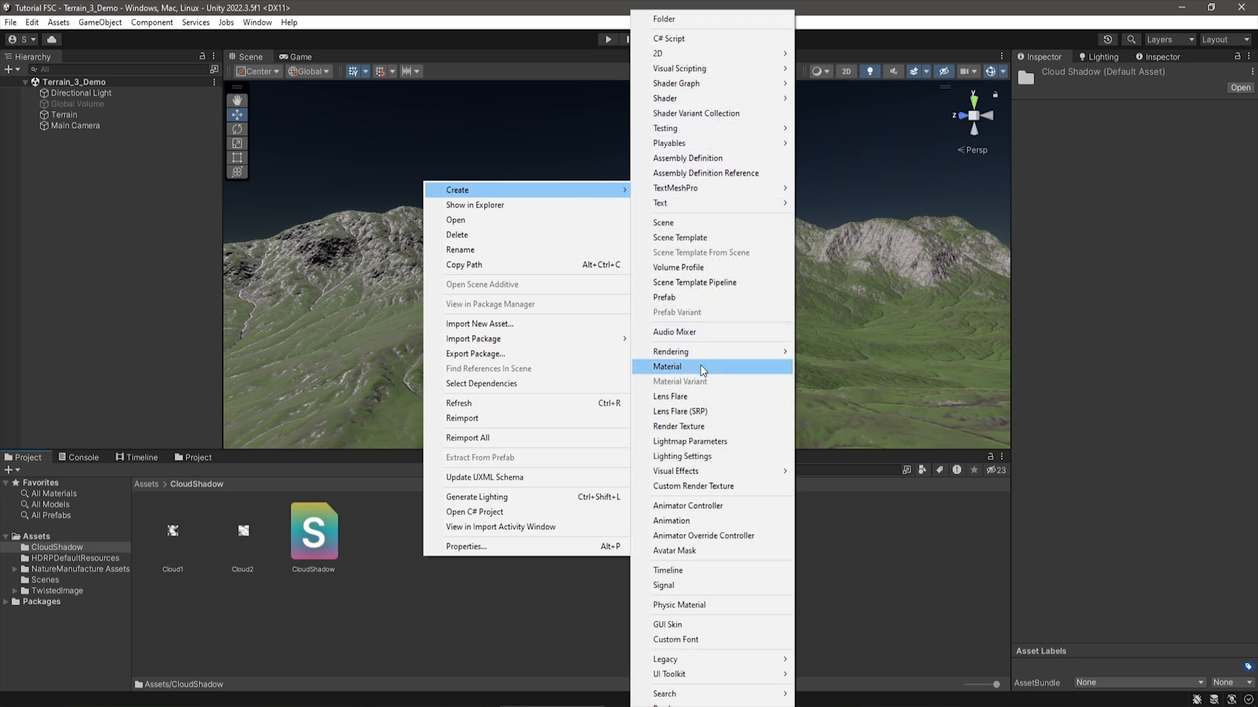
{"action": "left_click", "coordinate": [667, 367]}
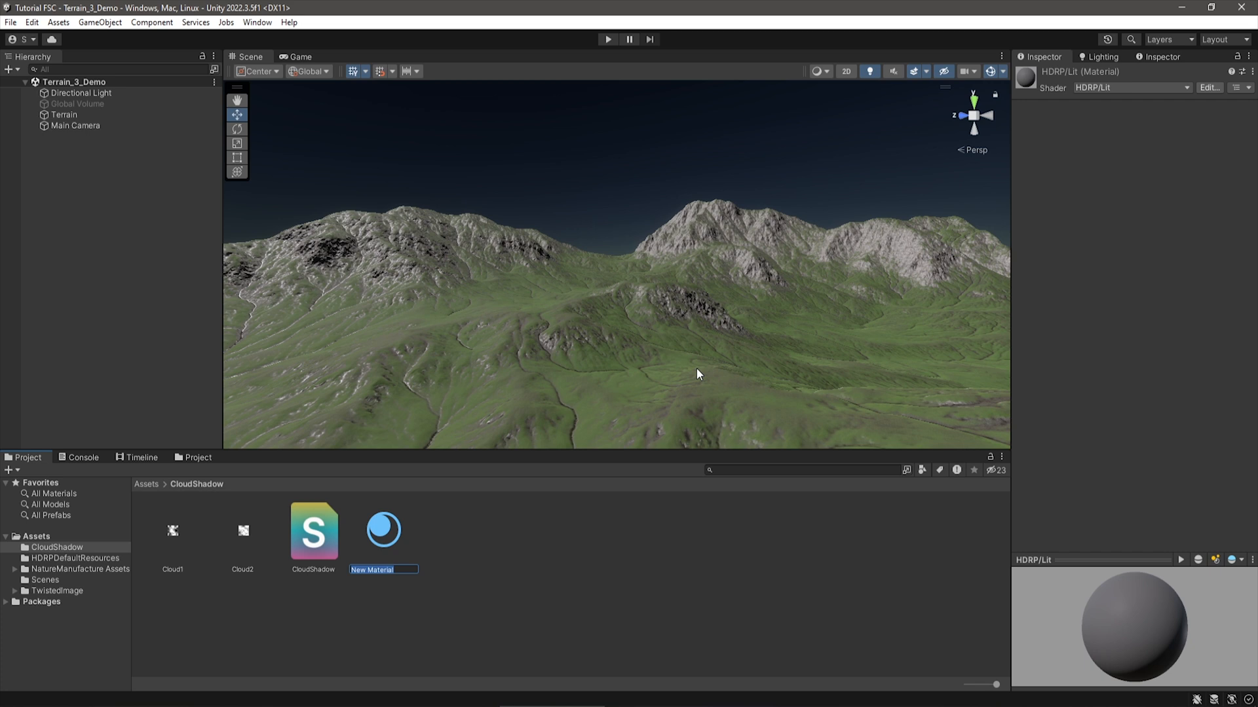
{"action": "type", "text": "Cloud"}
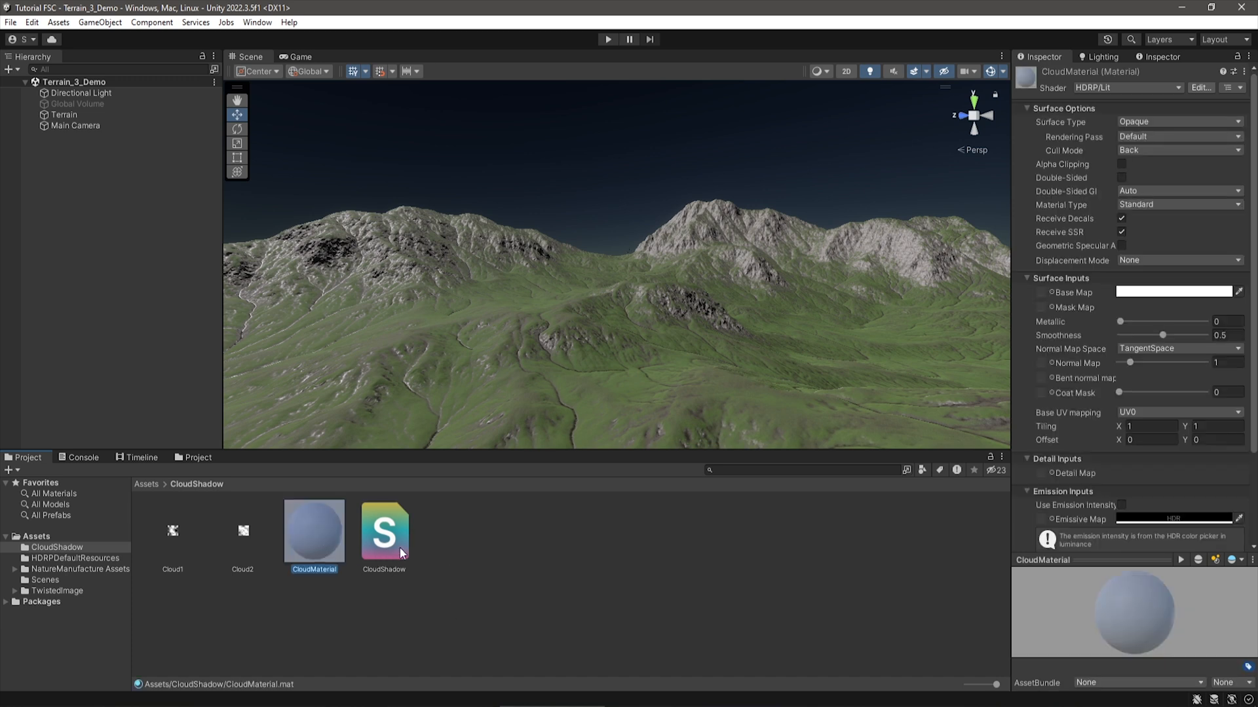
{"action": "left_click", "coordinate": [1149, 88]}
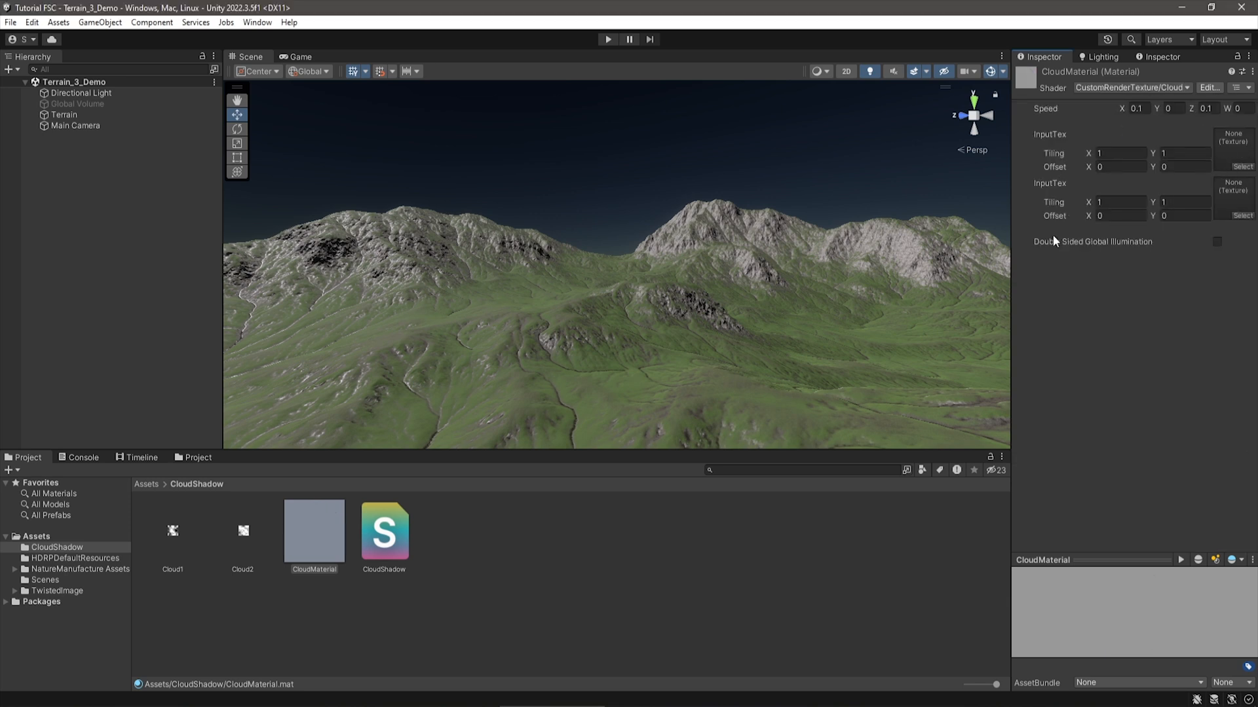
{"action": "mouse_move", "coordinate": [1182, 219]}
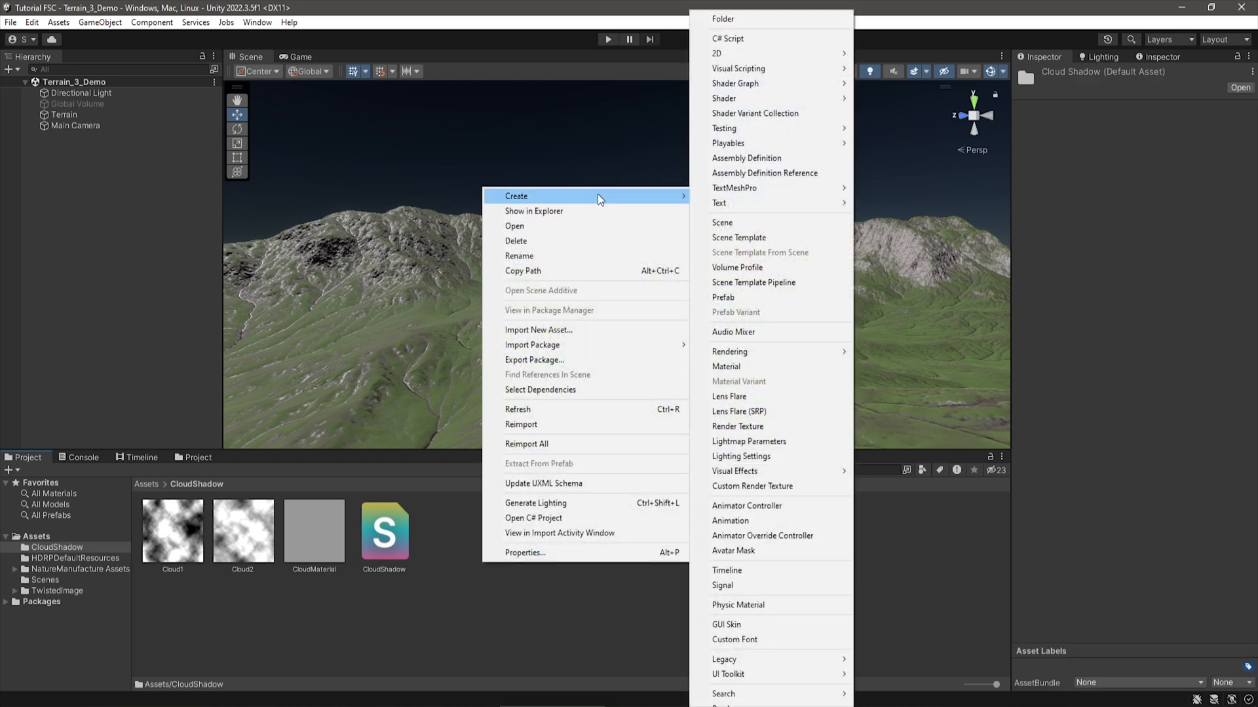
- Create the CloudShadowMaterial custom render texture with R8G8B8A8_SRGB colour format
{"action": "left_click", "coordinate": [752, 486]}
{"action": "type", "text": "C"}
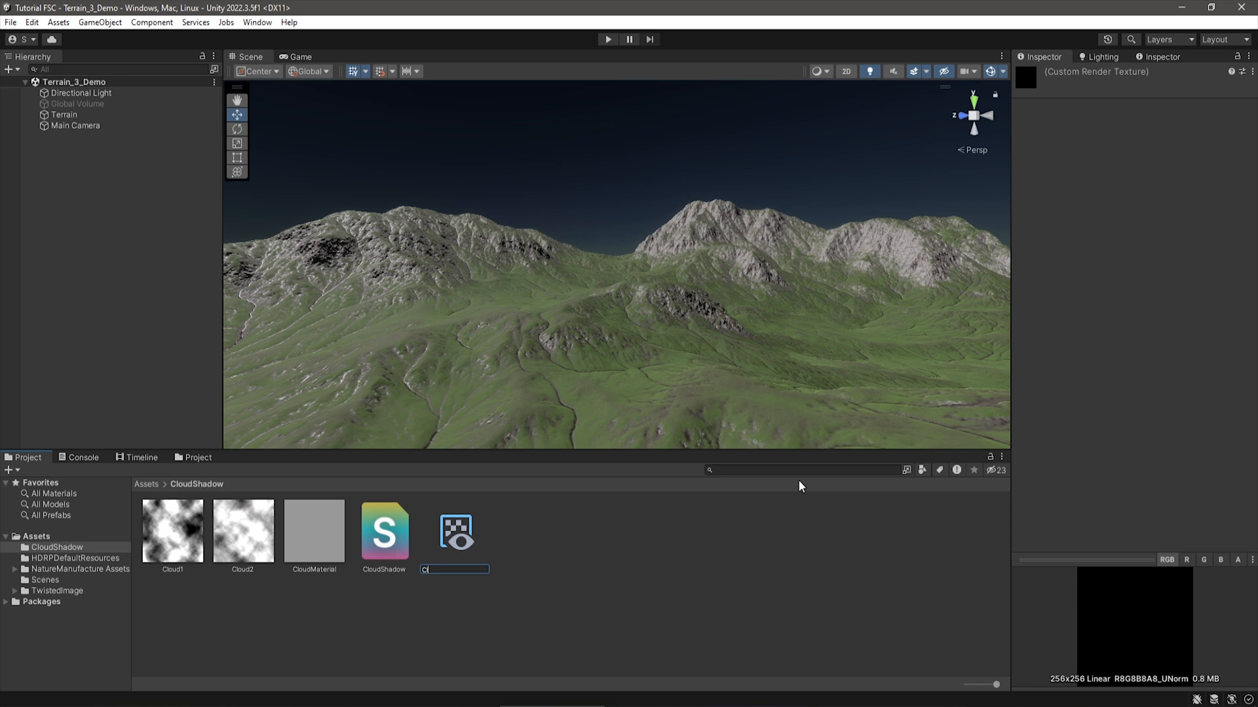
{"action": "type", "text": "loudShadowMat..."}
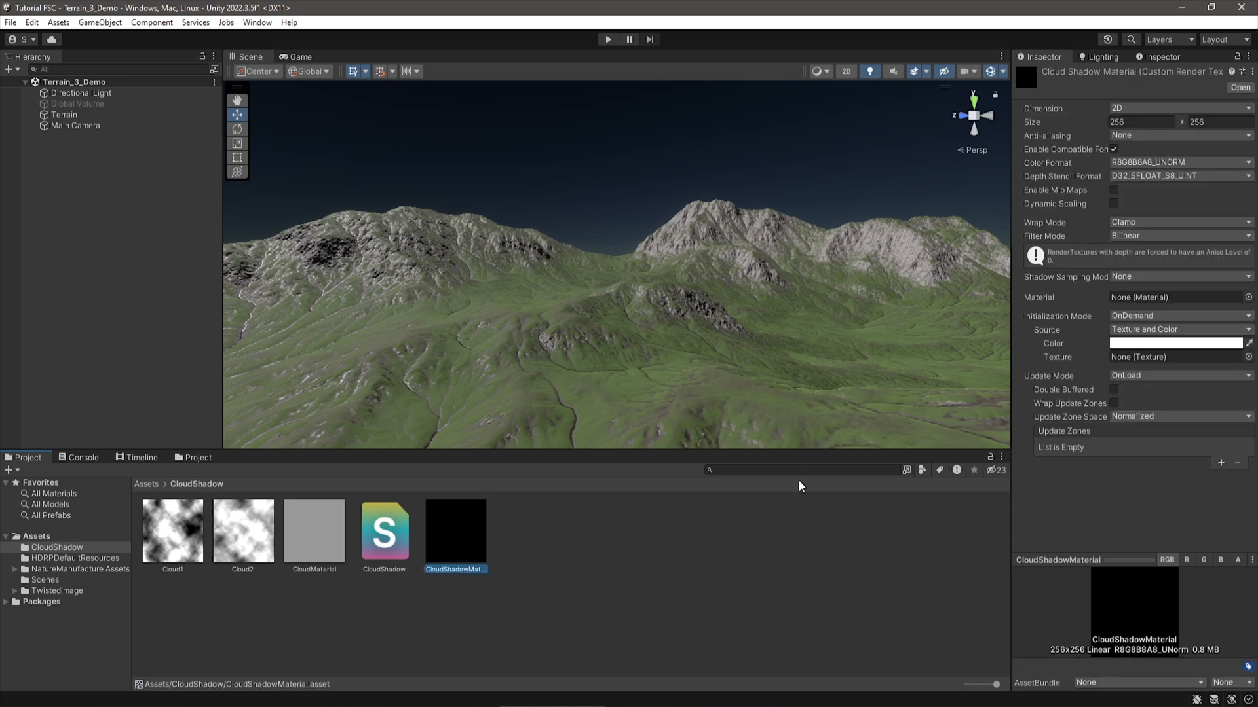
{"action": "mouse_move", "coordinate": [1213, 137]}
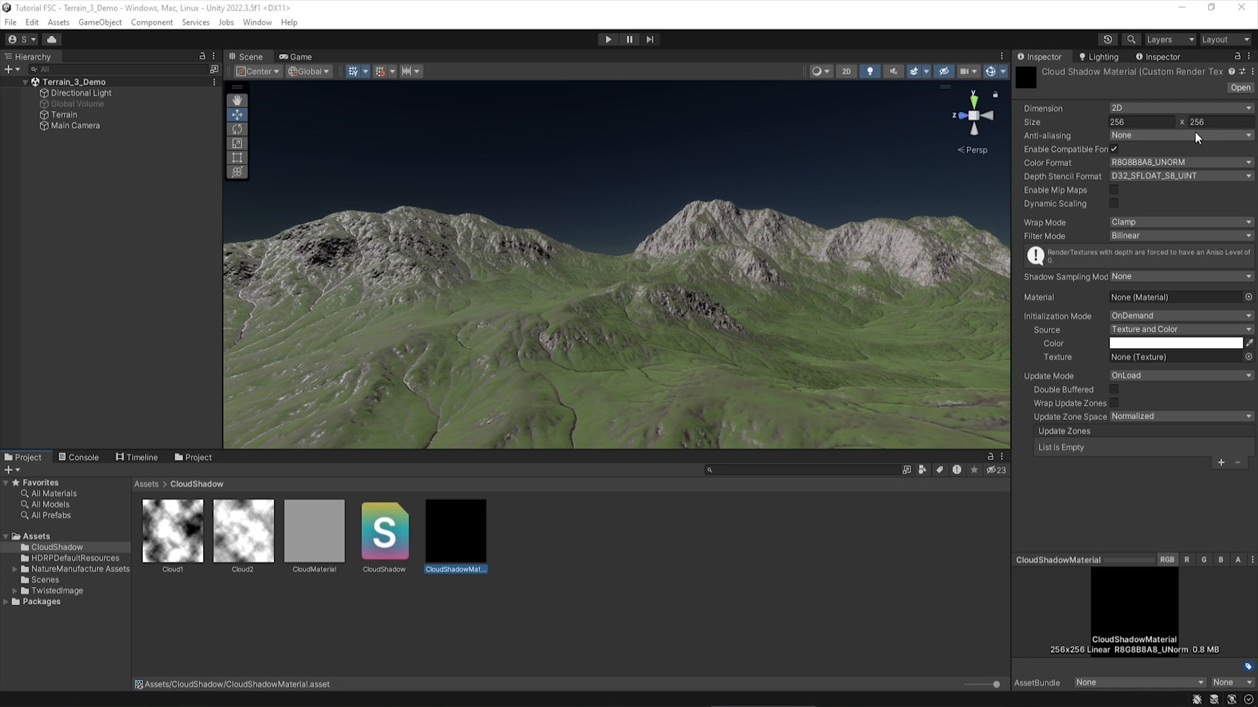
{"action": "left_click", "coordinate": [1179, 162]}
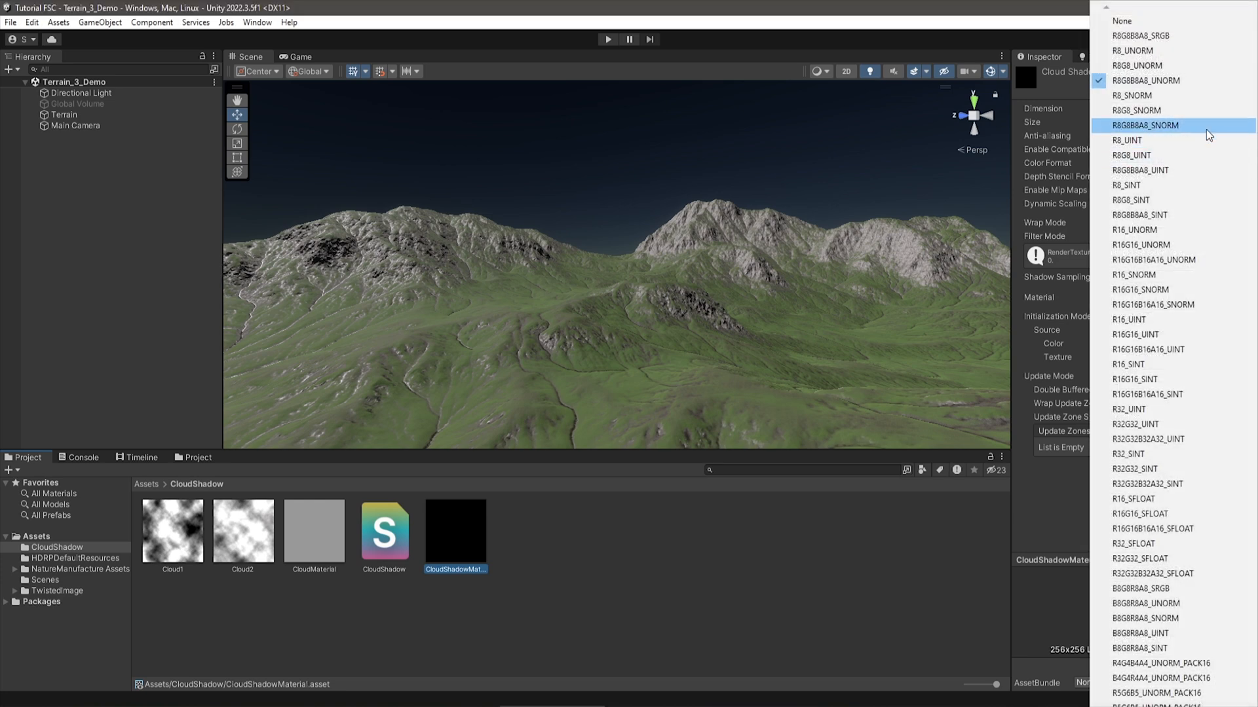
{"action": "mouse_move", "coordinate": [1156, 36]}
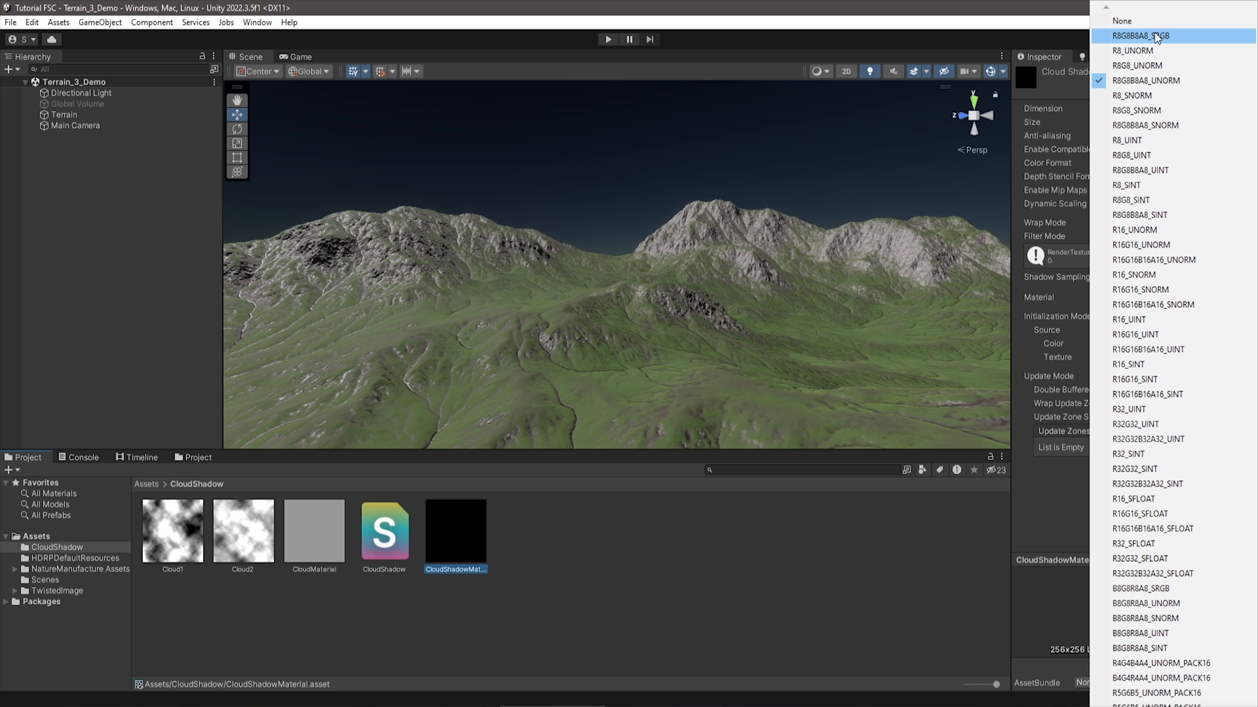
{"action": "left_click", "coordinate": [1141, 36]}
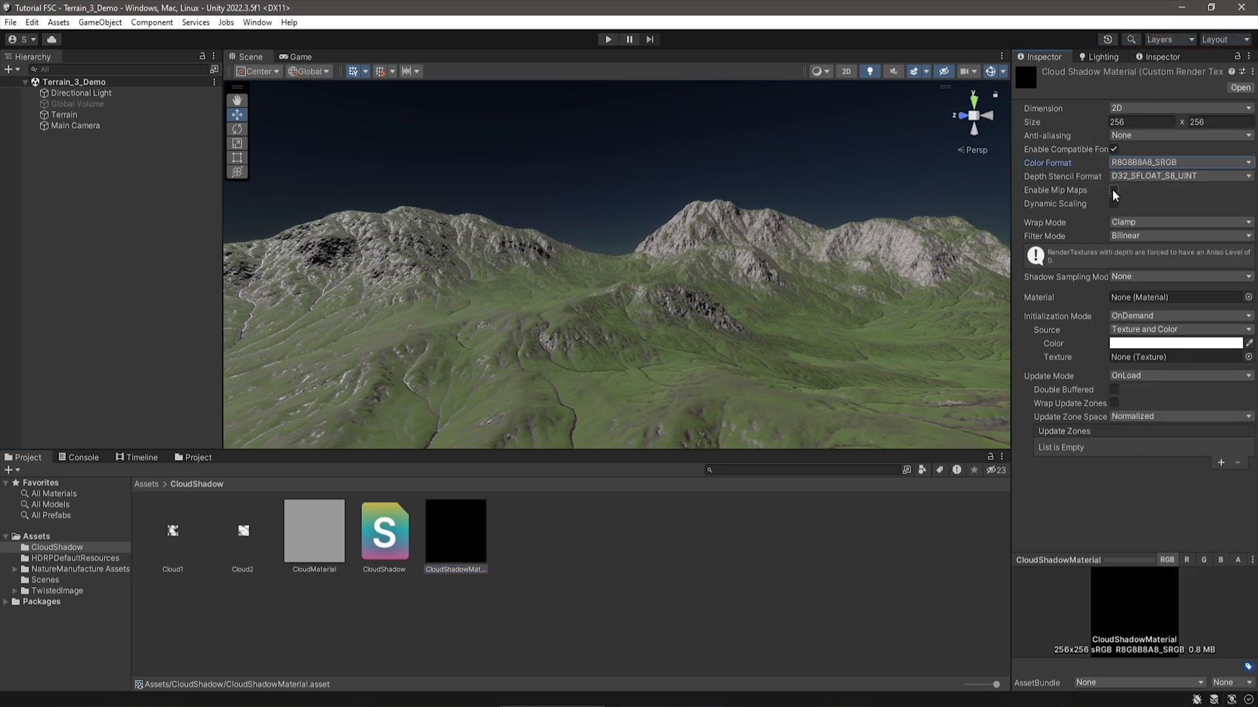
- Enable mip maps, repeat wrapping and realtime update mode on the render texture
{"action": "left_click", "coordinate": [1113, 190]}
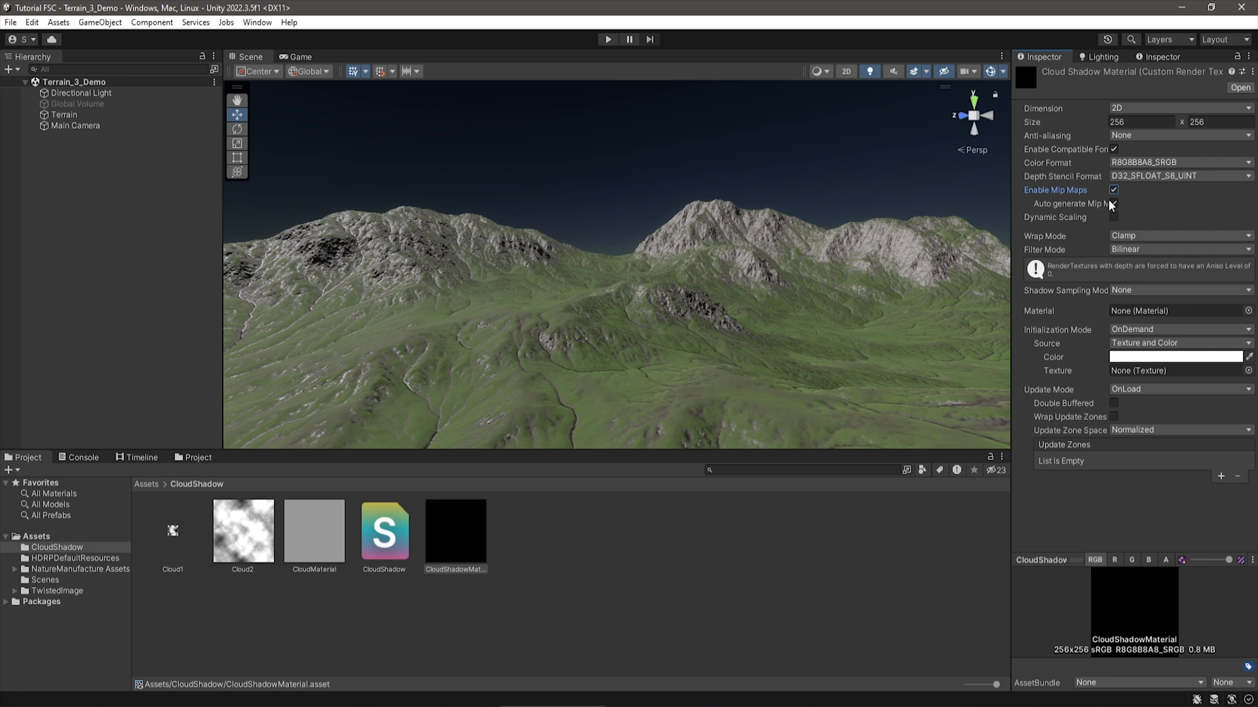
{"action": "left_click", "coordinate": [1179, 235]}
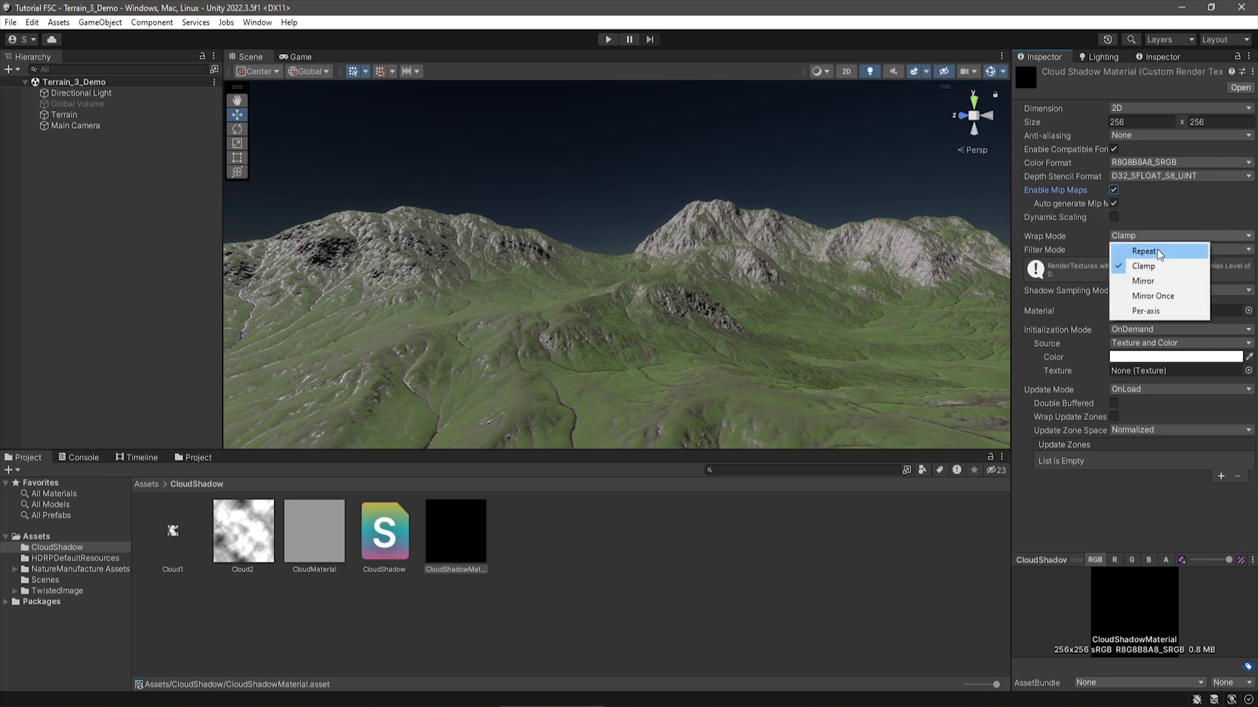
{"action": "left_click", "coordinate": [1142, 252]}
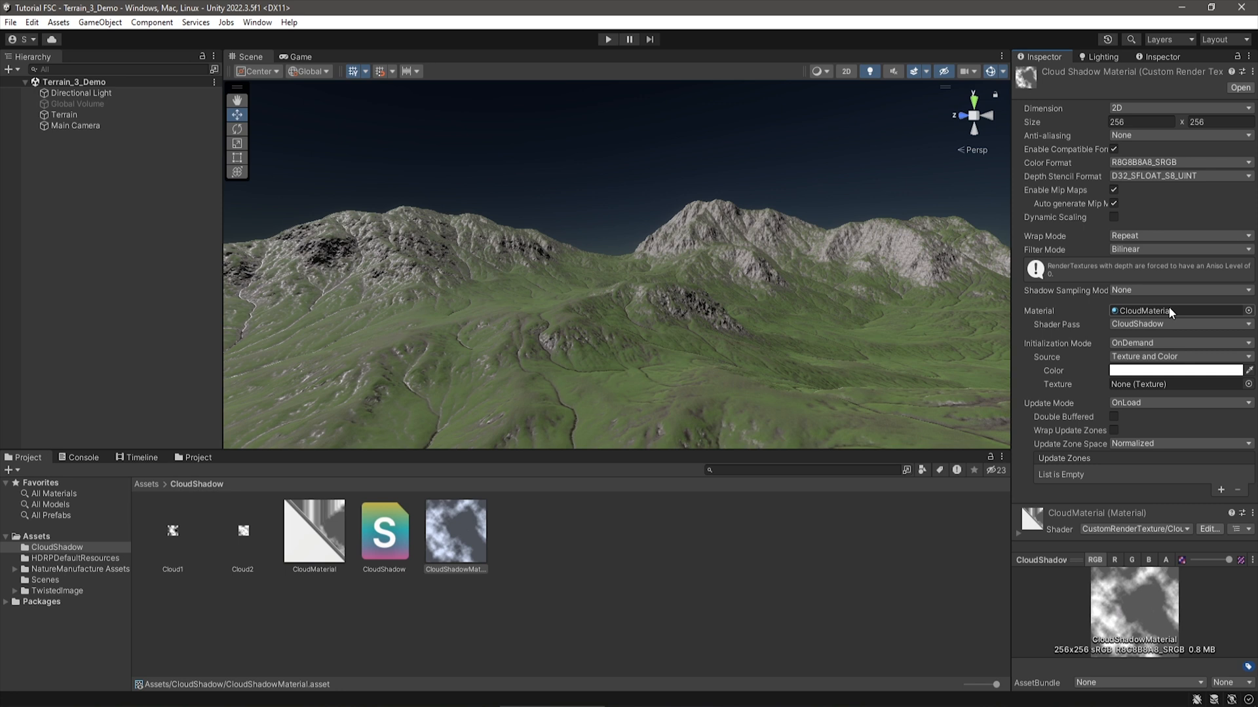
{"action": "mouse_move", "coordinate": [1089, 325]}
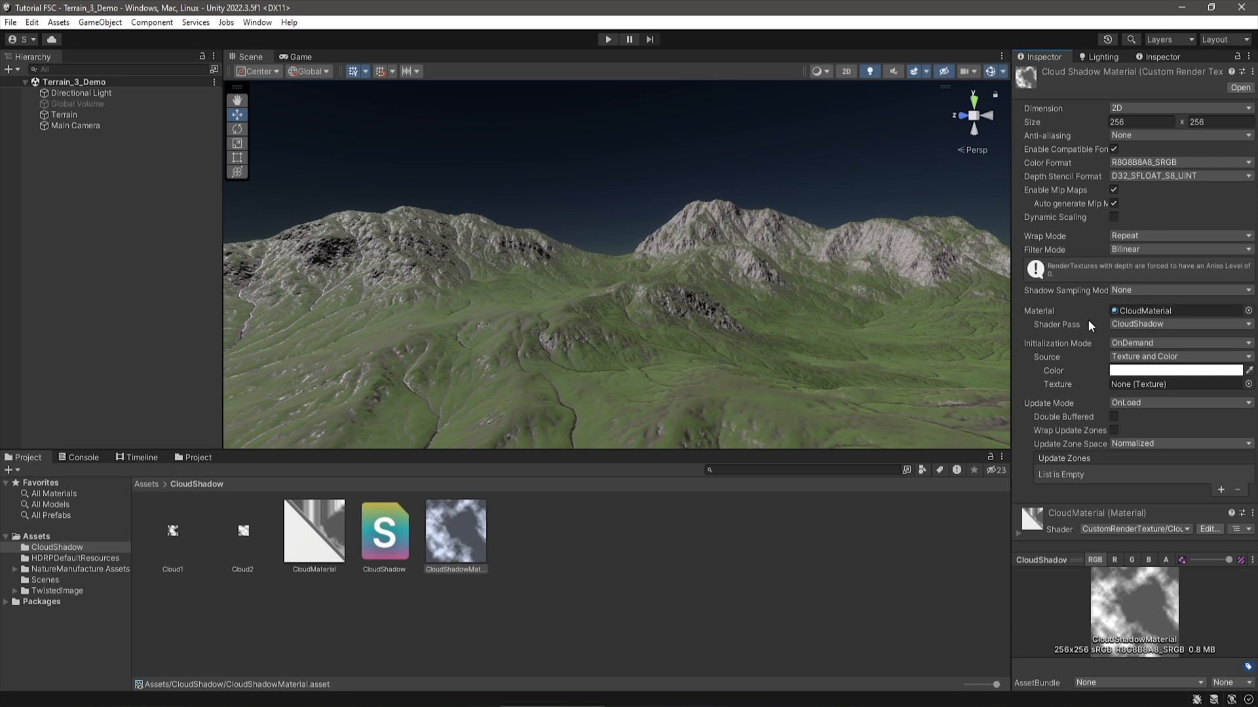
{"action": "mouse_move", "coordinate": [1162, 408]}
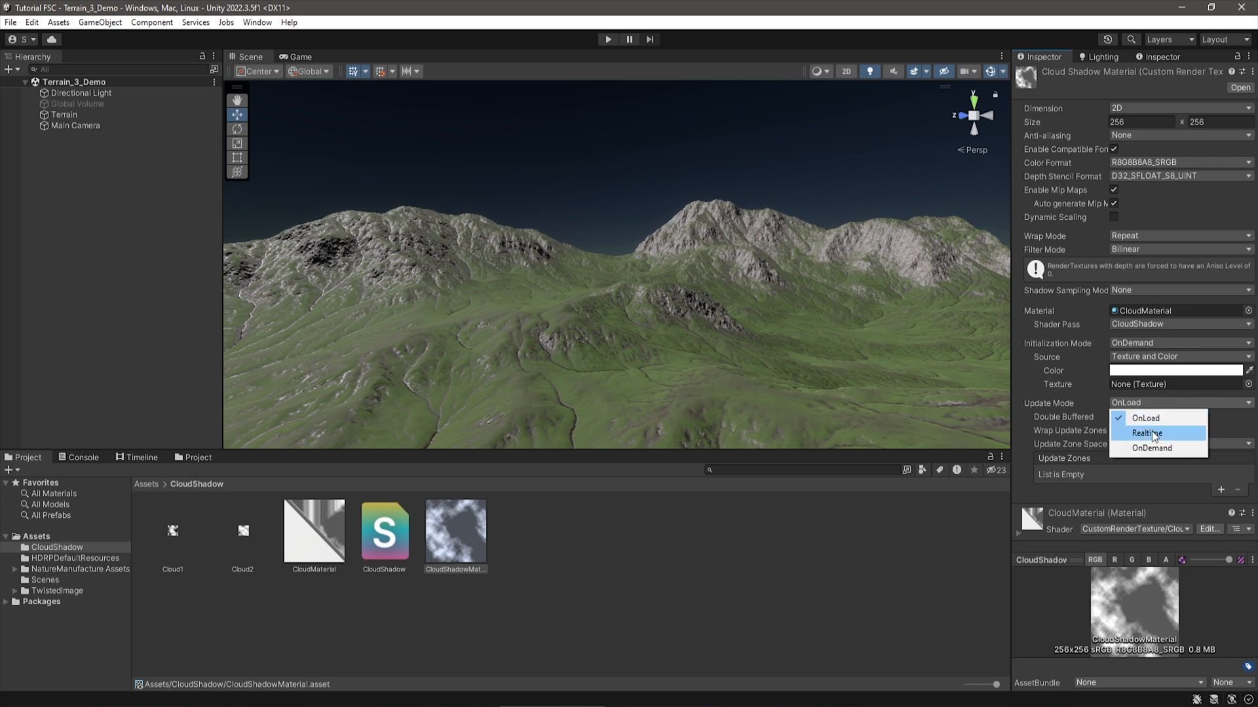
{"action": "left_click", "coordinate": [1146, 433]}
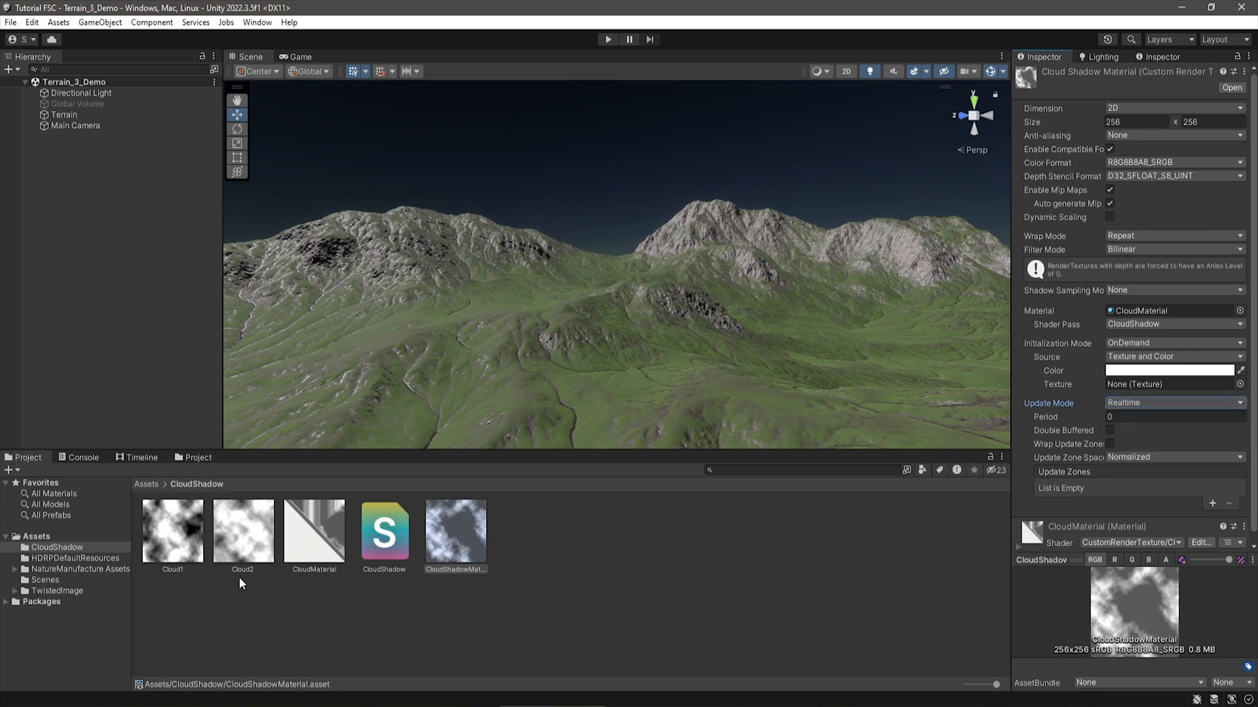
{"action": "mouse_move", "coordinate": [469, 539]}
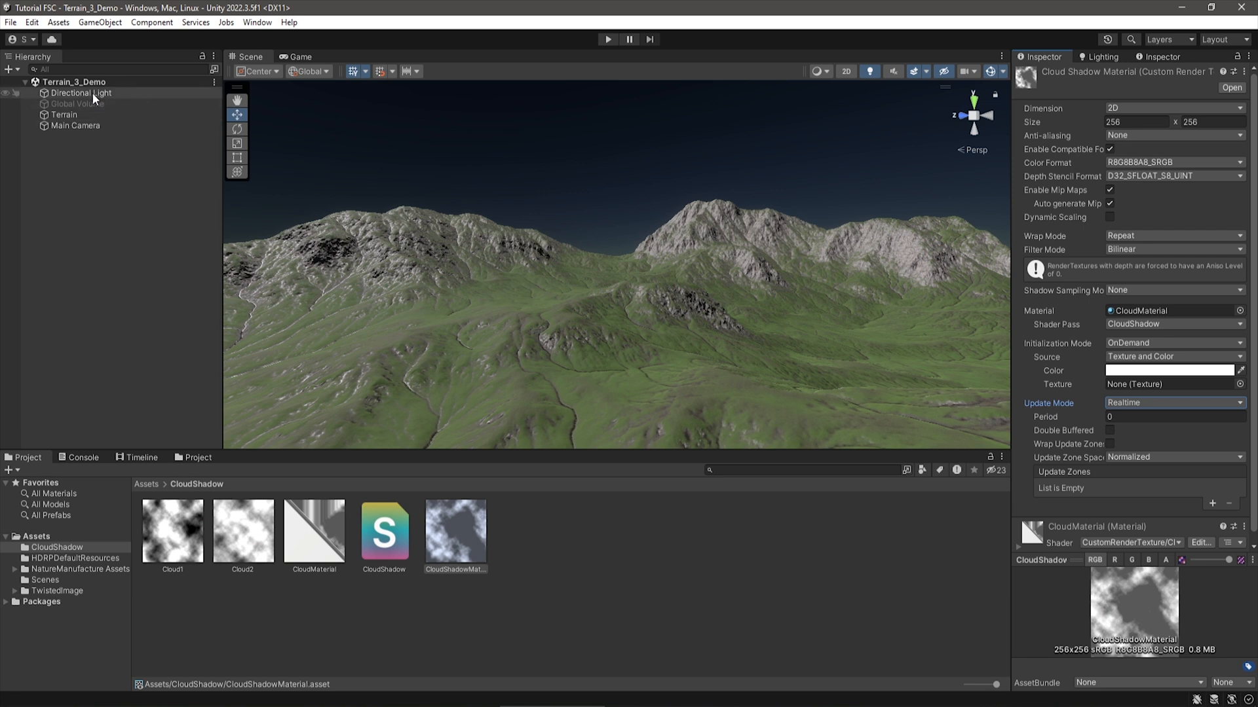
- Give the Directional Light a 1500 by 1500 CloudShadowMaterial cookie
{"action": "left_click", "coordinate": [80, 92]}
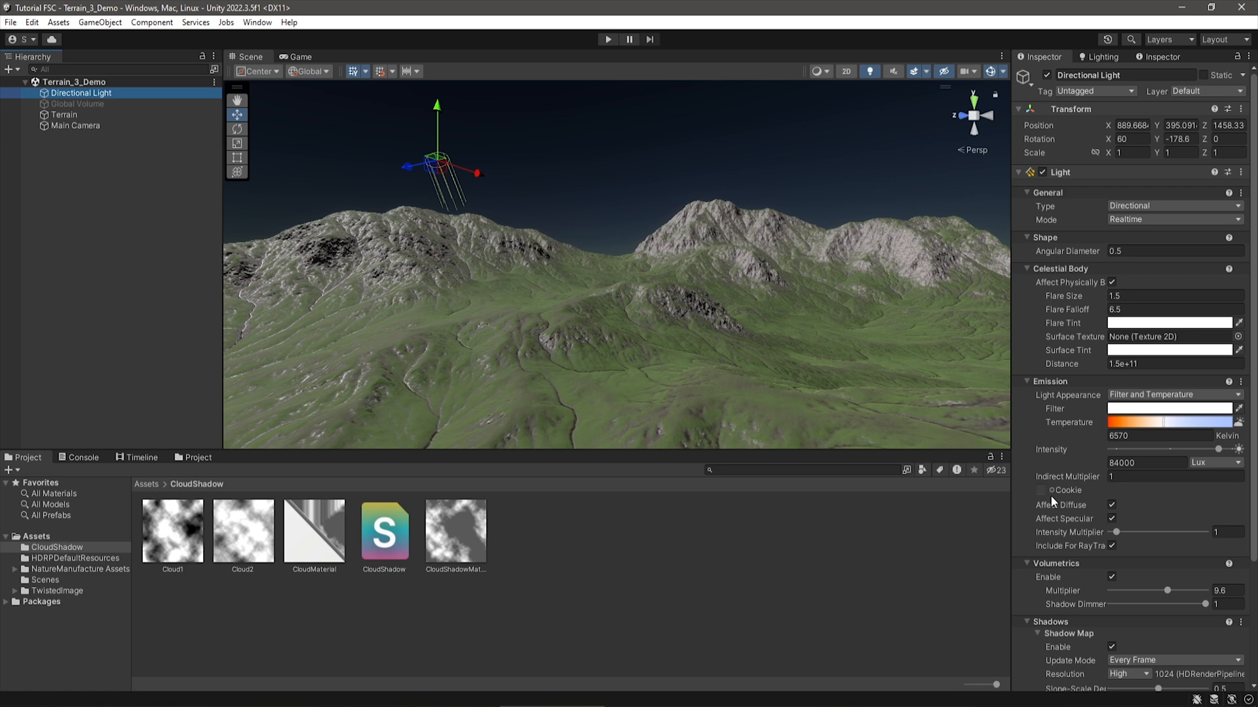
{"action": "left_click", "coordinate": [455, 529]}
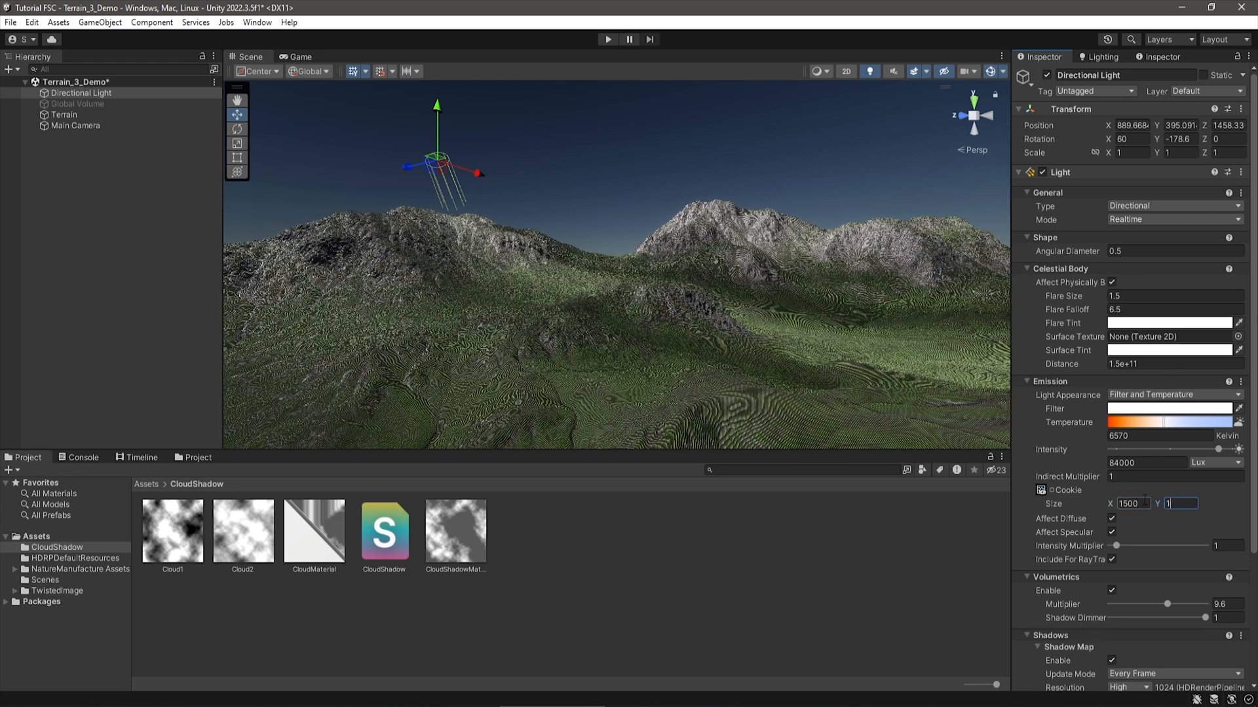
{"action": "type", "text": "1500"}
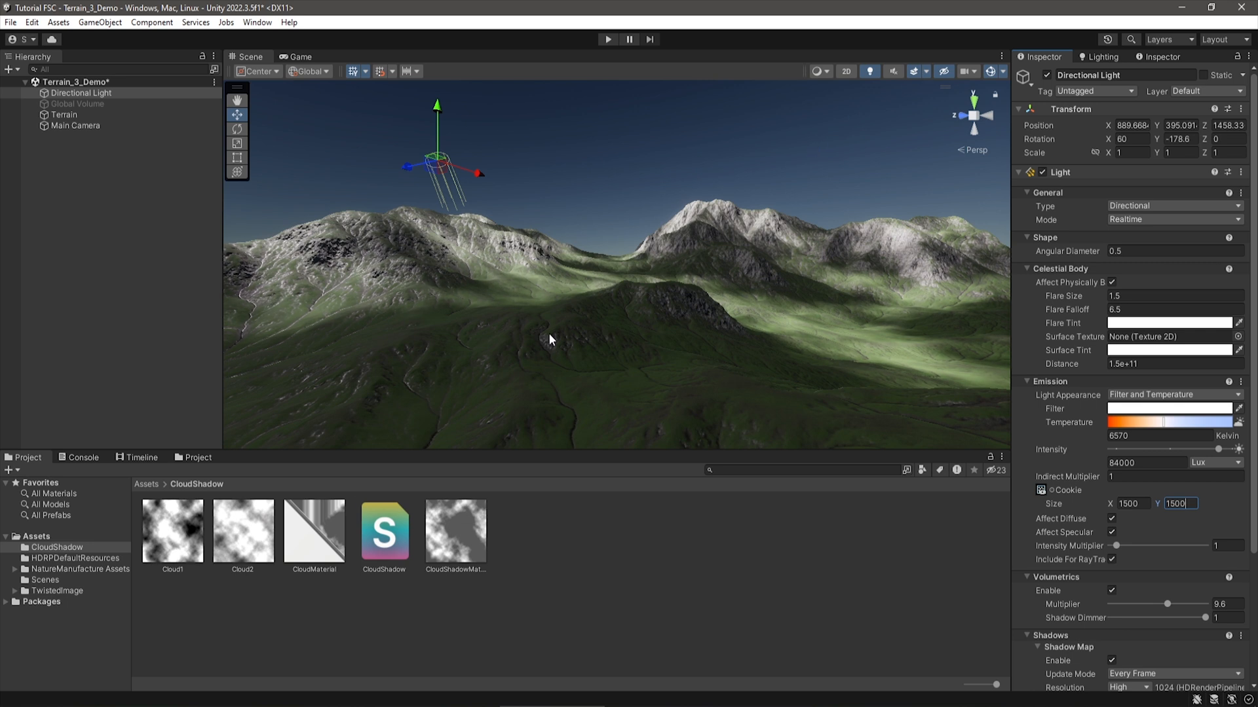
{"action": "left_click", "coordinate": [313, 529]}
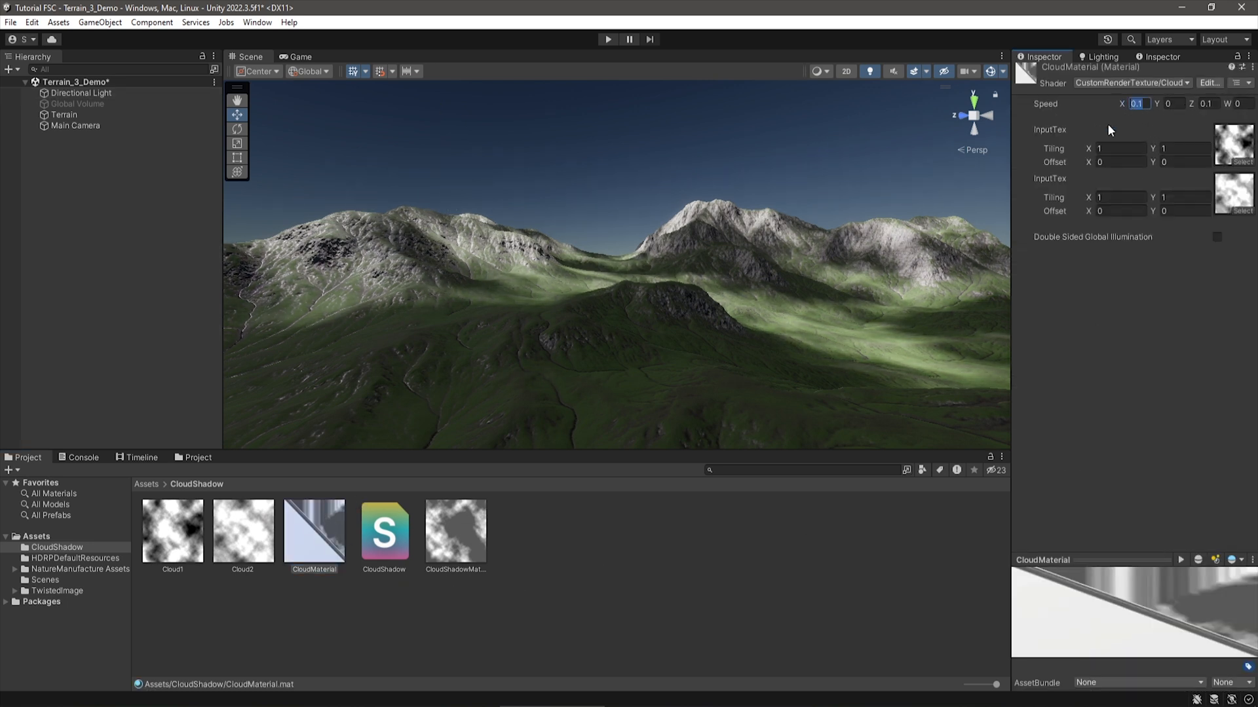
- Set CloudMaterial's speed to -1 and select the Global Volume
{"action": "type", "text": "1"}
{"action": "left_click", "coordinate": [1208, 102]}
{"action": "type", "text": "-1"}
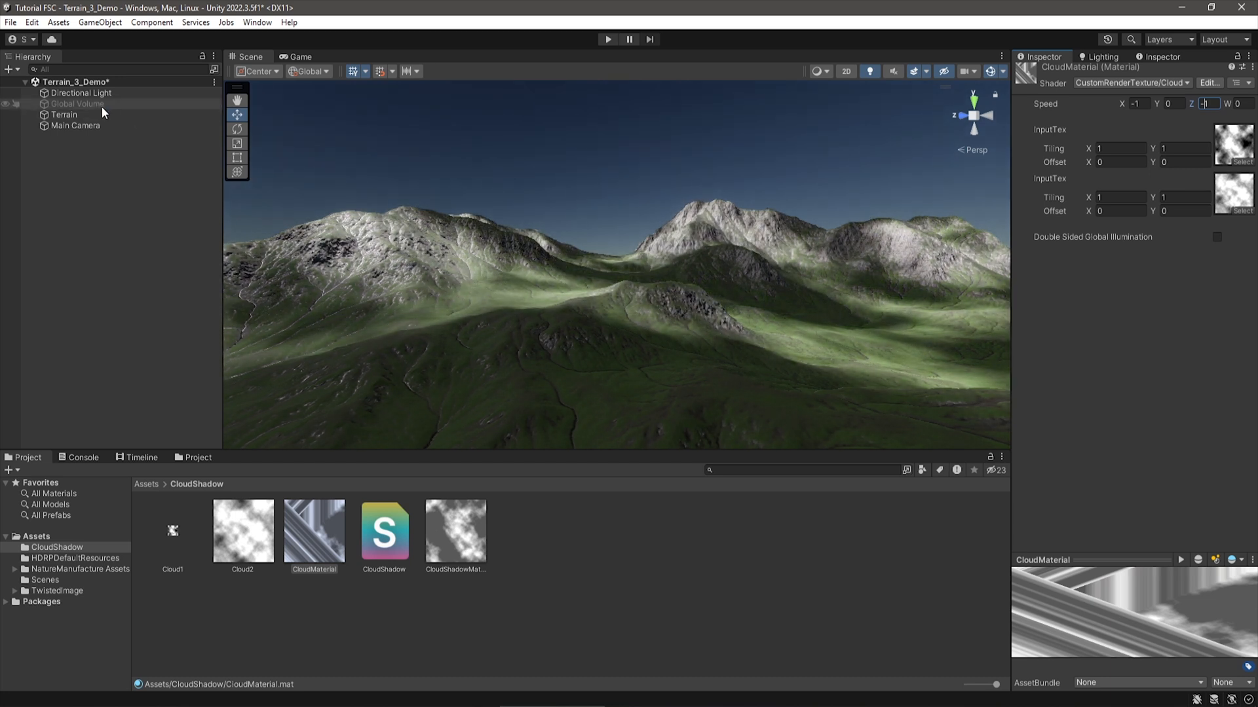
{"action": "left_click", "coordinate": [76, 103]}
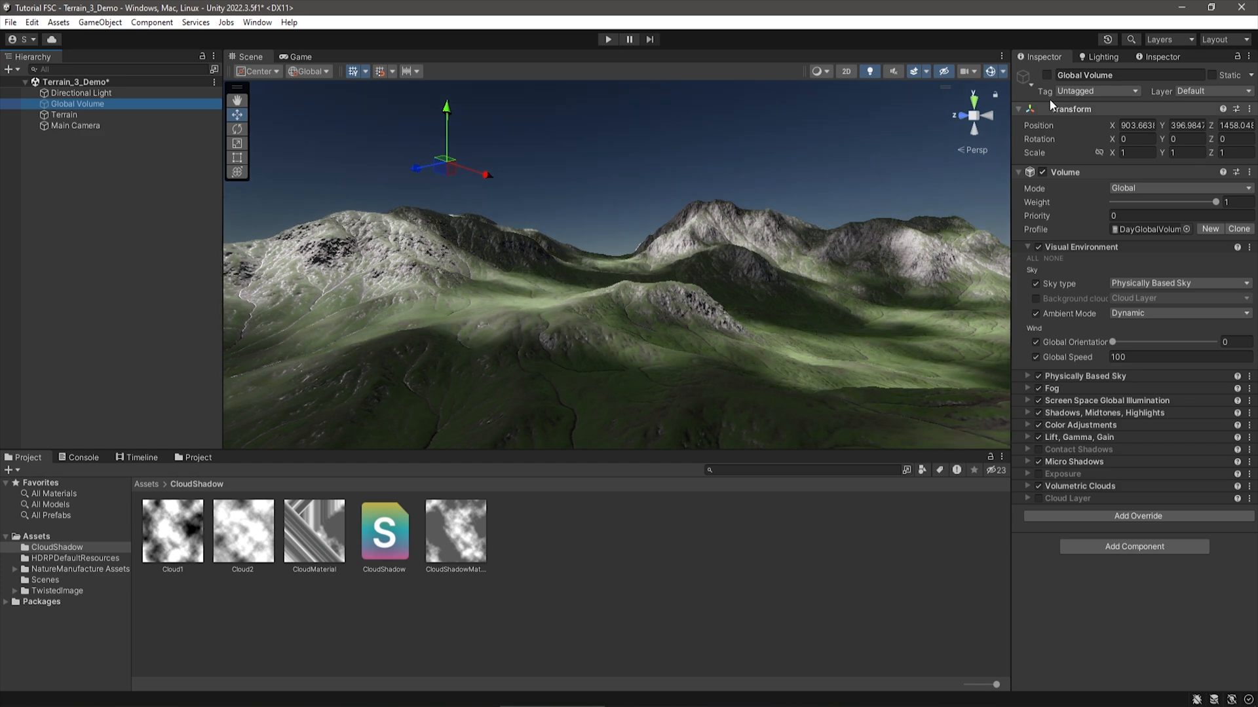